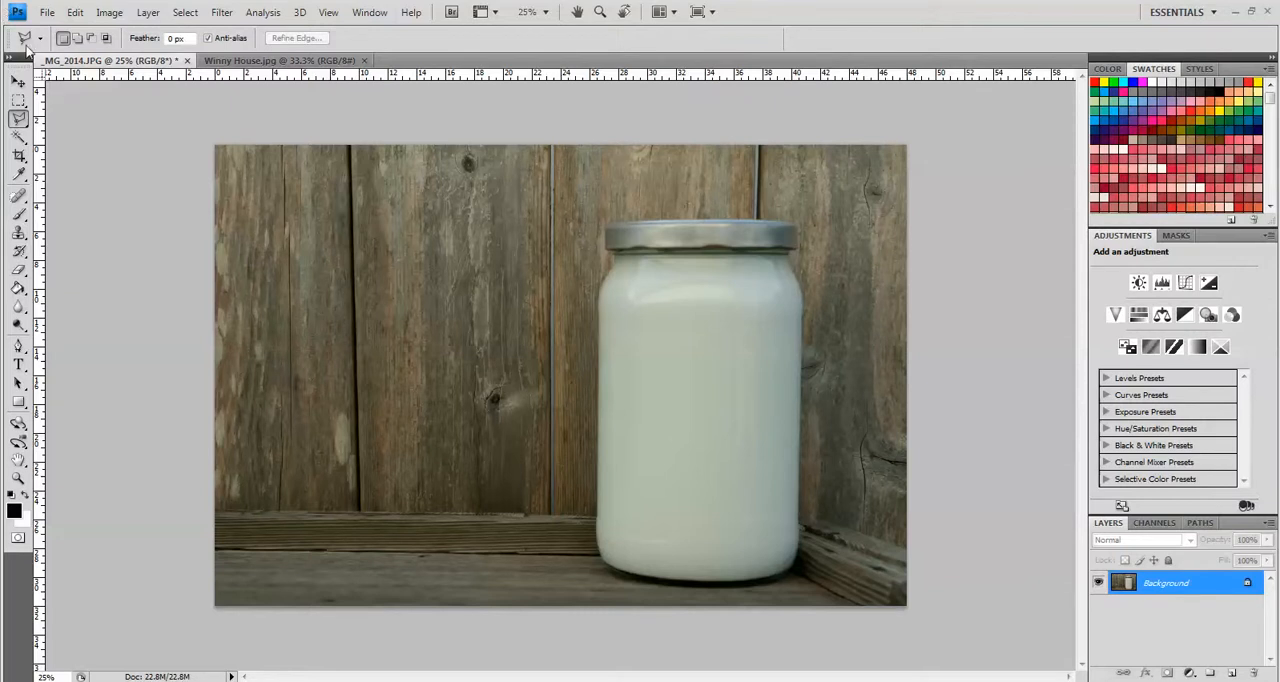
{"action": "mouse_move", "coordinate": [392, 252]}
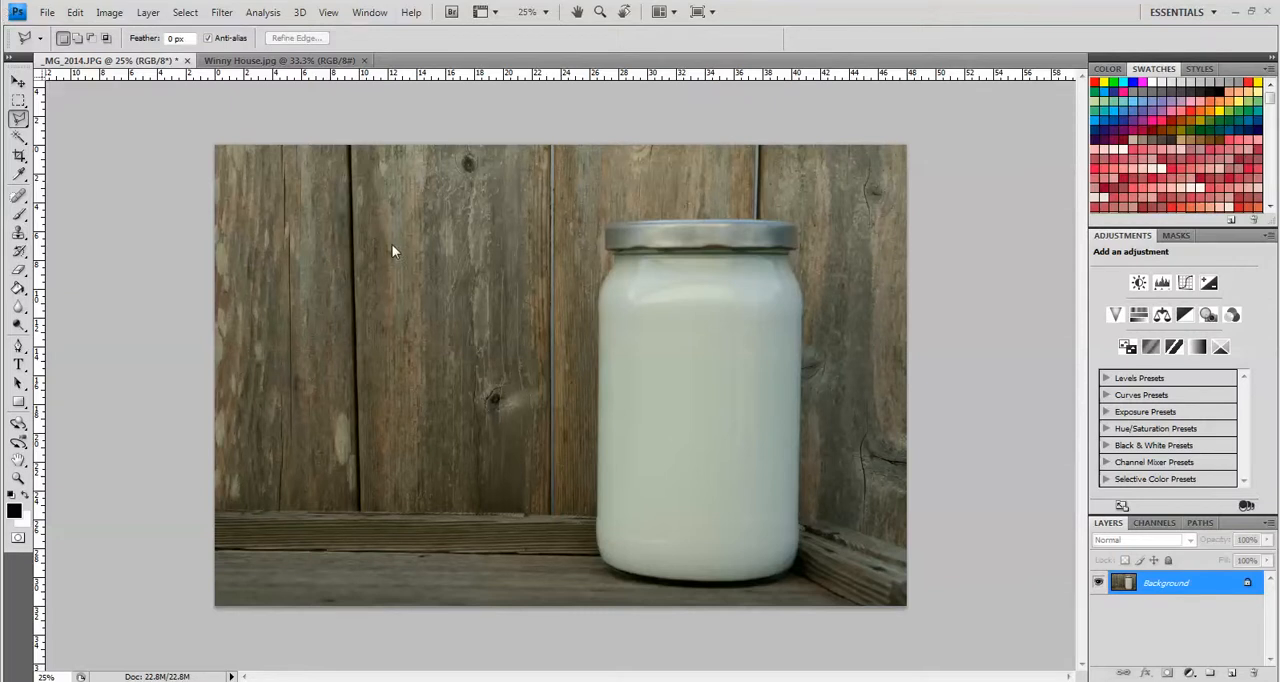
Add a Levels adjustment layer above the jar photo and bring up its settings.
{"action": "left_click", "coordinate": [278, 60]}
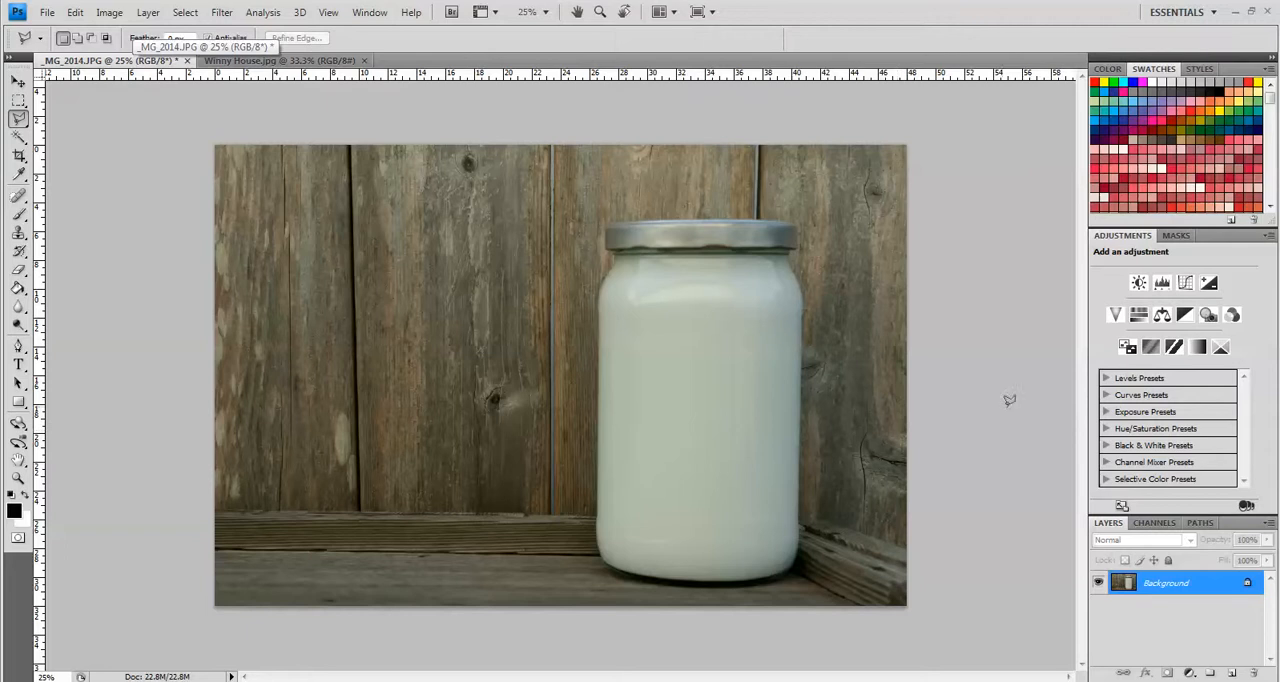
{"action": "left_click", "coordinate": [1160, 284]}
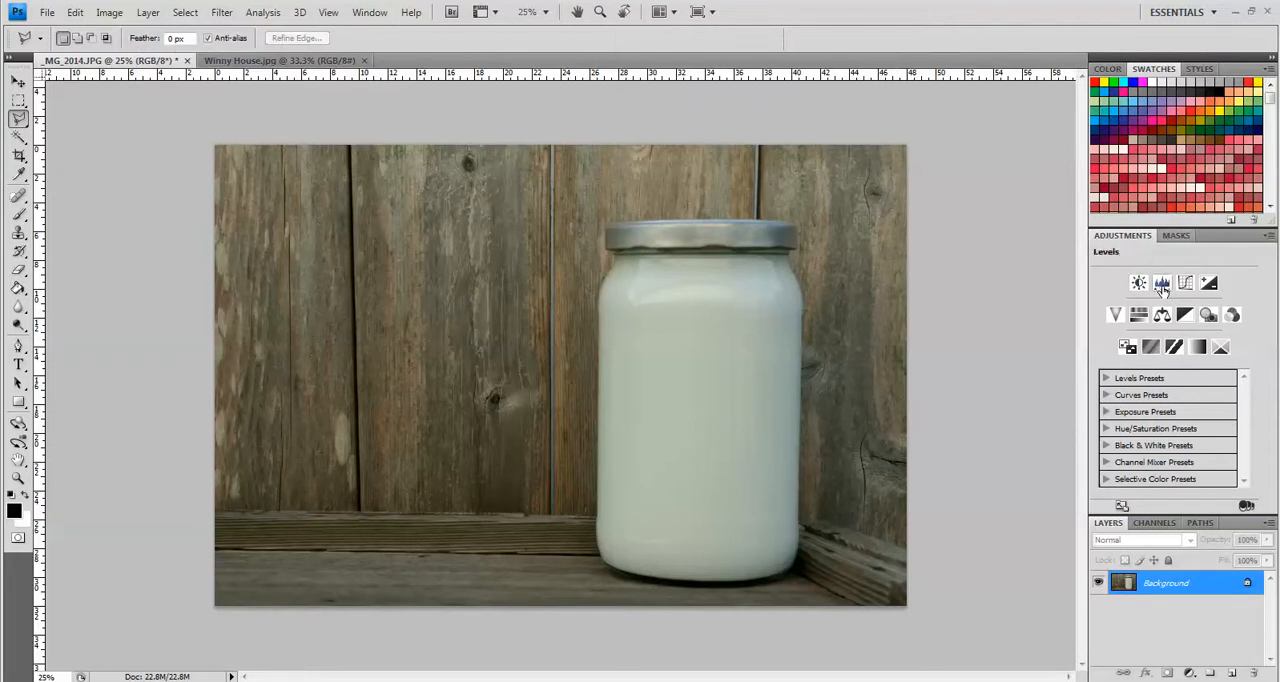
{"action": "left_click", "coordinate": [1160, 284]}
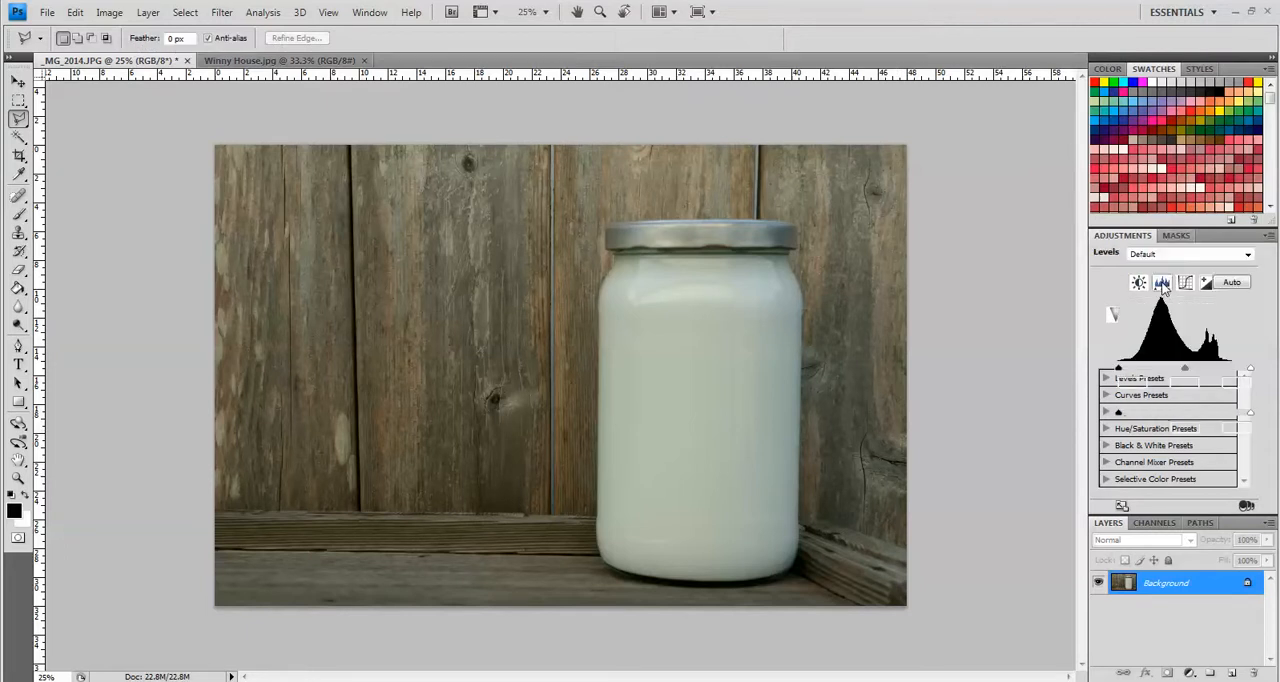
{"action": "left_click", "coordinate": [1162, 282]}
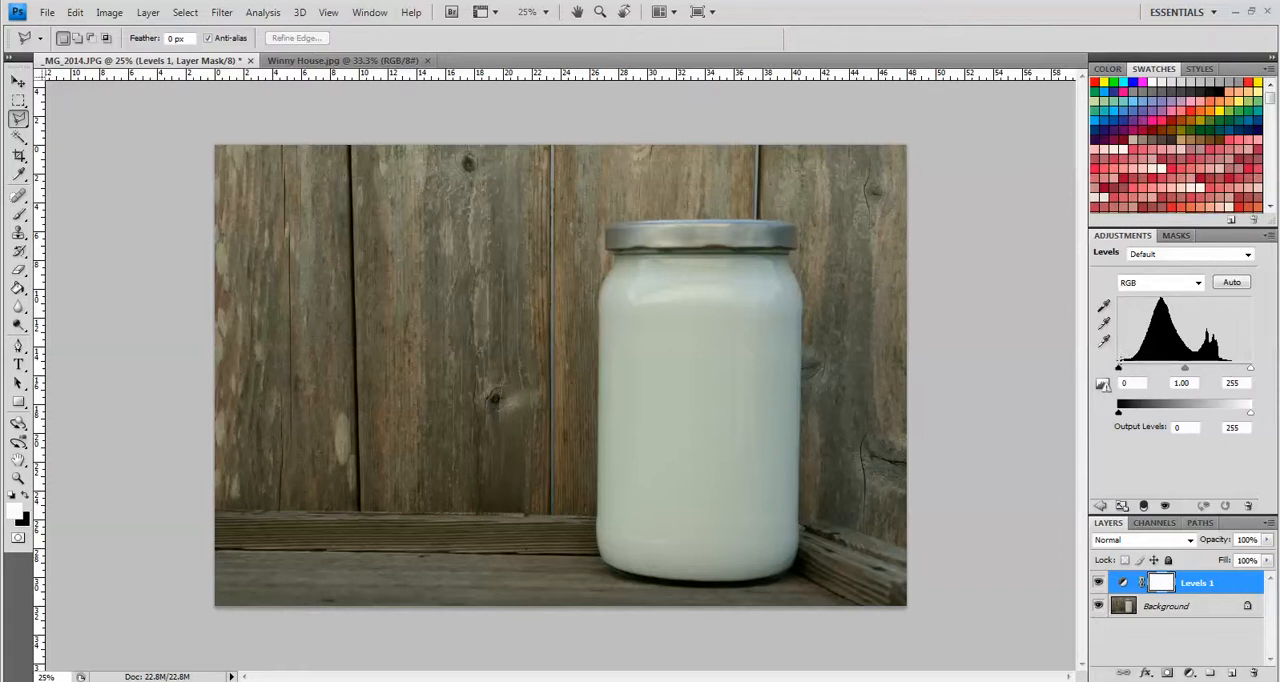
{"action": "mouse_move", "coordinate": [1240, 368]}
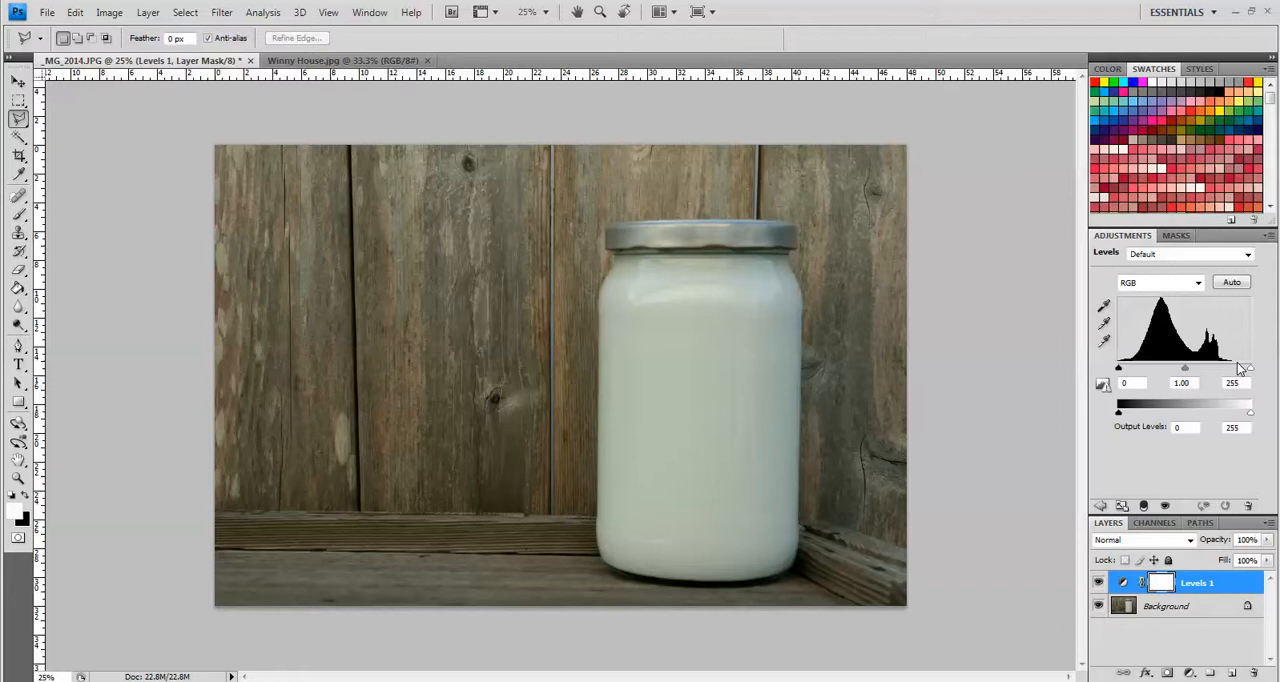
{"action": "mouse_move", "coordinate": [1224, 372]}
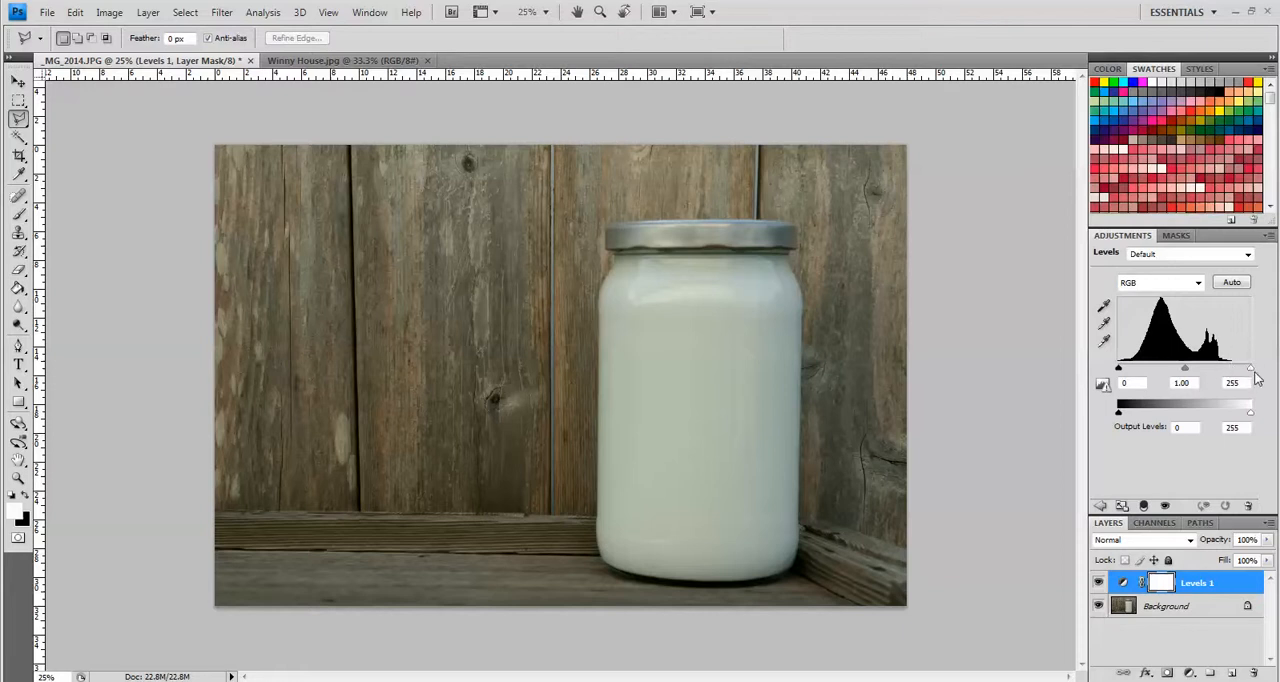
{"action": "mouse_move", "coordinate": [1254, 374]}
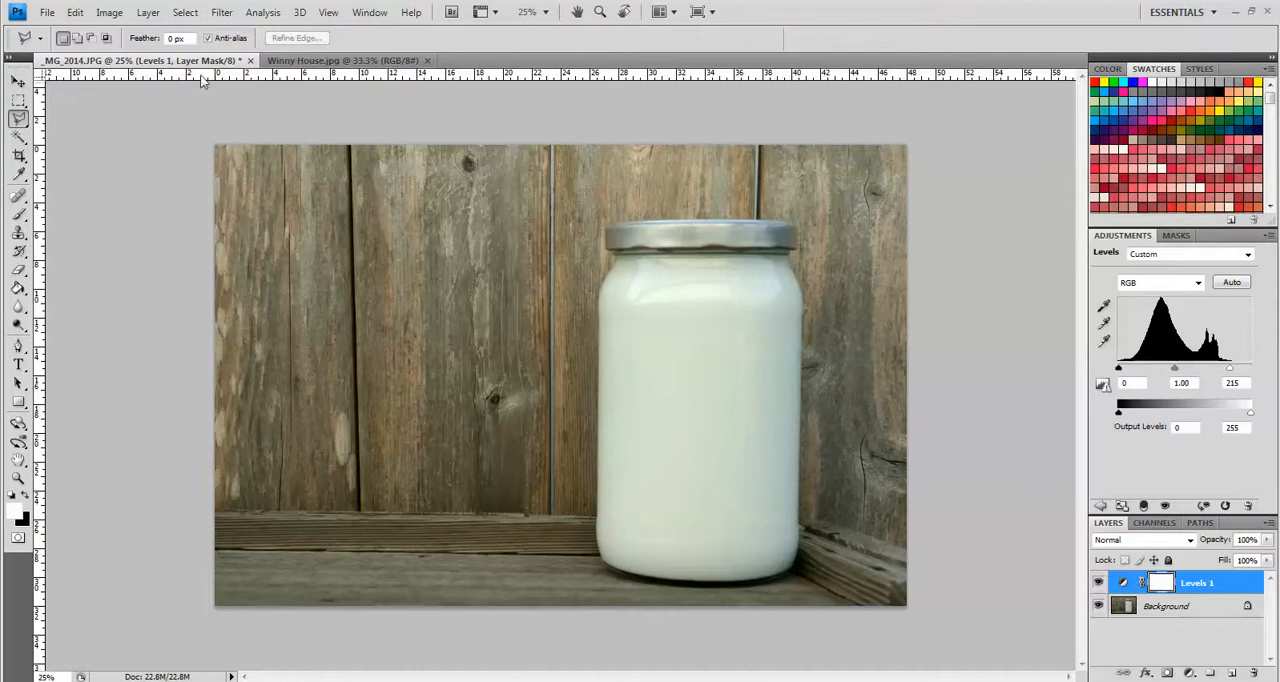
Drag the Winny House photo into the jar document as a new layer, then close the house window.
{"action": "left_click", "coordinate": [340, 60]}
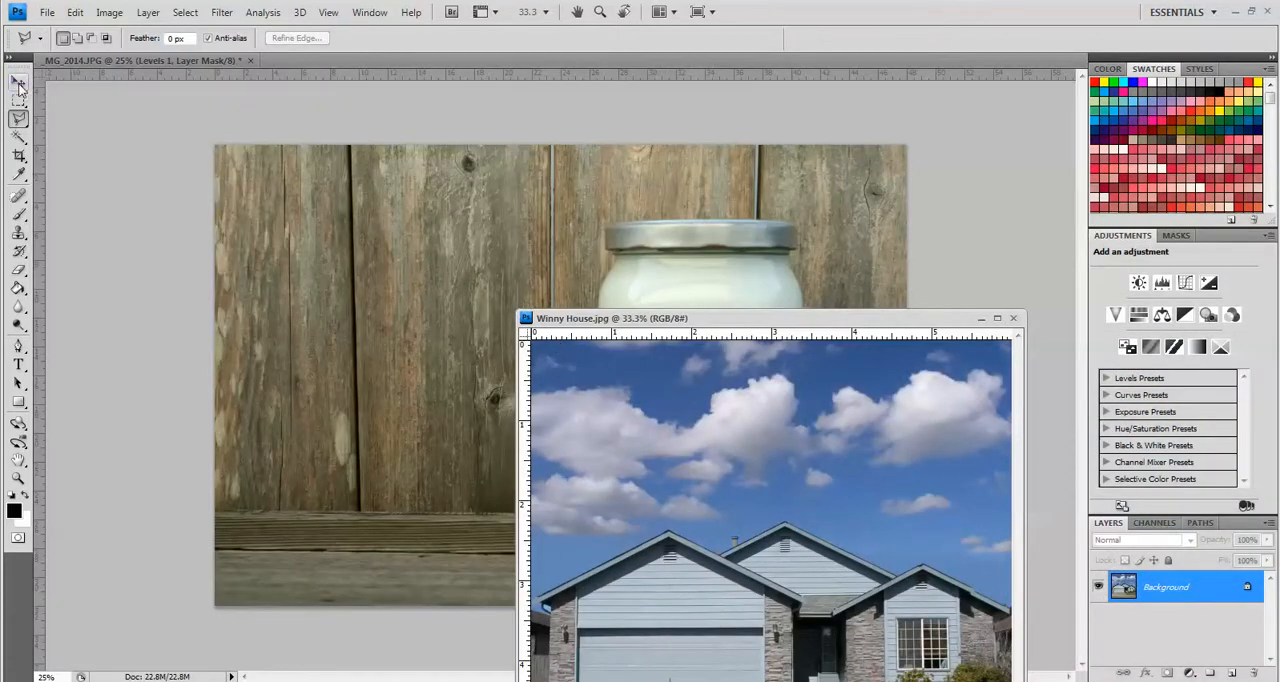
{"action": "left_click", "coordinate": [18, 84]}
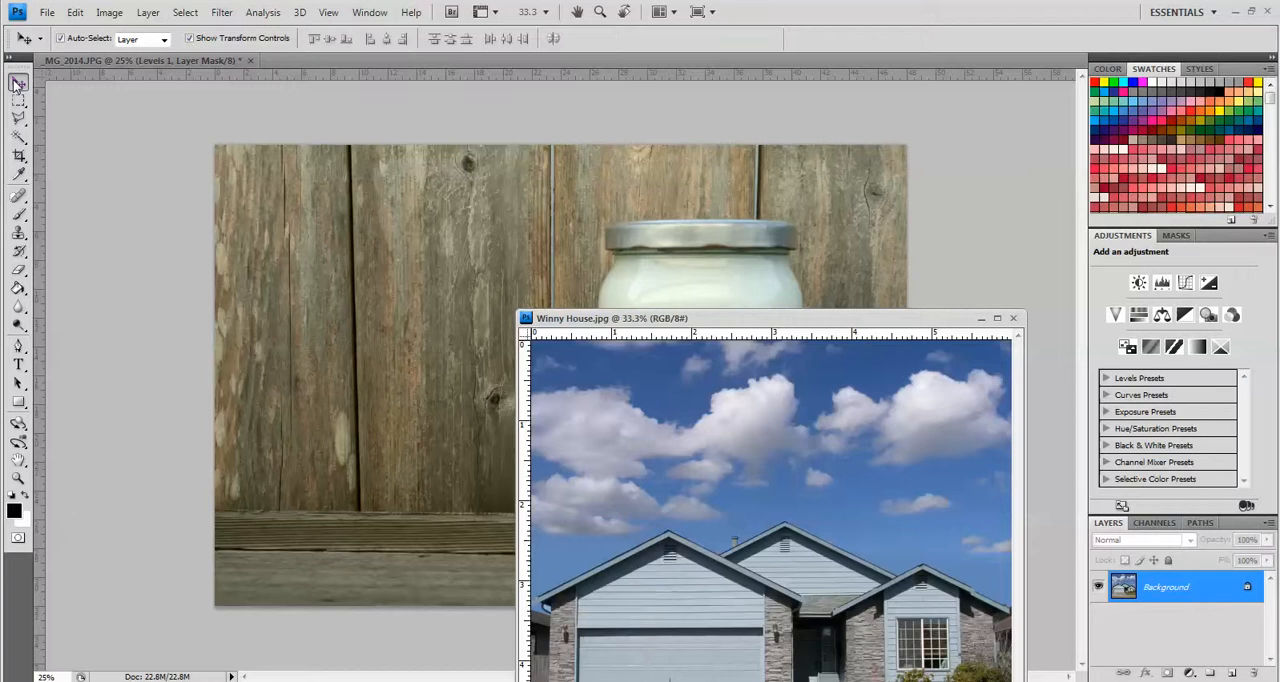
{"action": "mouse_move", "coordinate": [790, 492]}
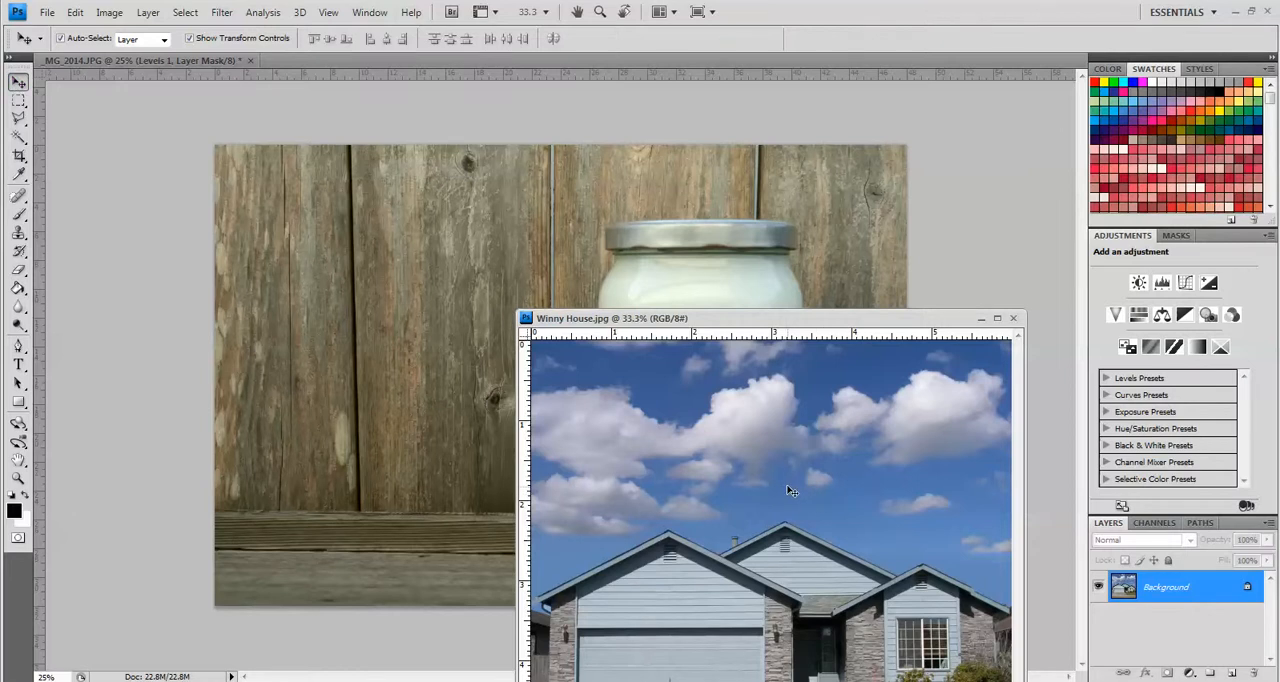
{"action": "mouse_move", "coordinate": [330, 300]}
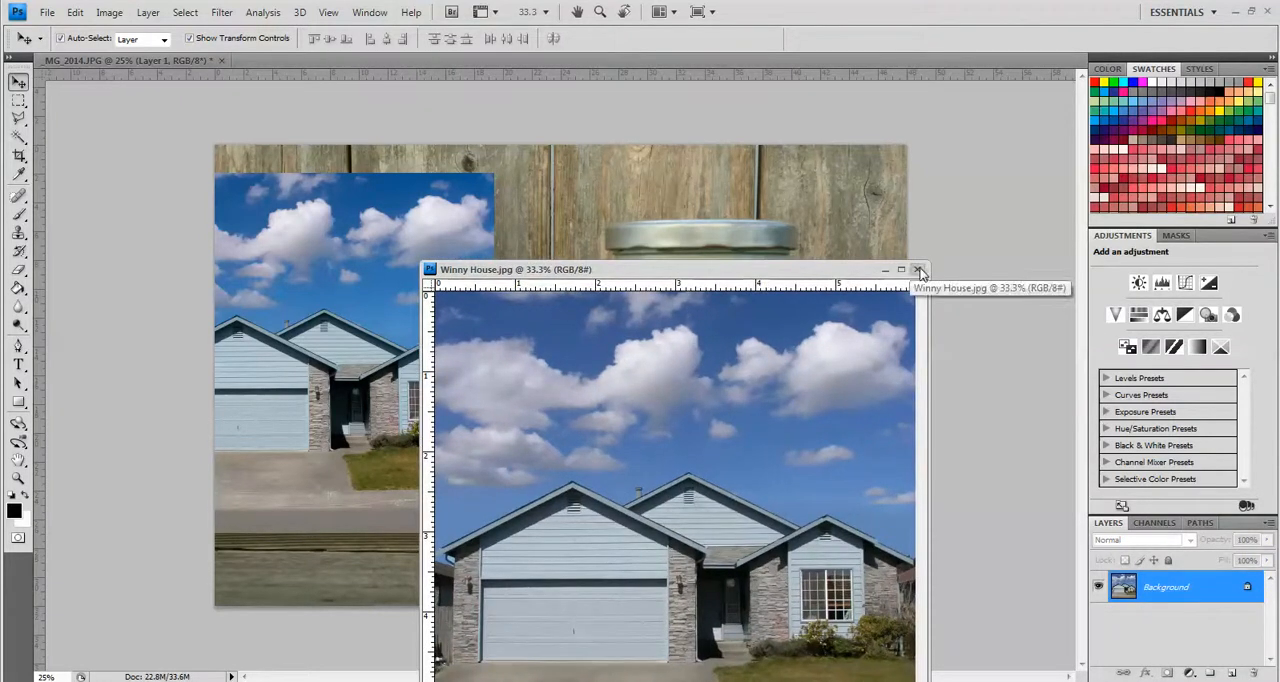
{"action": "left_click", "coordinate": [918, 270]}
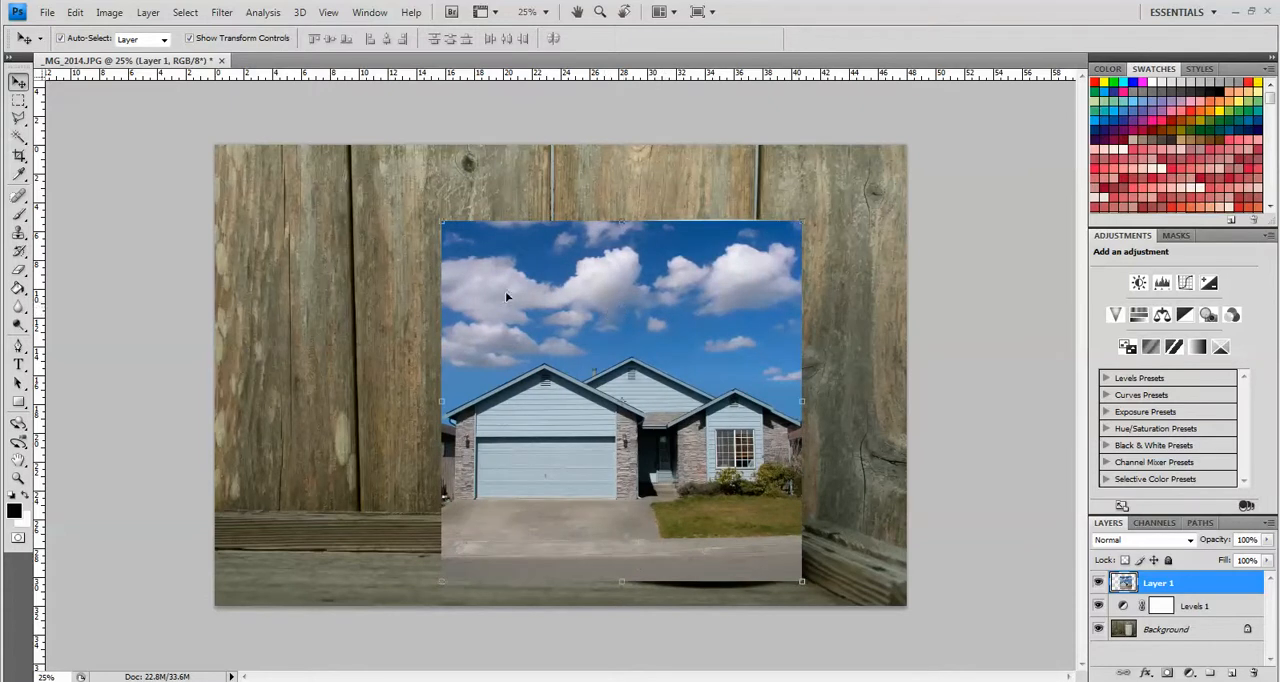
{"action": "mouse_move", "coordinate": [18, 82]}
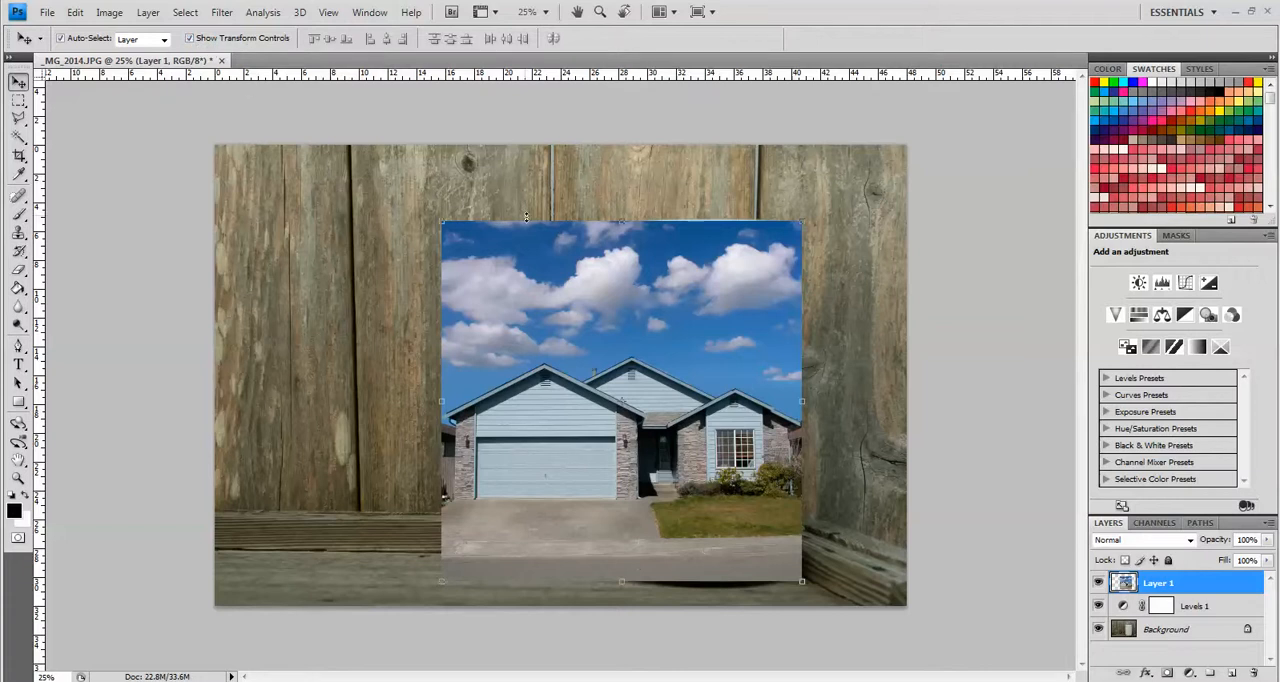
{"action": "mouse_move", "coordinate": [748, 230]}
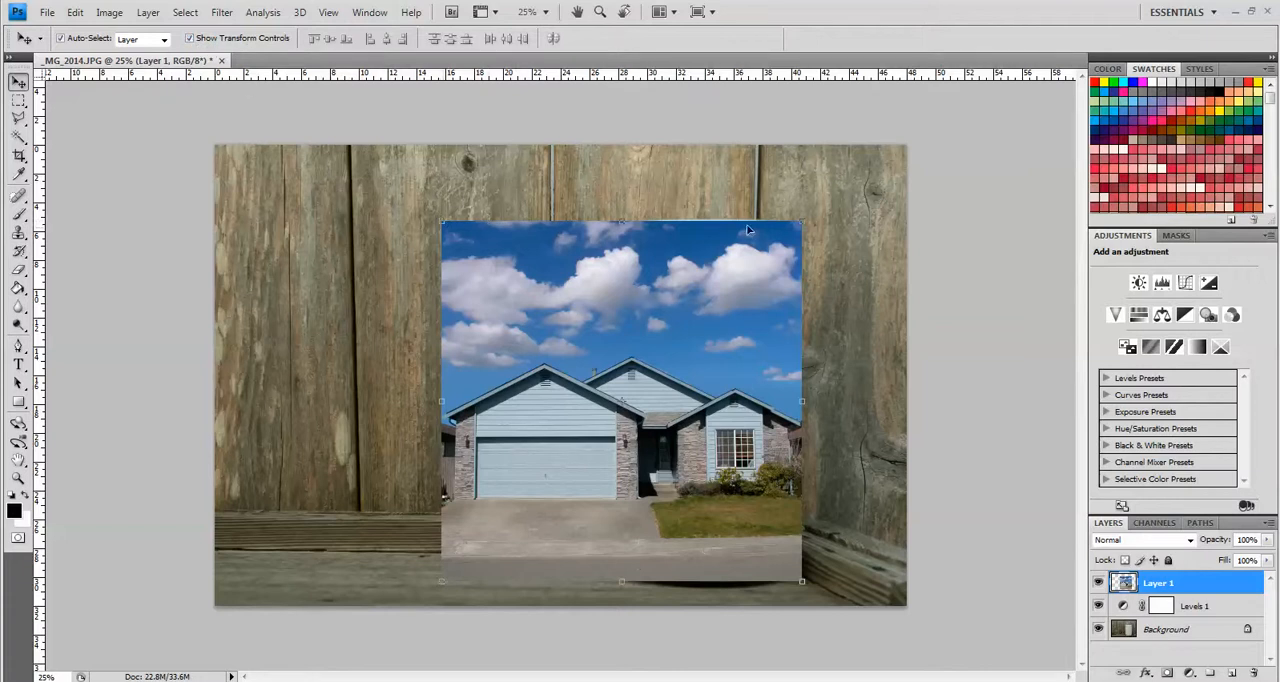
{"action": "mouse_move", "coordinate": [368, 564]}
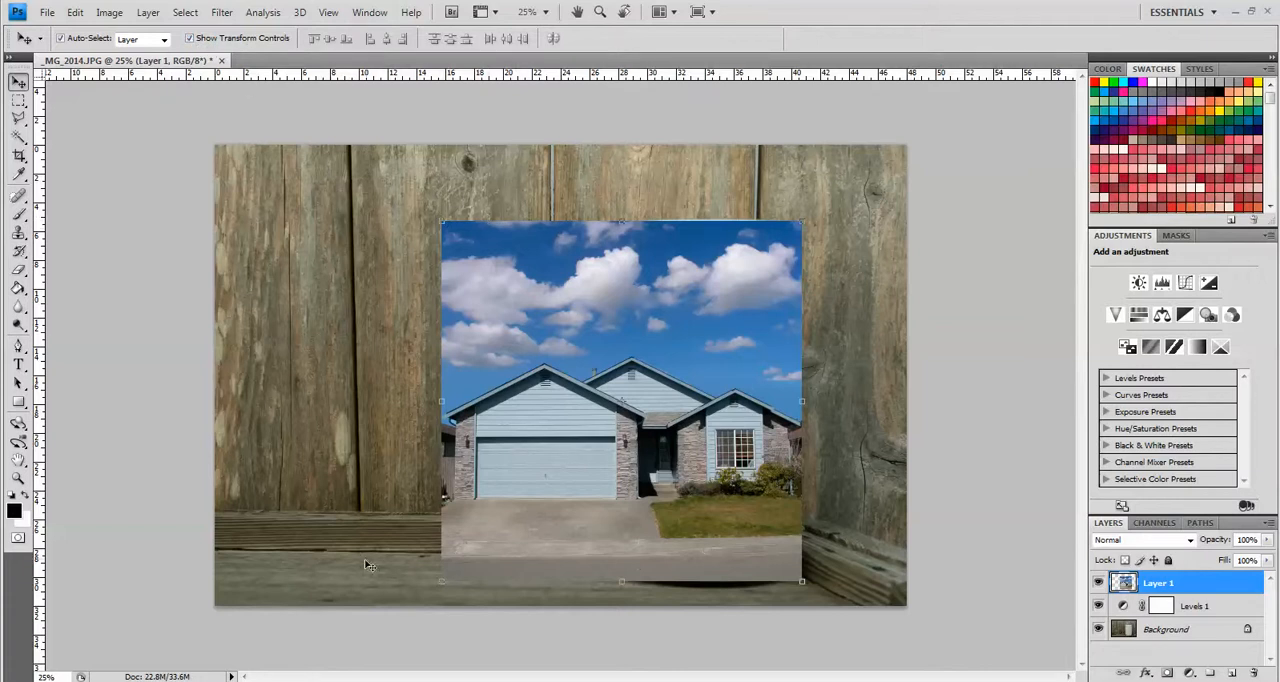
{"action": "mouse_move", "coordinate": [464, 282]}
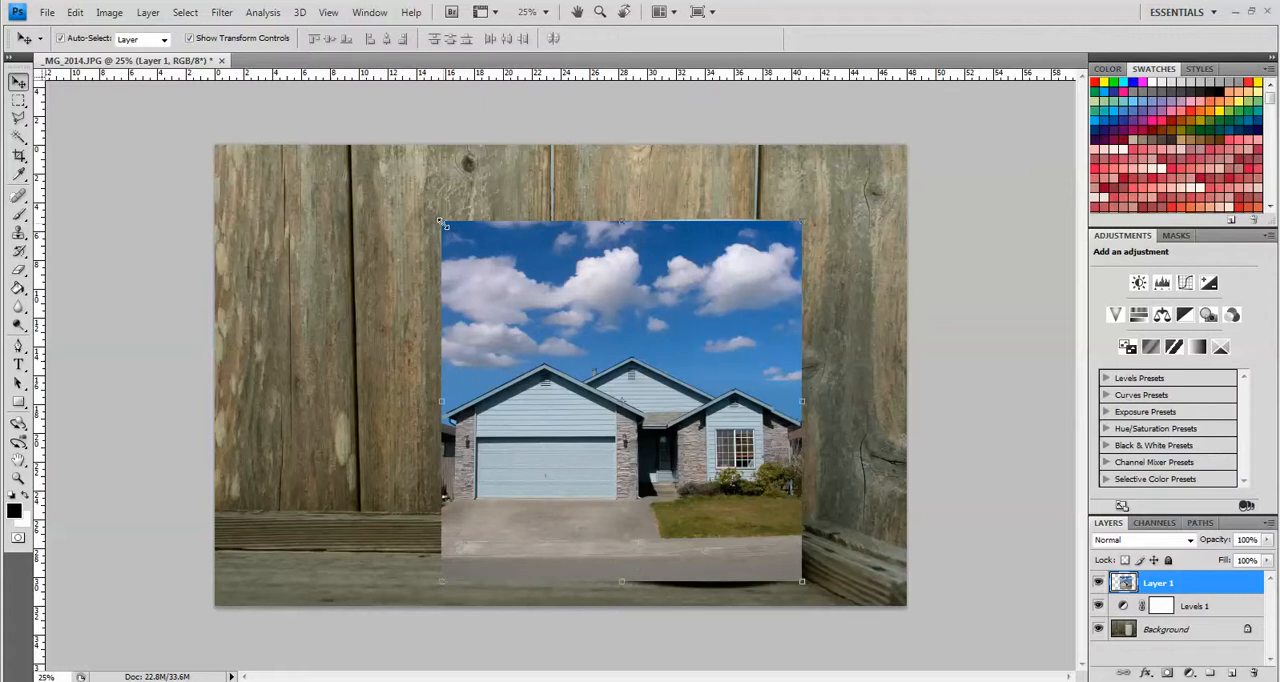
Free-transform the house layer smaller onto the jar's lower body and commit it.
{"action": "key", "text": "ctrl+t"}
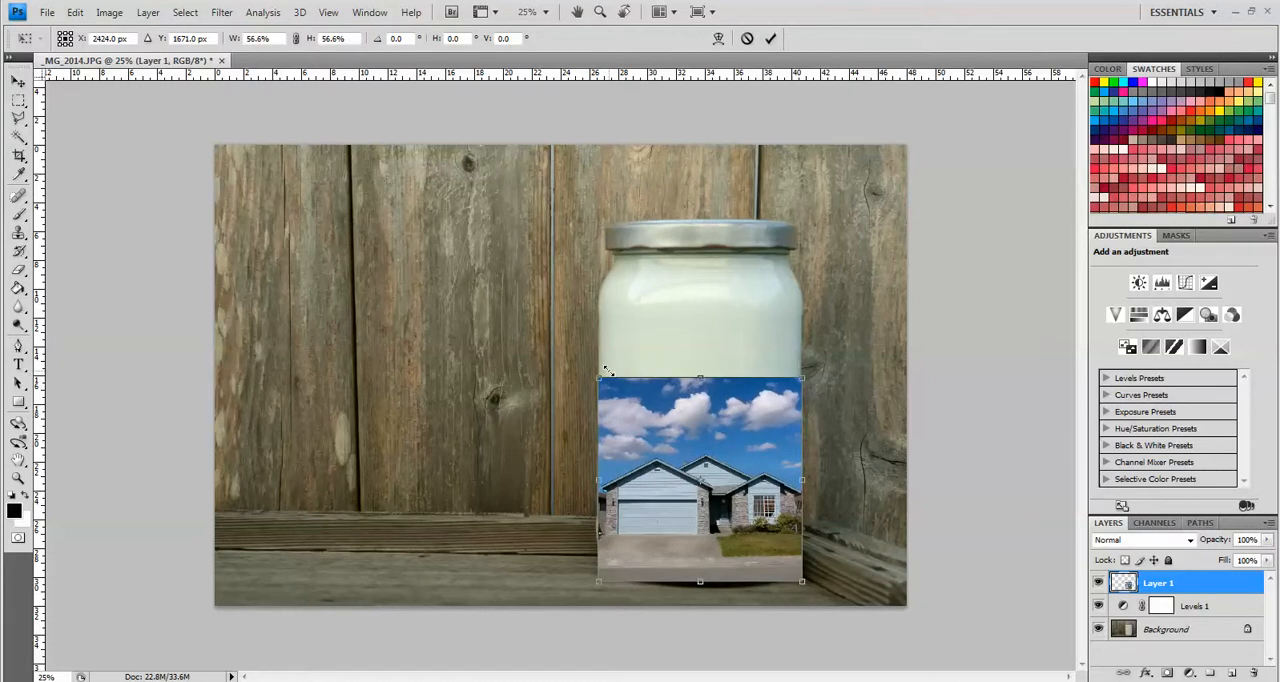
{"action": "left_click", "coordinate": [770, 38]}
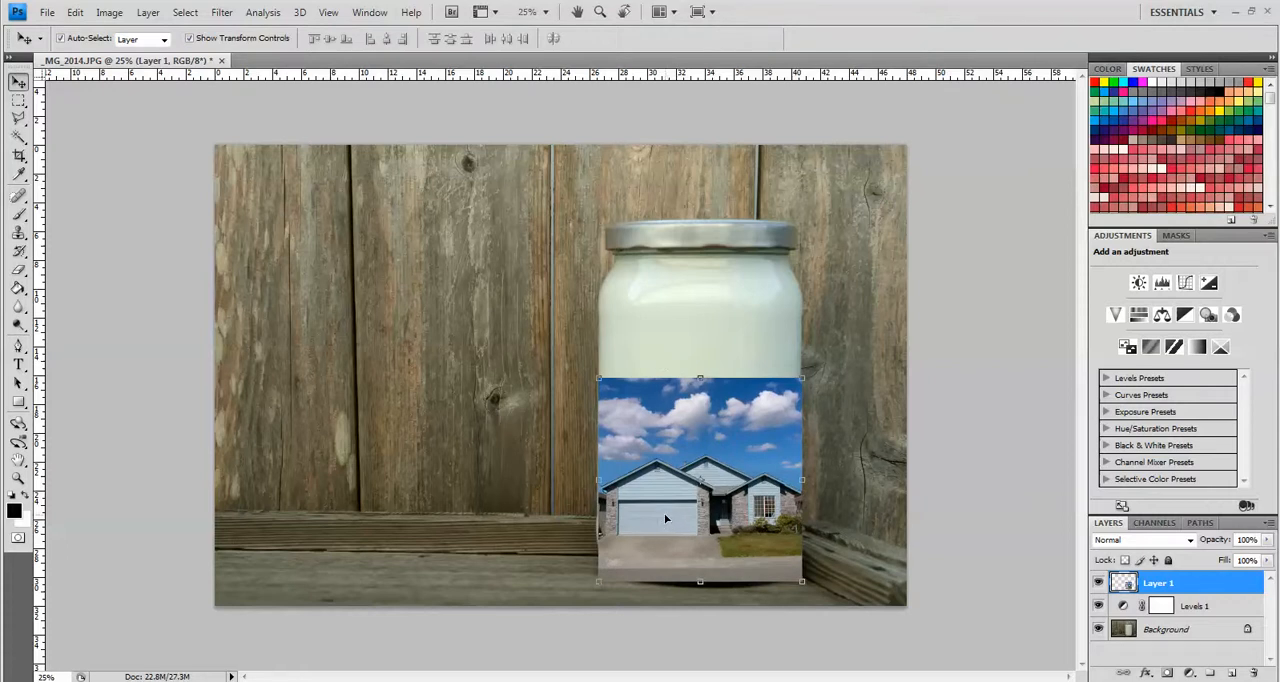
{"action": "mouse_move", "coordinate": [750, 336]}
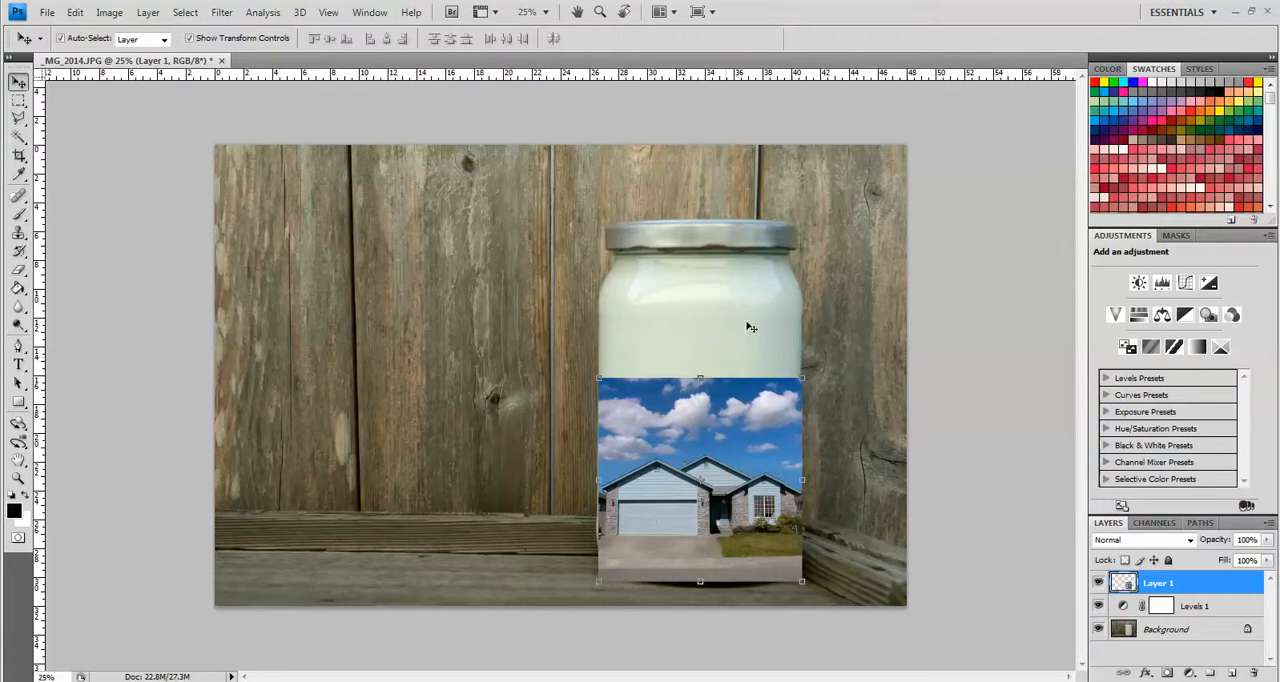
{"action": "mouse_move", "coordinate": [710, 338]}
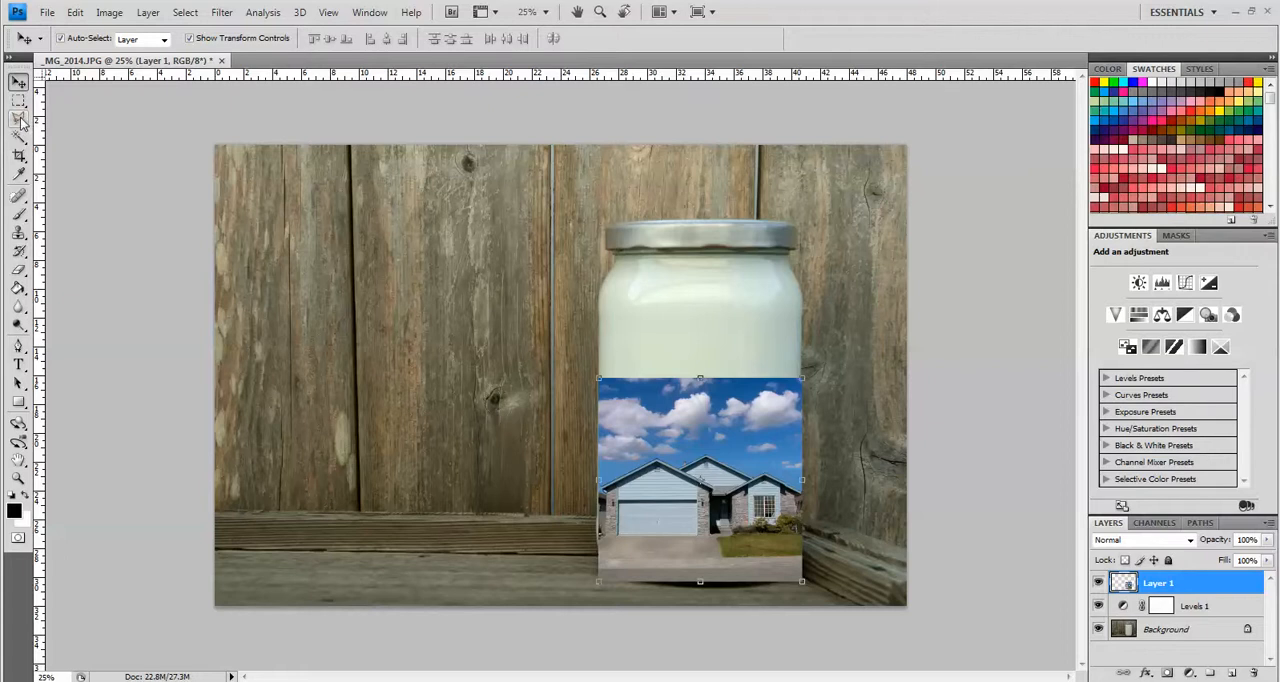
Choose a marquee selection tool to select around the house image on Layer 1.
{"action": "left_click", "coordinate": [18, 116]}
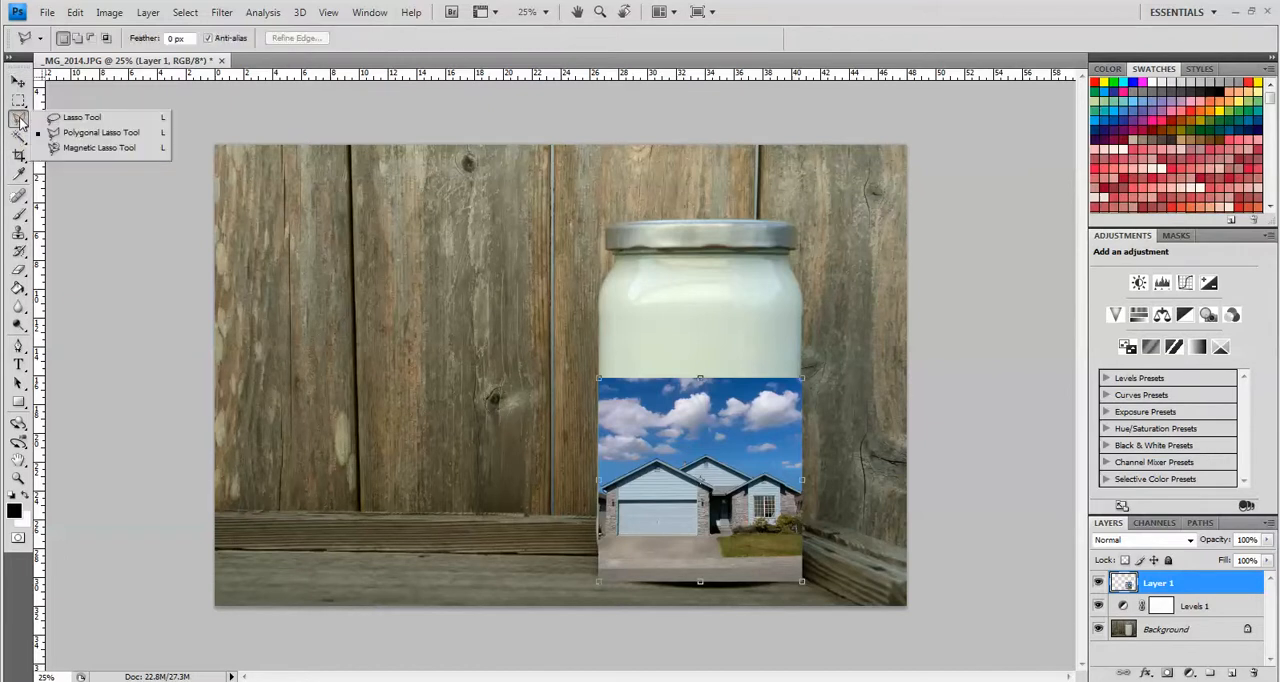
{"action": "mouse_move", "coordinate": [100, 132]}
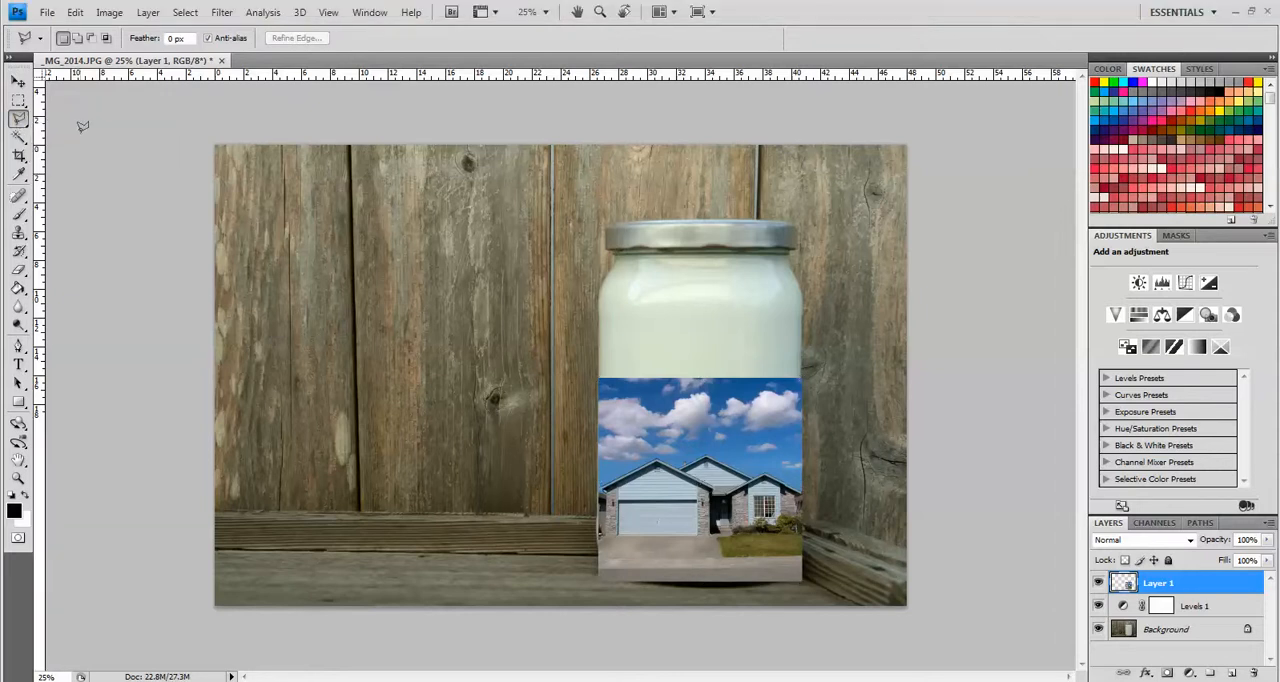
{"action": "mouse_move", "coordinate": [584, 452]}
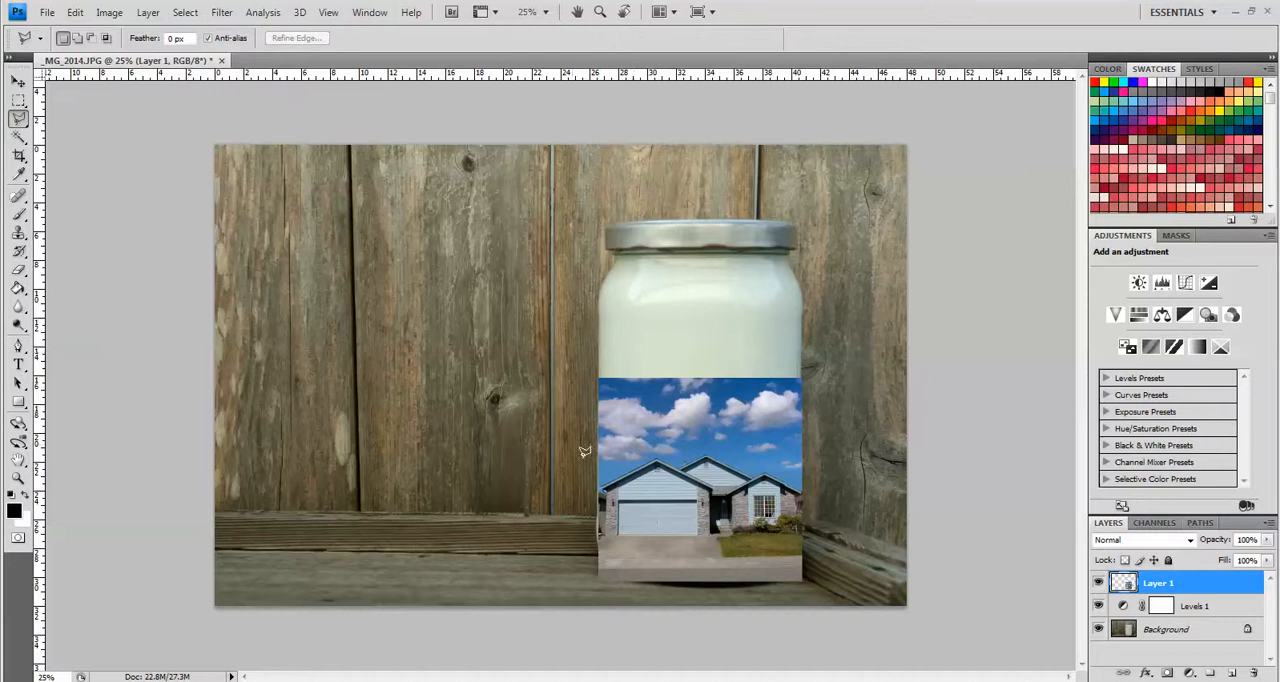
{"action": "mouse_move", "coordinate": [590, 478]}
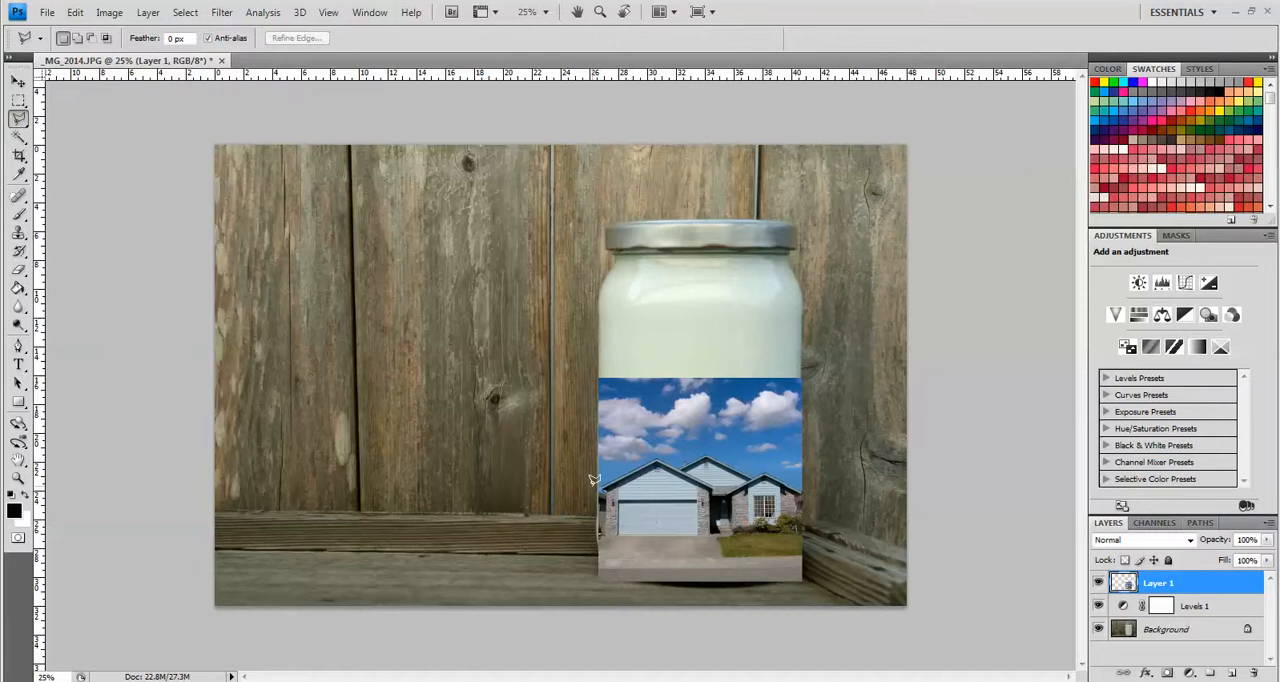
{"action": "mouse_move", "coordinate": [658, 448]}
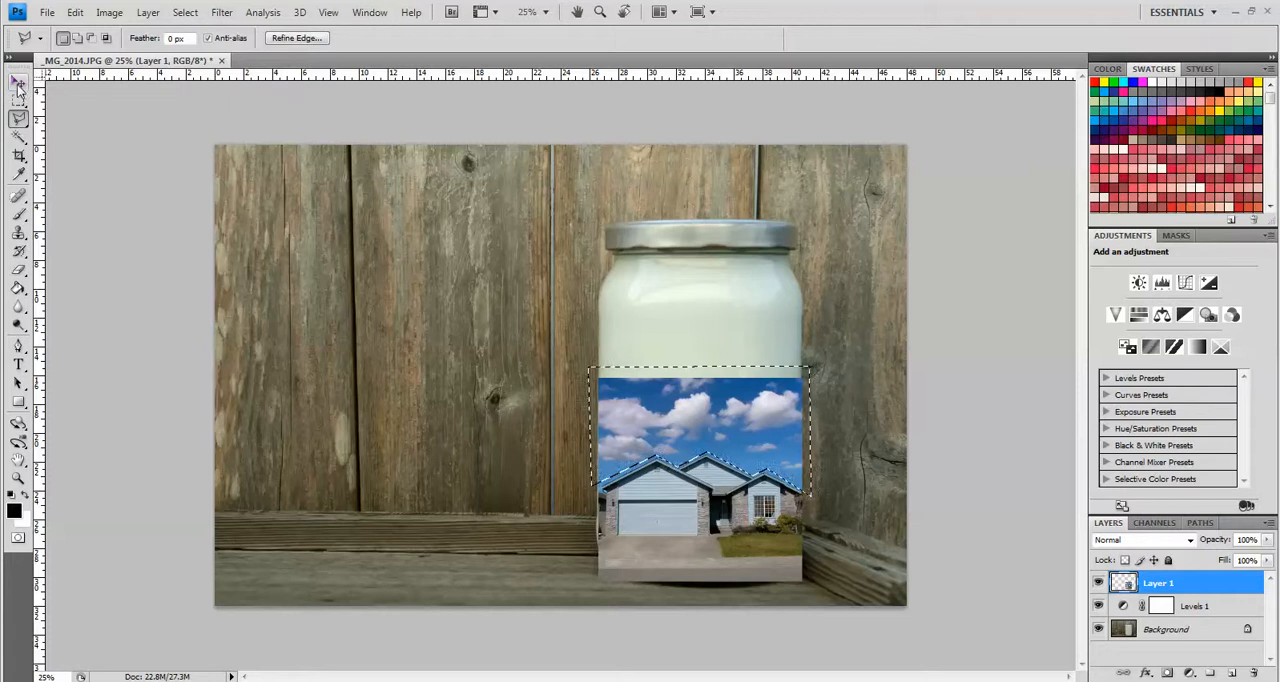
Copy the selected sky to a new layer and stretch it up to the jar's top.
{"action": "left_click", "coordinate": [18, 80]}
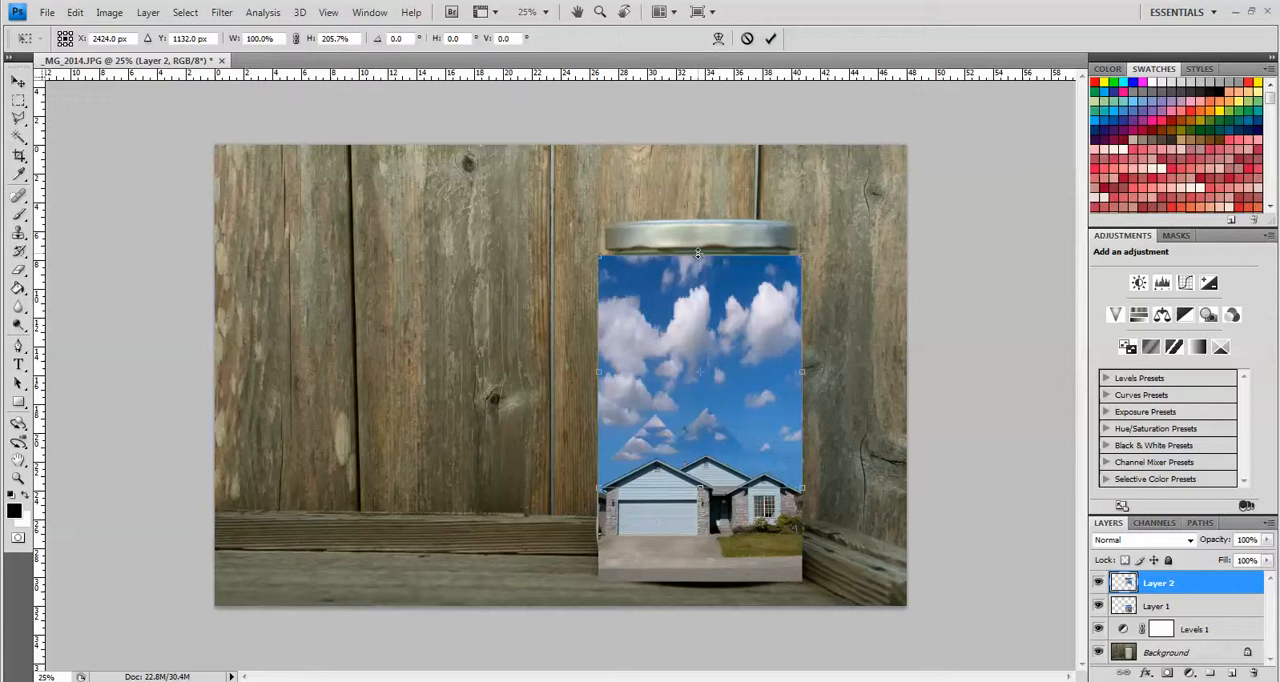
{"action": "left_click_drag", "start_coordinate": [698, 252], "coordinate": [698, 248]}
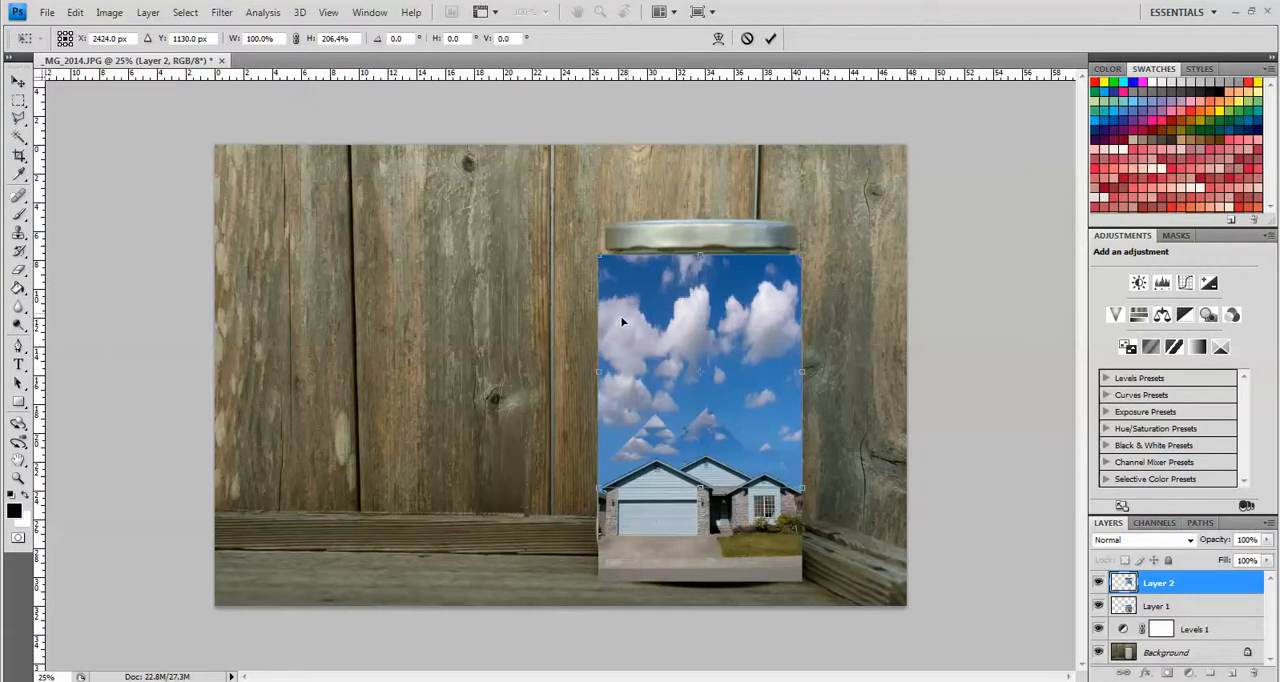
{"action": "mouse_move", "coordinate": [712, 324]}
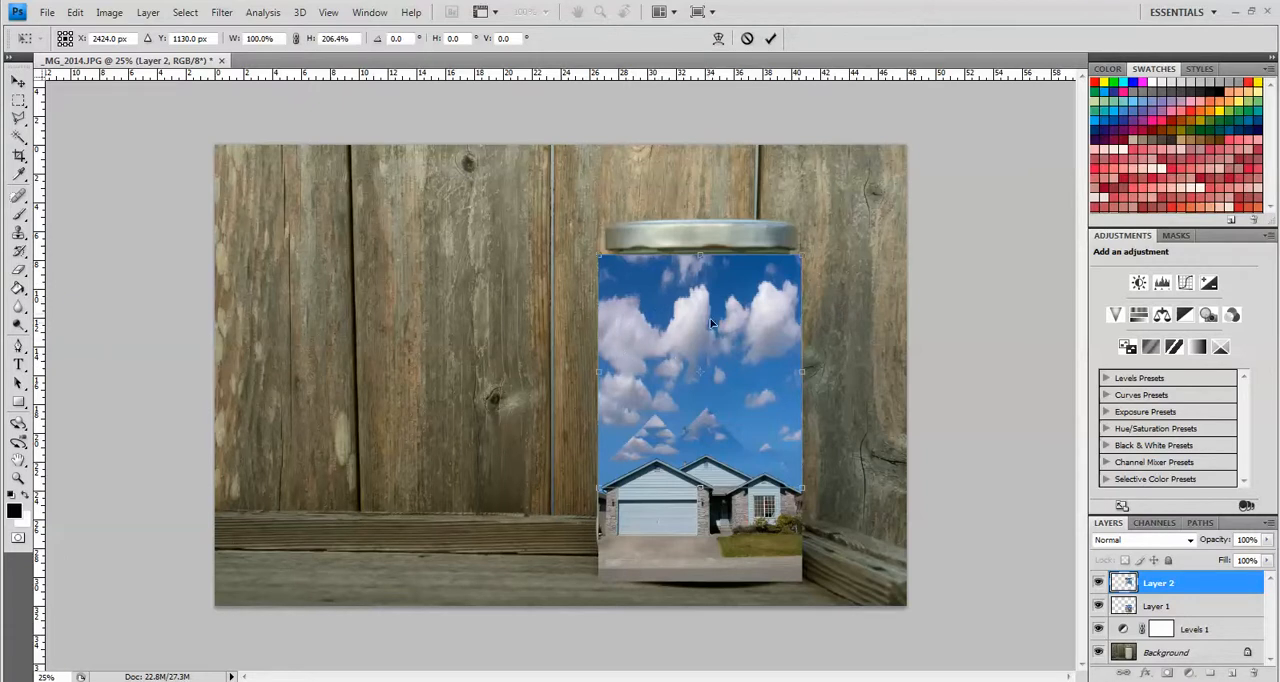
{"action": "mouse_move", "coordinate": [708, 318]}
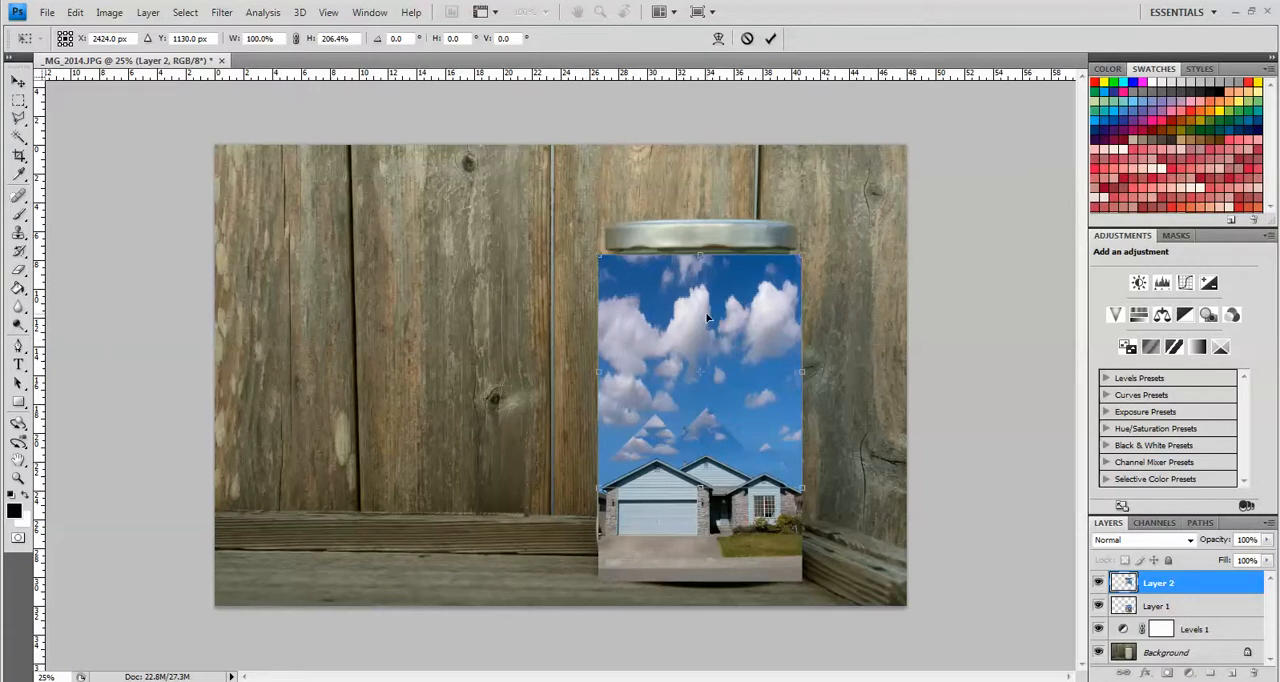
{"action": "mouse_move", "coordinate": [684, 354]}
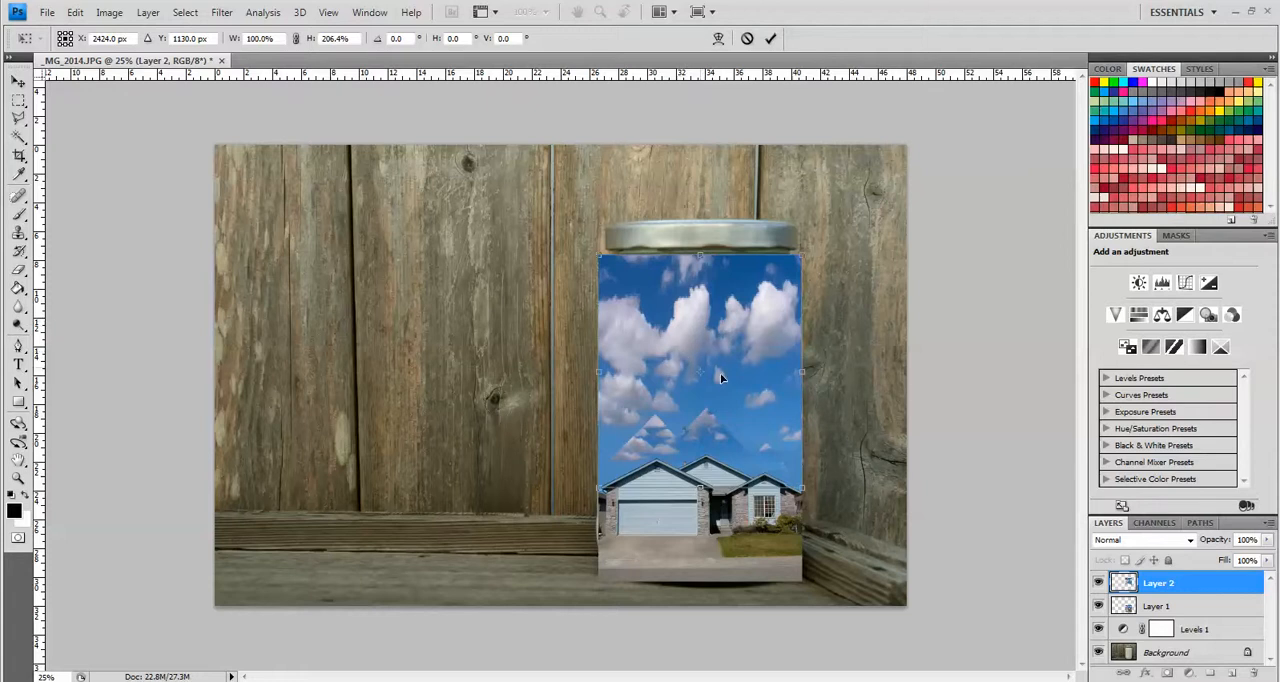
{"action": "mouse_move", "coordinate": [698, 328]}
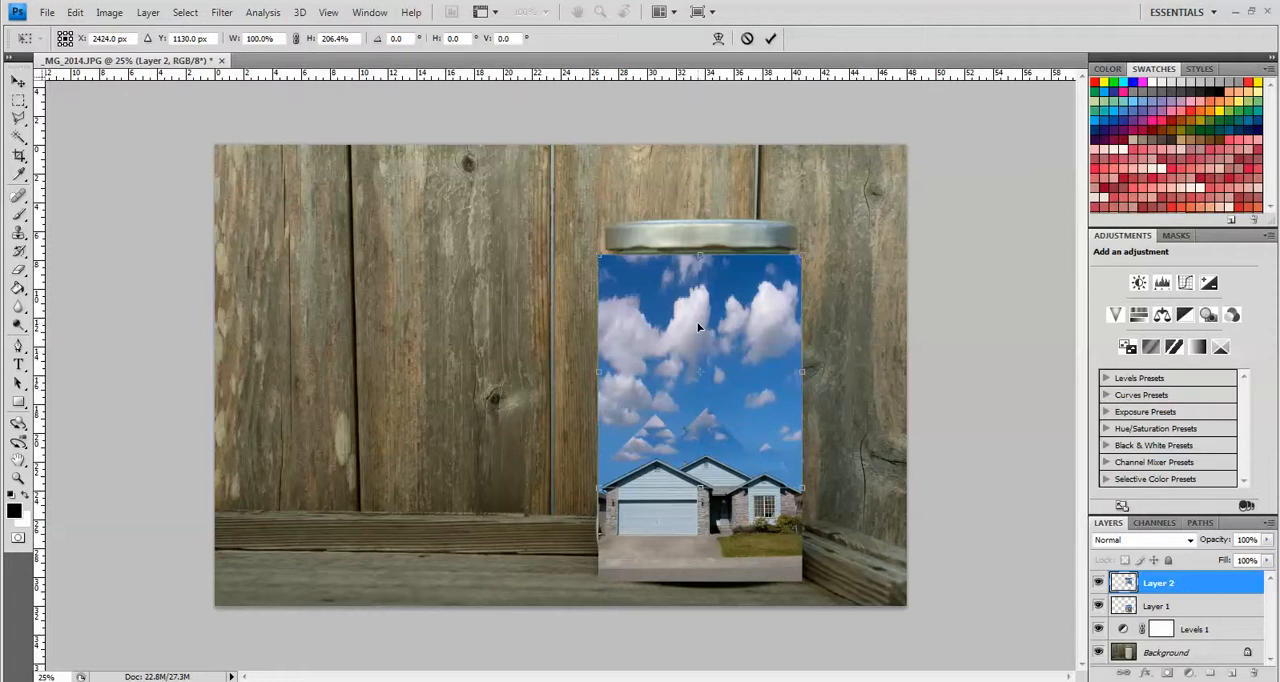
{"action": "mouse_move", "coordinate": [656, 440]}
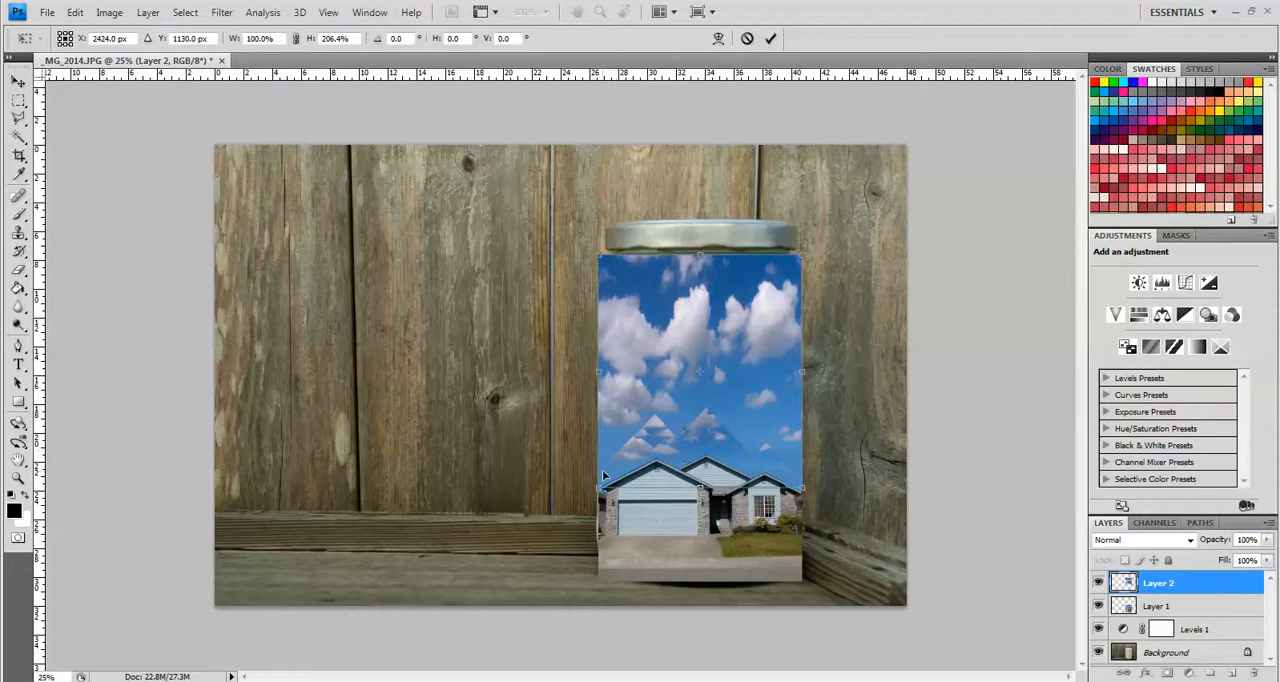
{"action": "mouse_move", "coordinate": [680, 444]}
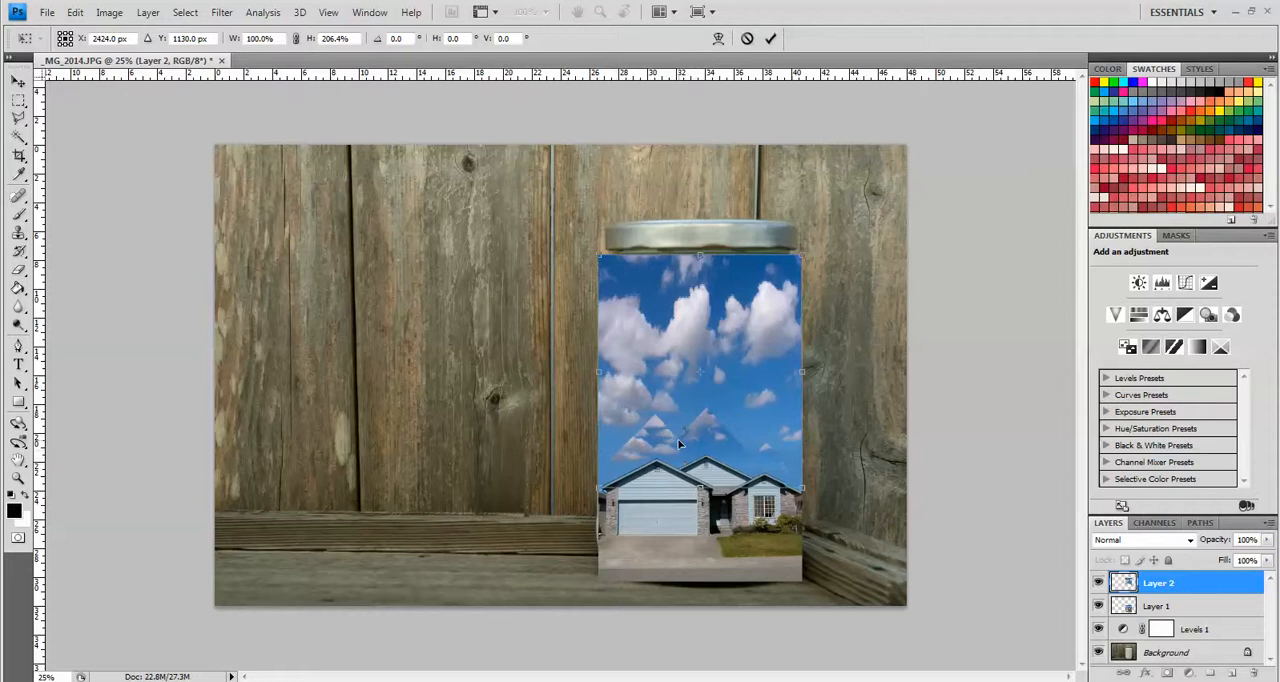
{"action": "mouse_move", "coordinate": [758, 460]}
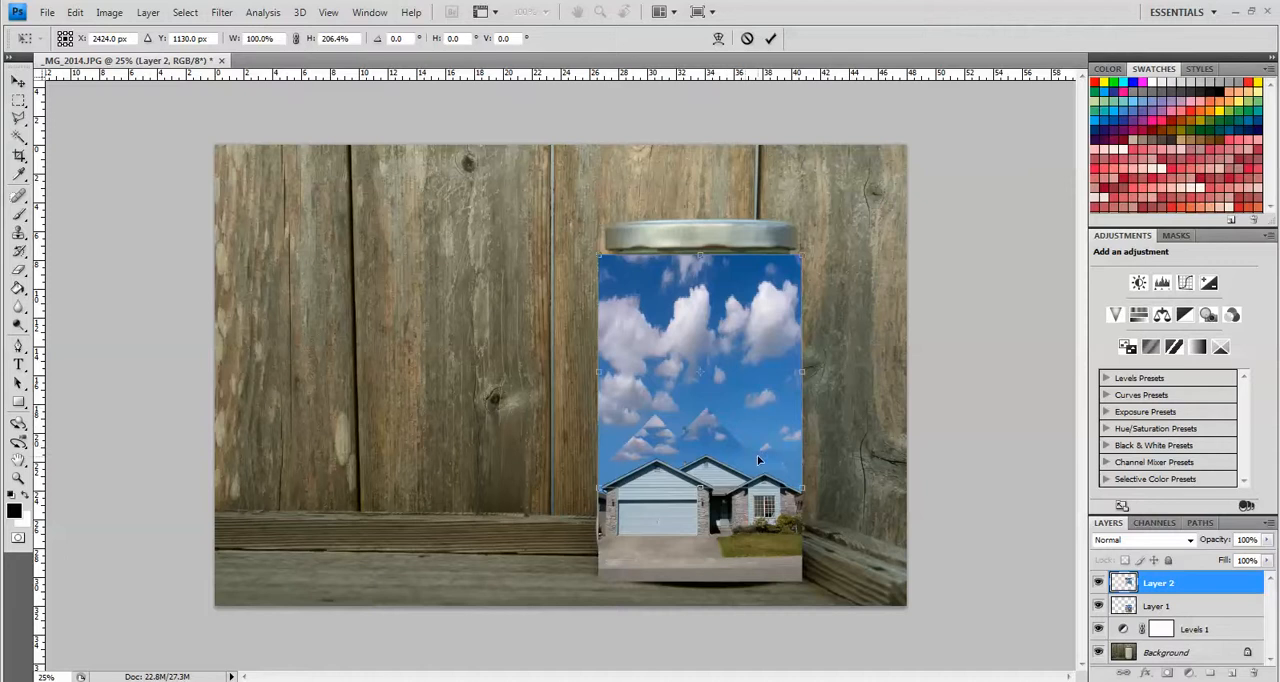
{"action": "mouse_move", "coordinate": [756, 456]}
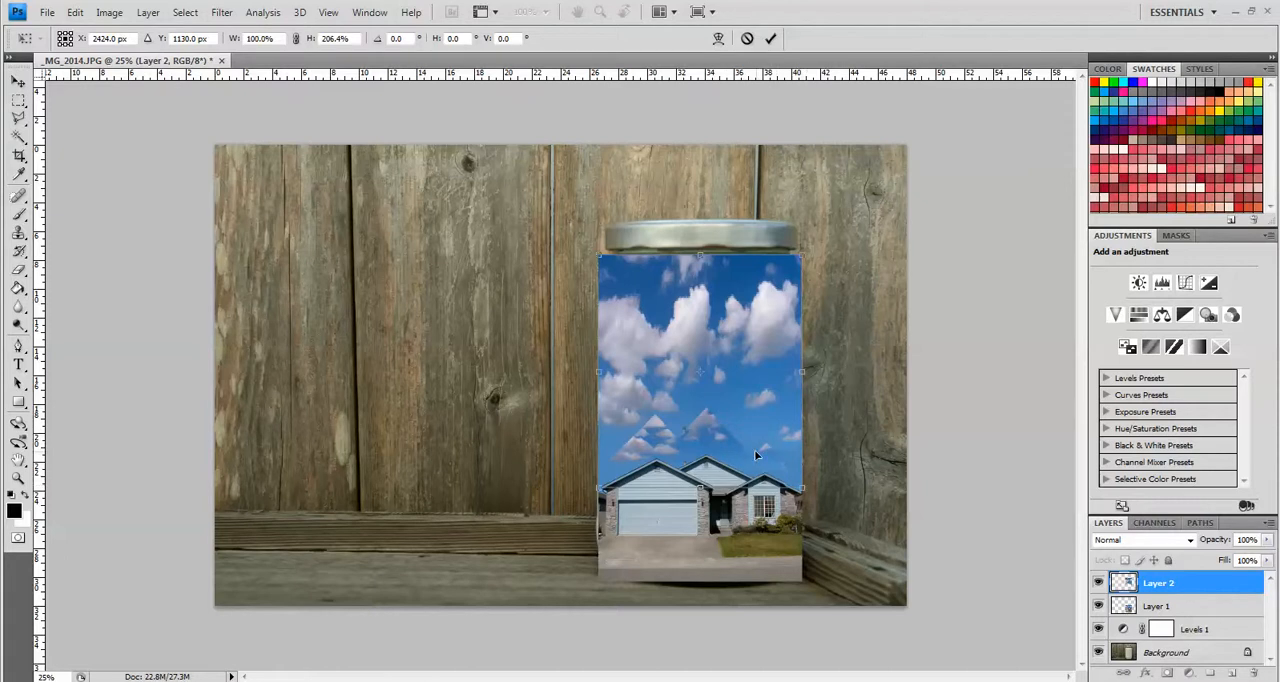
{"action": "mouse_move", "coordinate": [640, 456]}
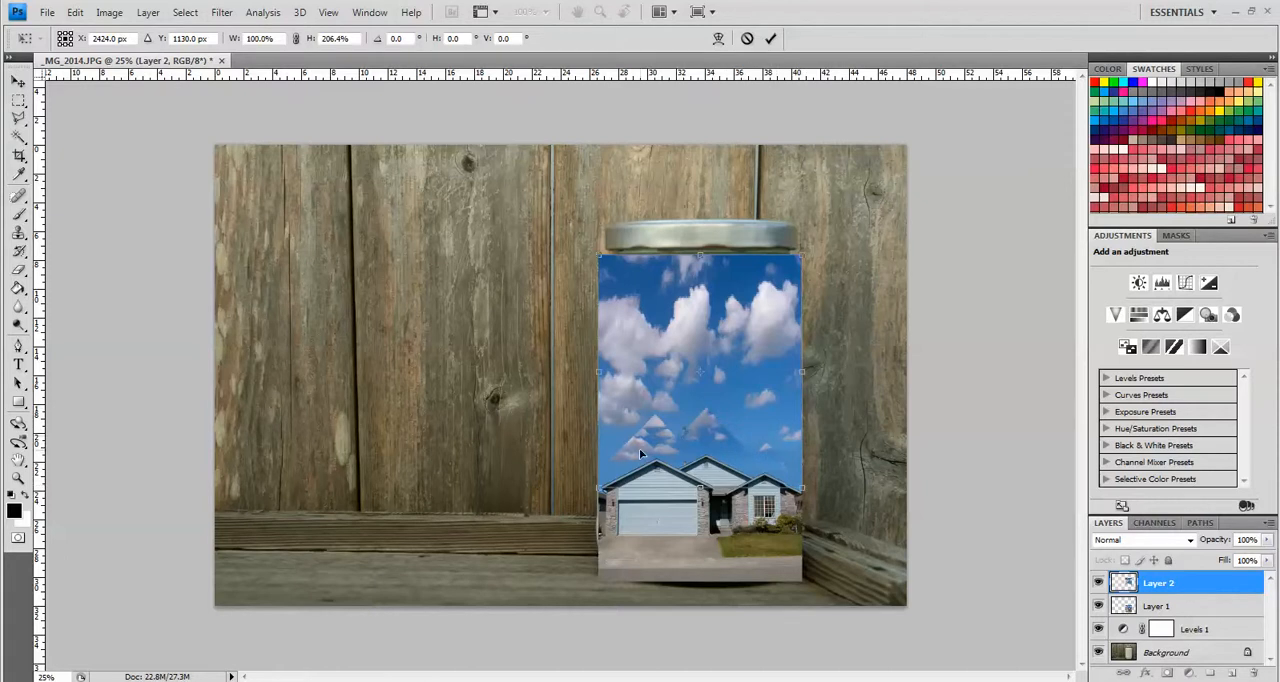
{"action": "mouse_move", "coordinate": [788, 470]}
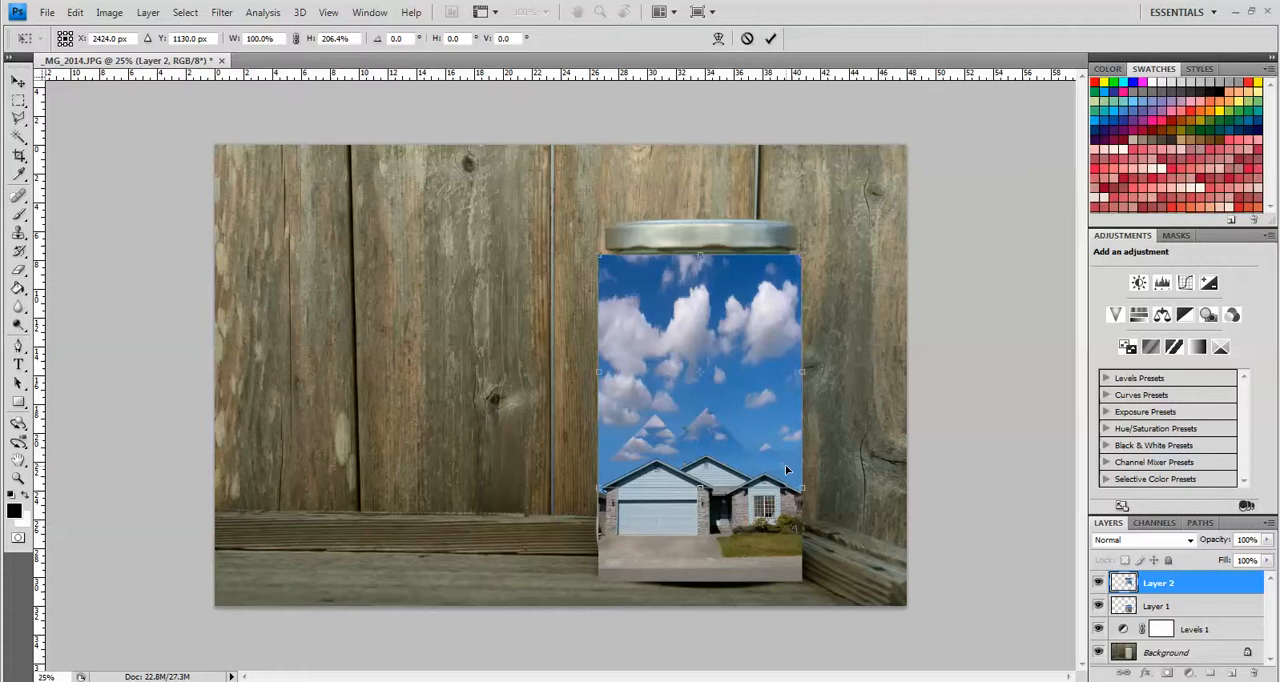
{"action": "mouse_move", "coordinate": [708, 442]}
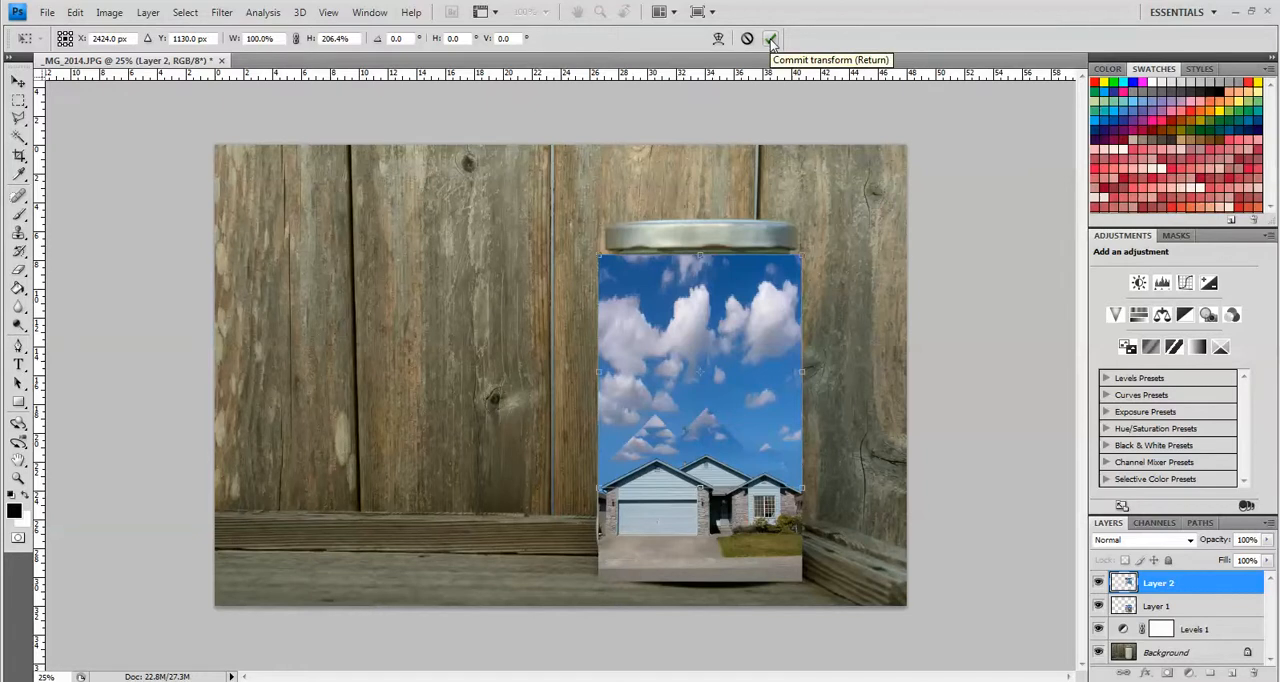
Commit the sky stretch, move Layer 2 beneath Layer 1, and select the house layer.
{"action": "left_click", "coordinate": [770, 38]}
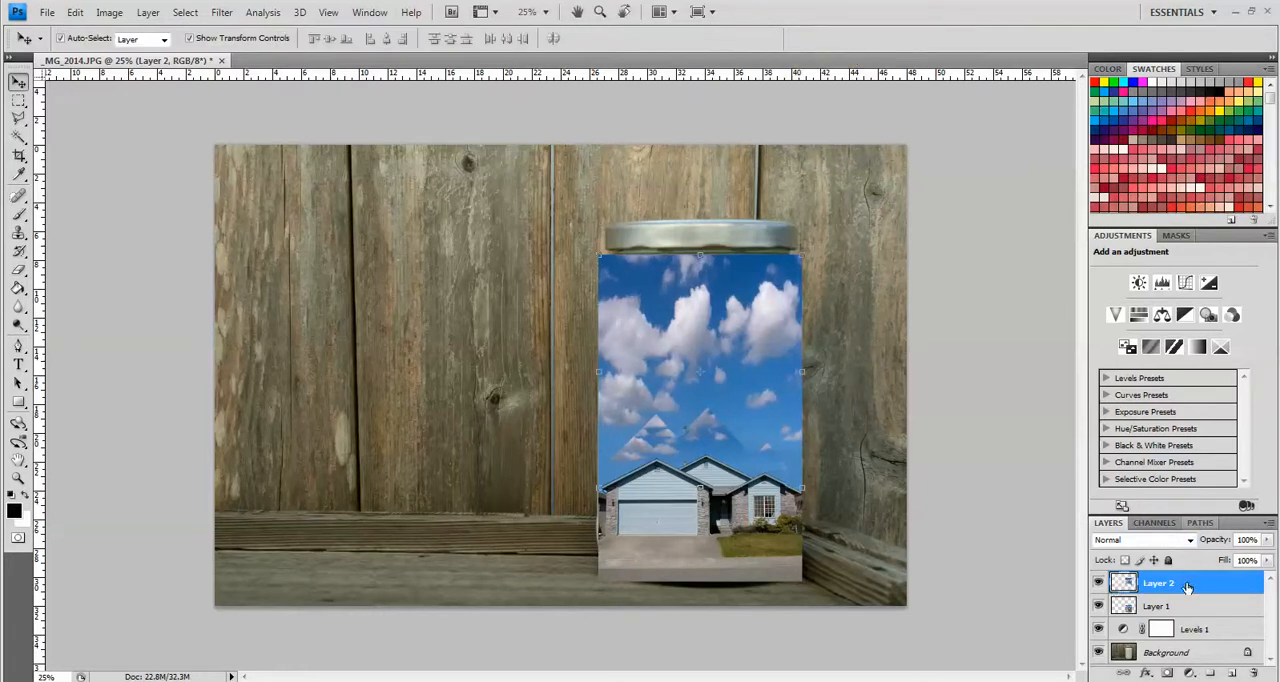
{"action": "left_click", "coordinate": [1156, 606]}
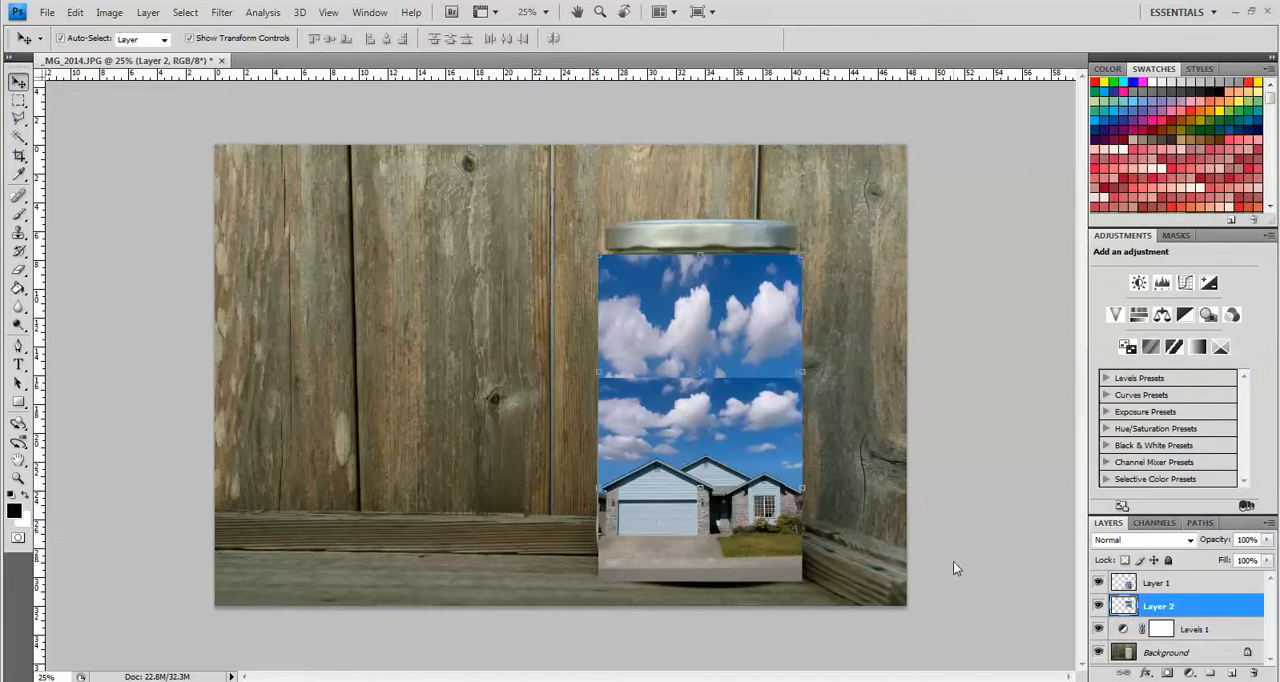
{"action": "mouse_move", "coordinate": [684, 420]}
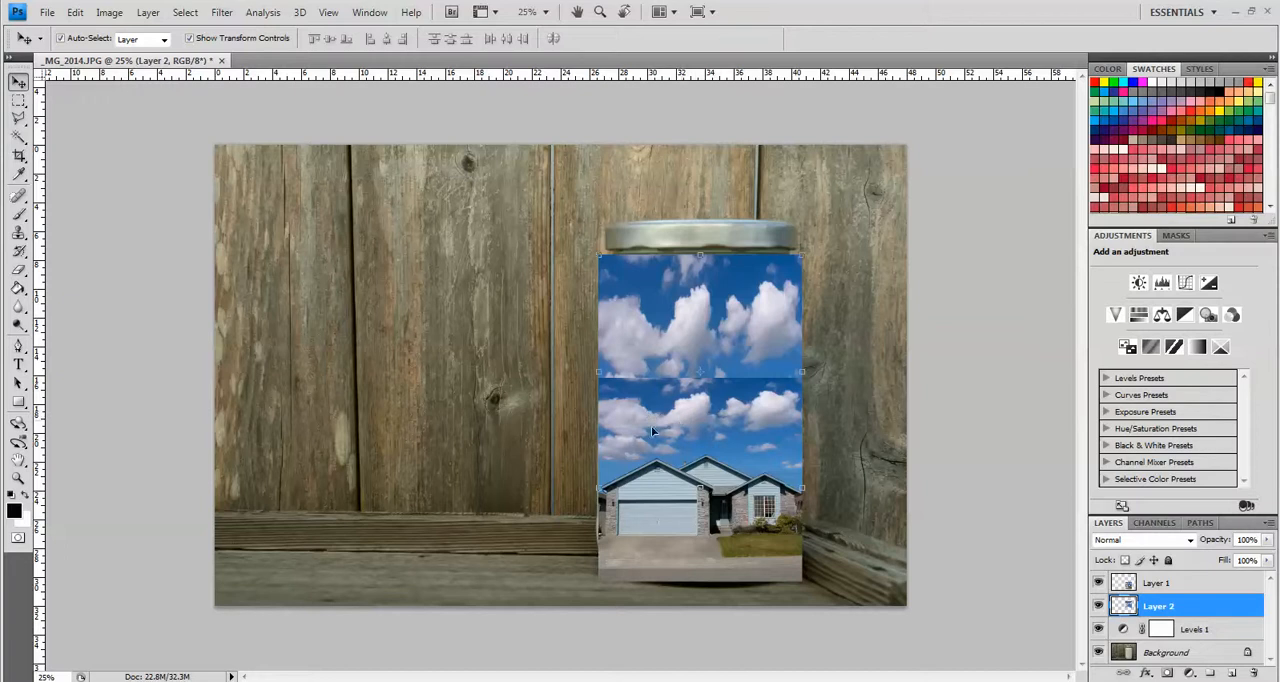
{"action": "left_click", "coordinate": [1156, 582]}
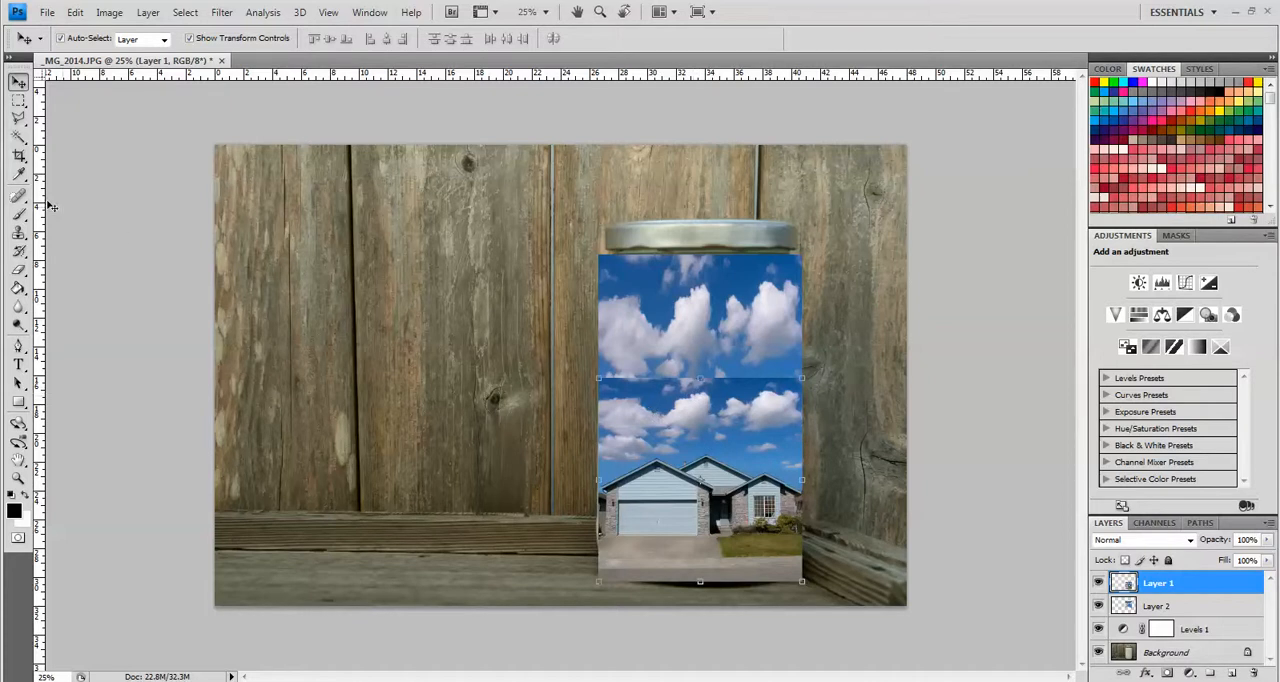
Set up the Eraser with a fully soft 0% hardness edge for the house layer's seam.
{"action": "left_click", "coordinate": [18, 270]}
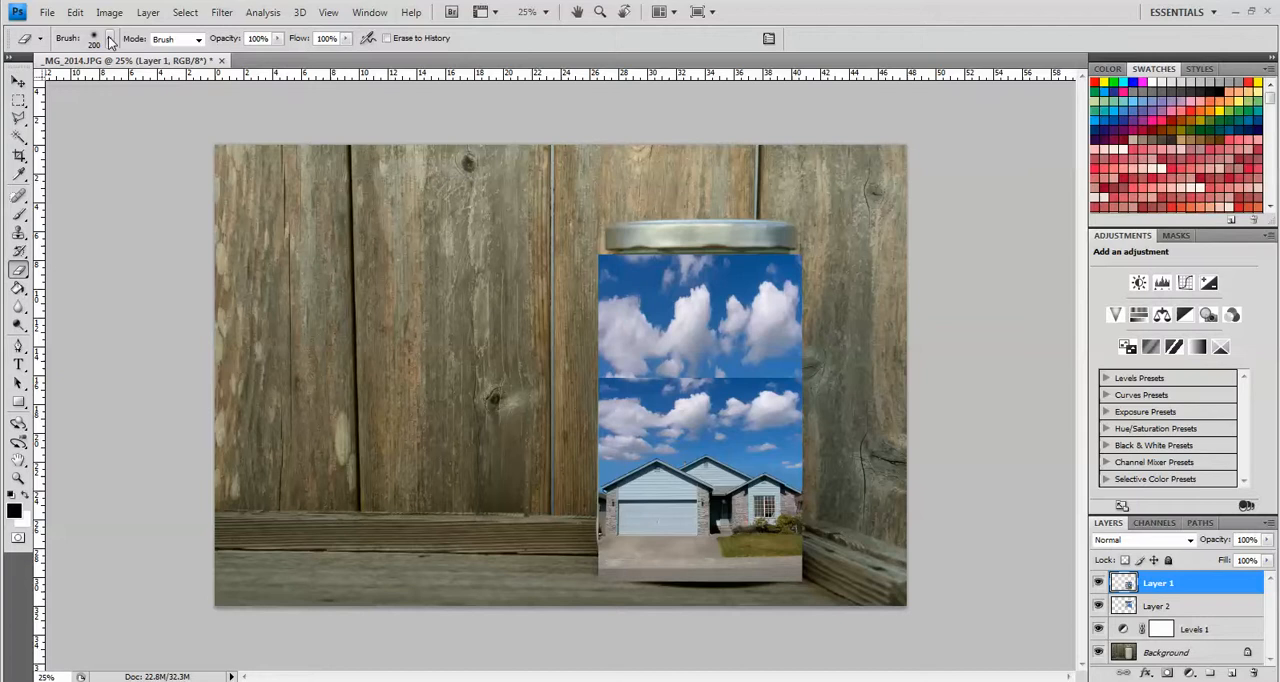
{"action": "left_click", "coordinate": [108, 38]}
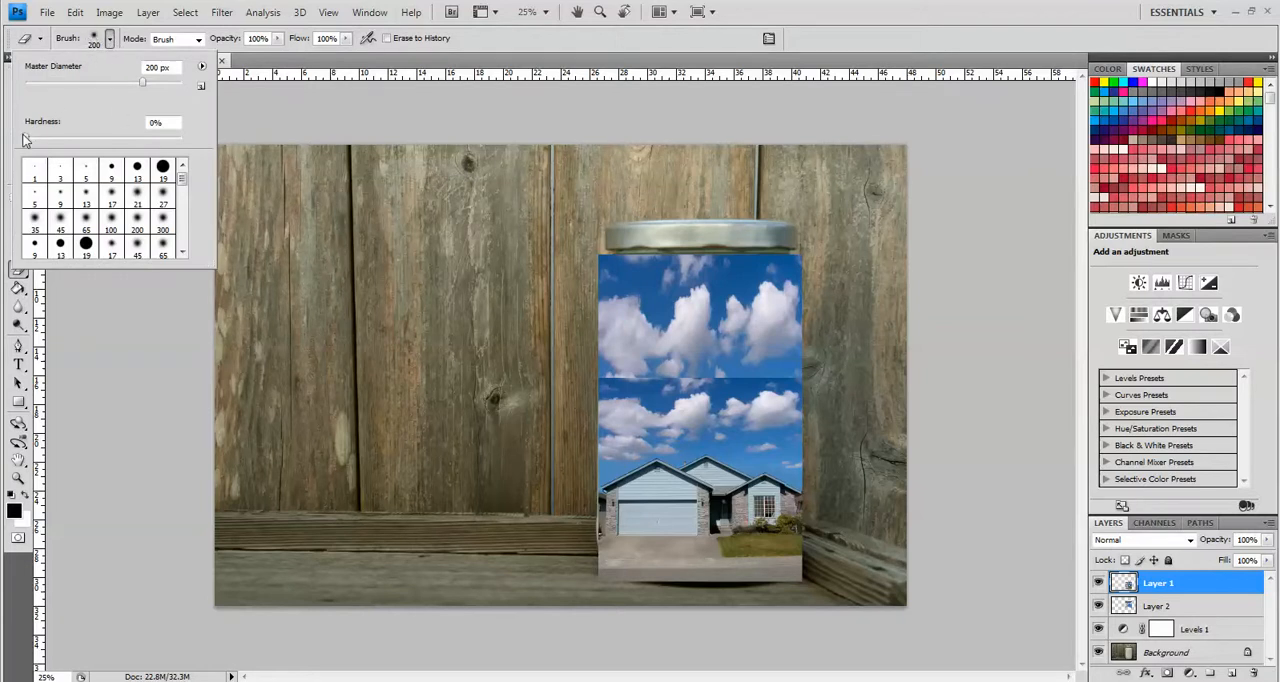
{"action": "left_click", "coordinate": [156, 122]}
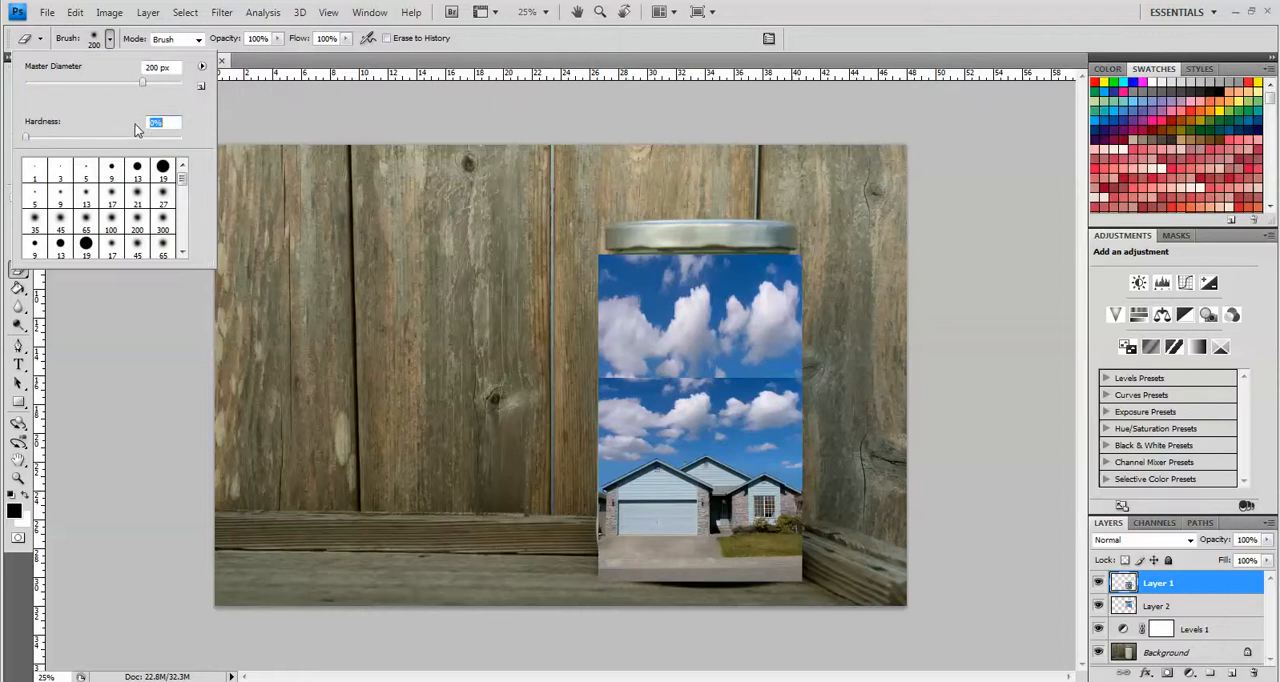
{"action": "mouse_move", "coordinate": [356, 78]}
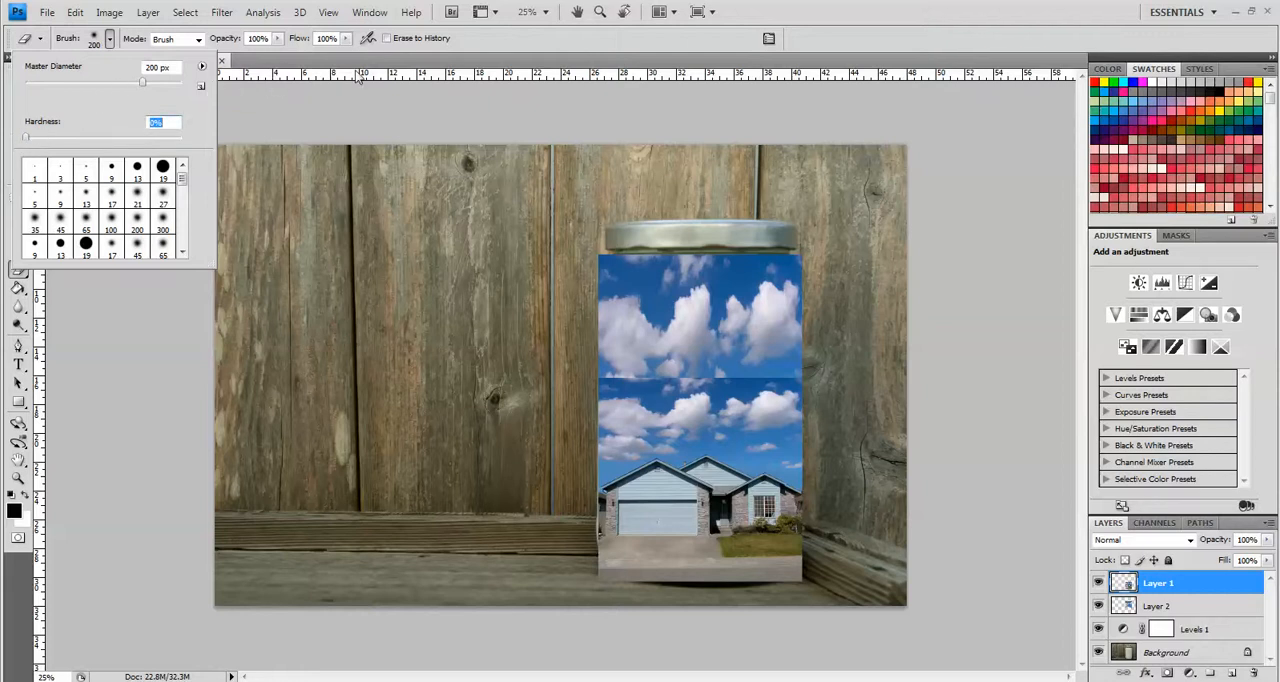
{"action": "mouse_move", "coordinate": [450, 100]}
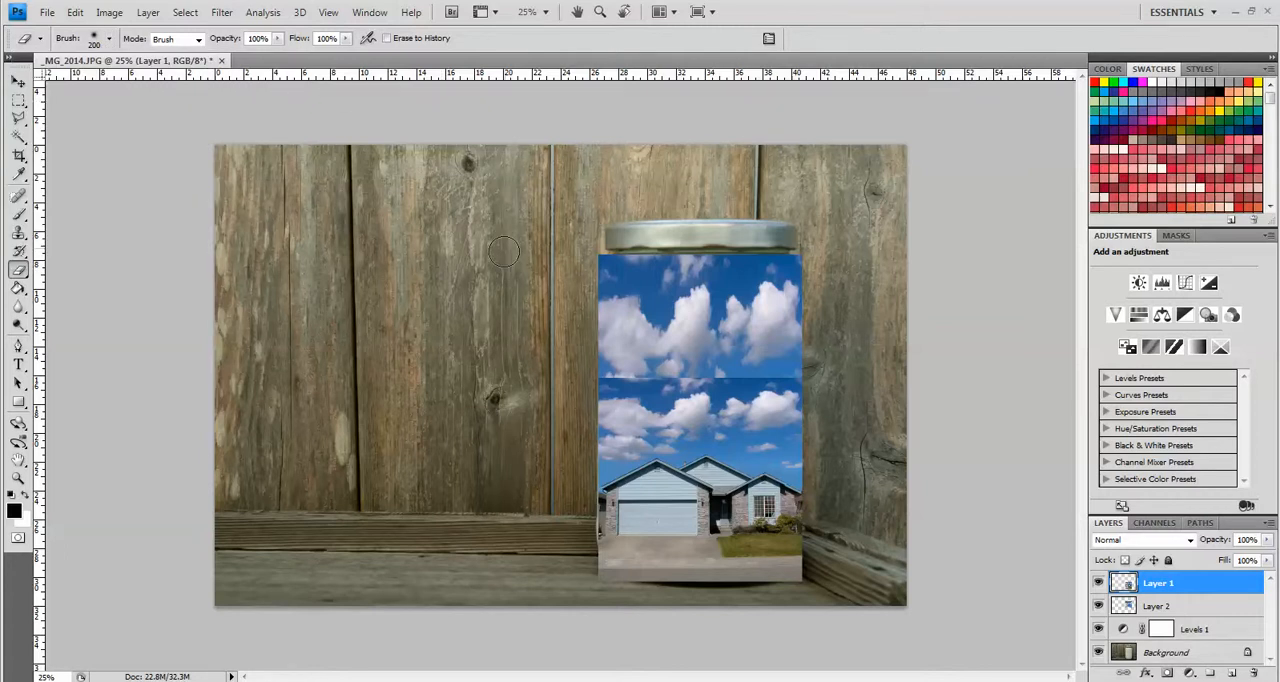
{"action": "mouse_move", "coordinate": [590, 378]}
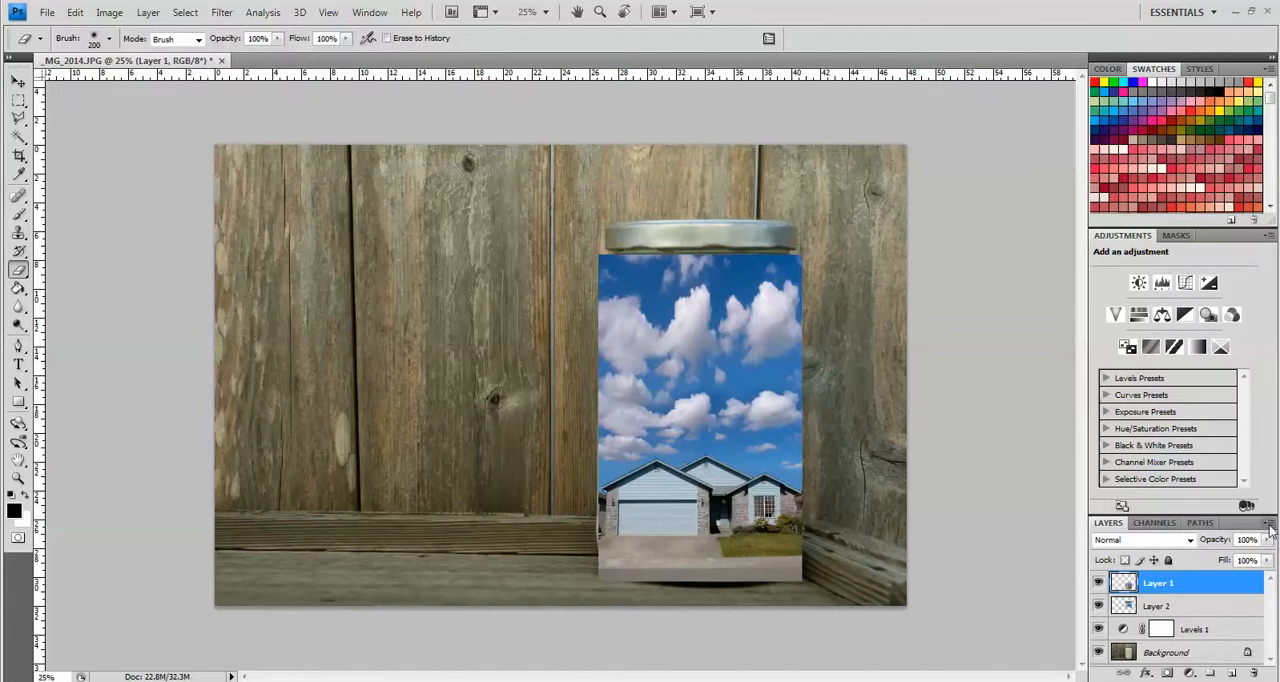
Merge the house layer down into the sky layer via the Layers panel menu.
{"action": "left_click", "coordinate": [1270, 524]}
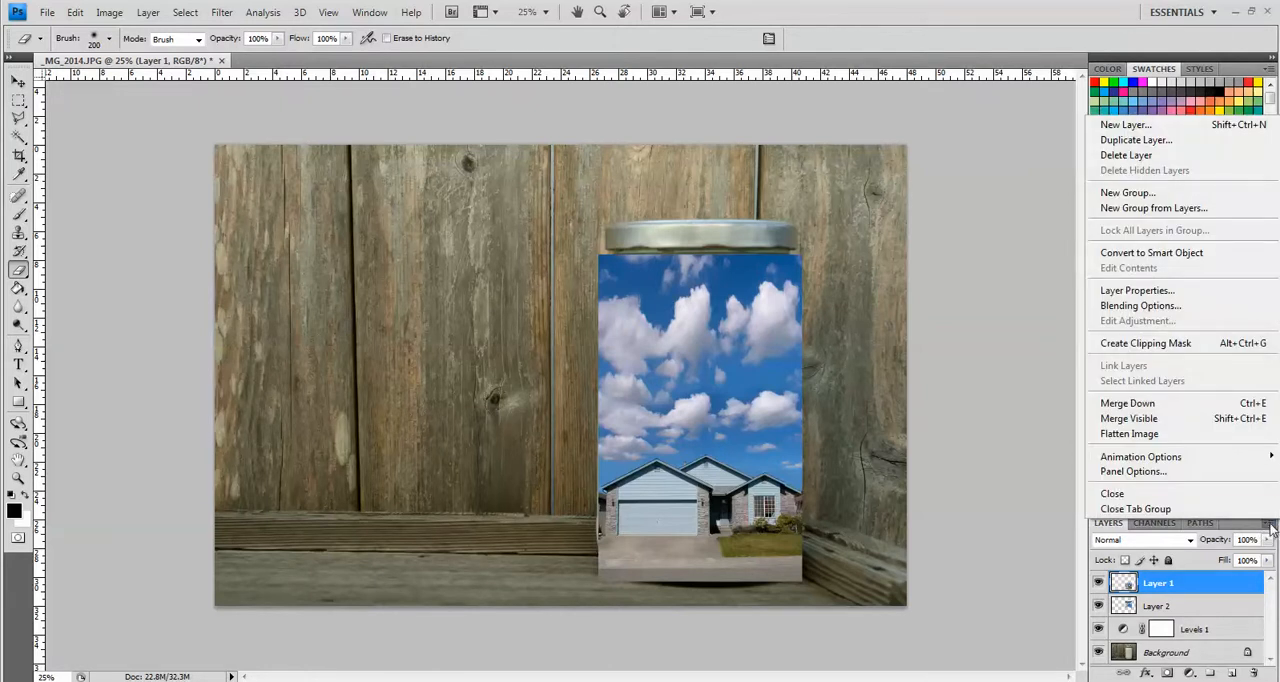
{"action": "mouse_move", "coordinate": [1128, 402]}
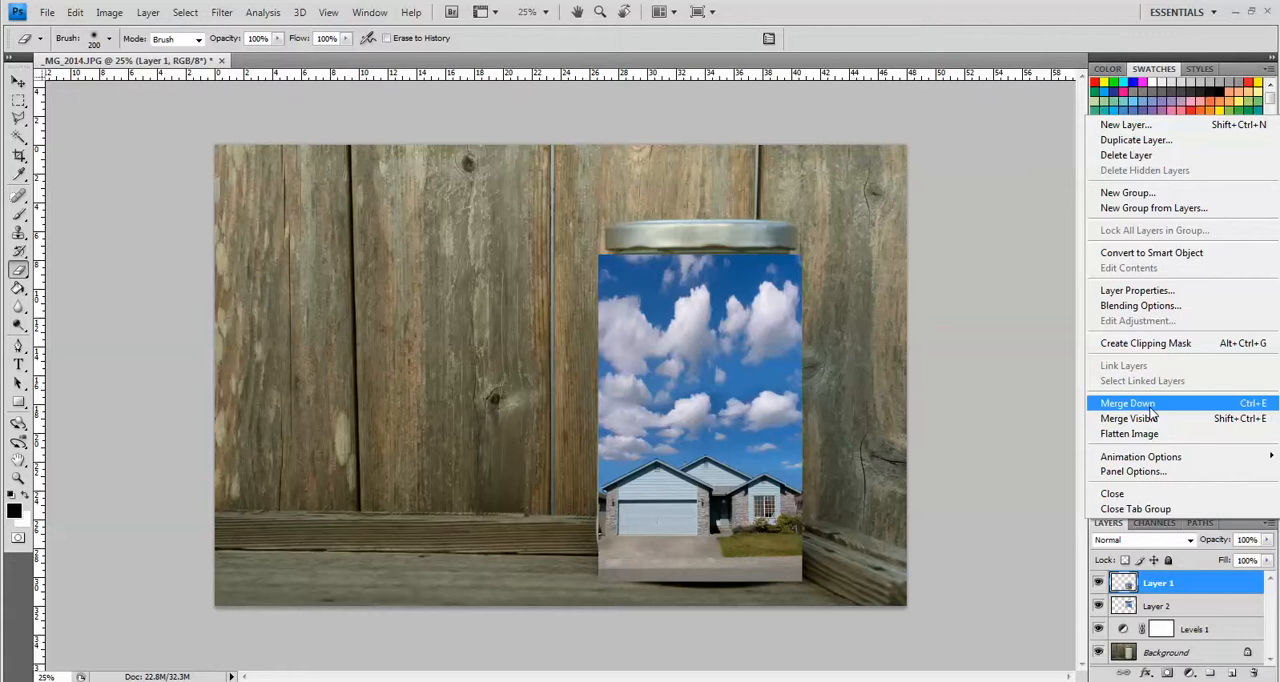
{"action": "left_click", "coordinate": [1128, 402]}
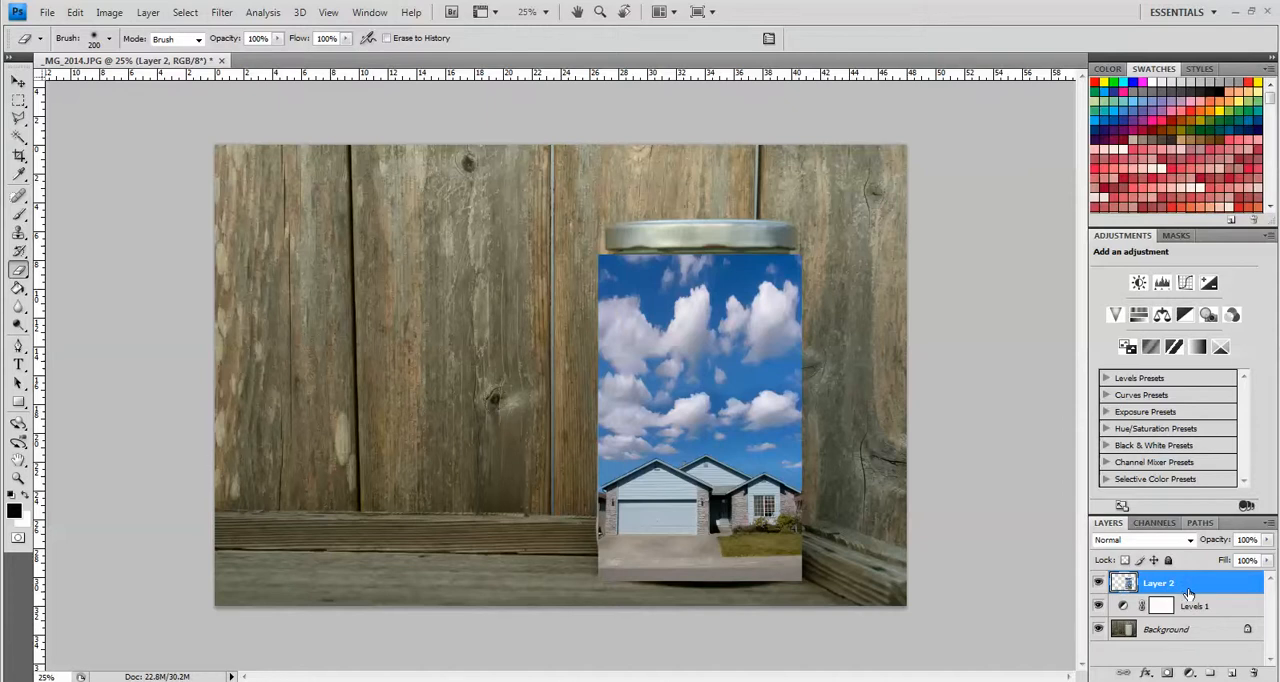
{"action": "mouse_move", "coordinate": [750, 468]}
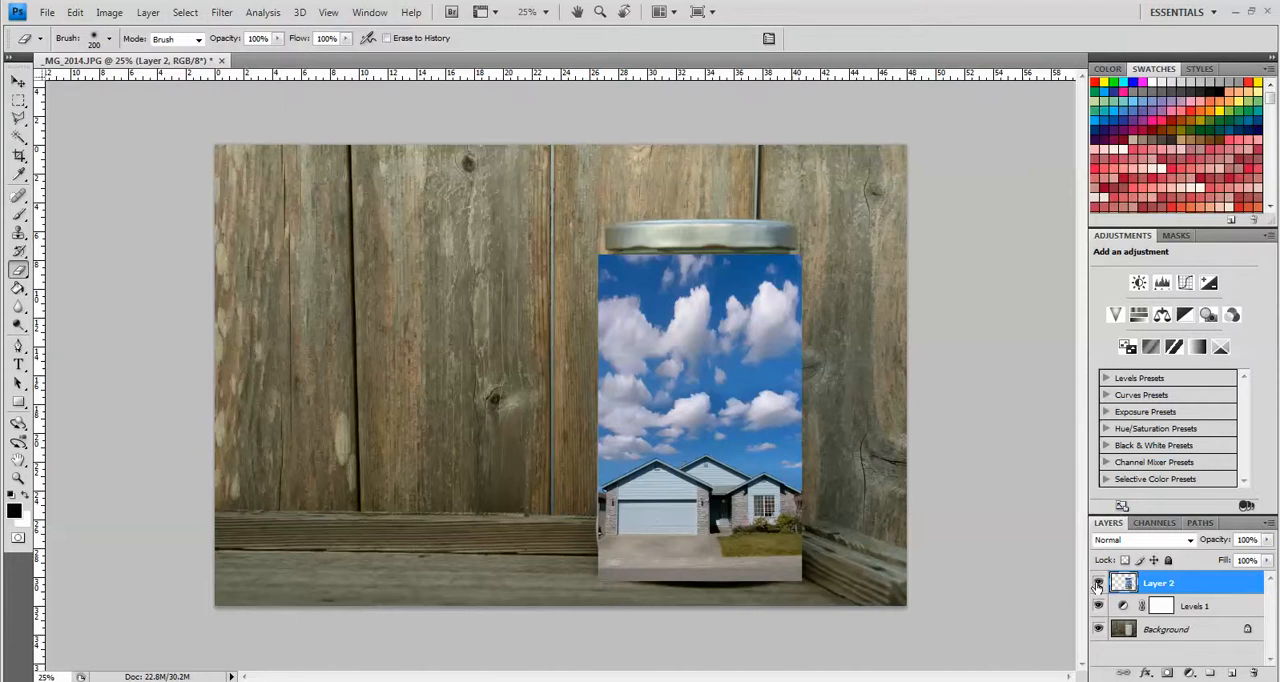
{"action": "mouse_move", "coordinate": [1098, 584]}
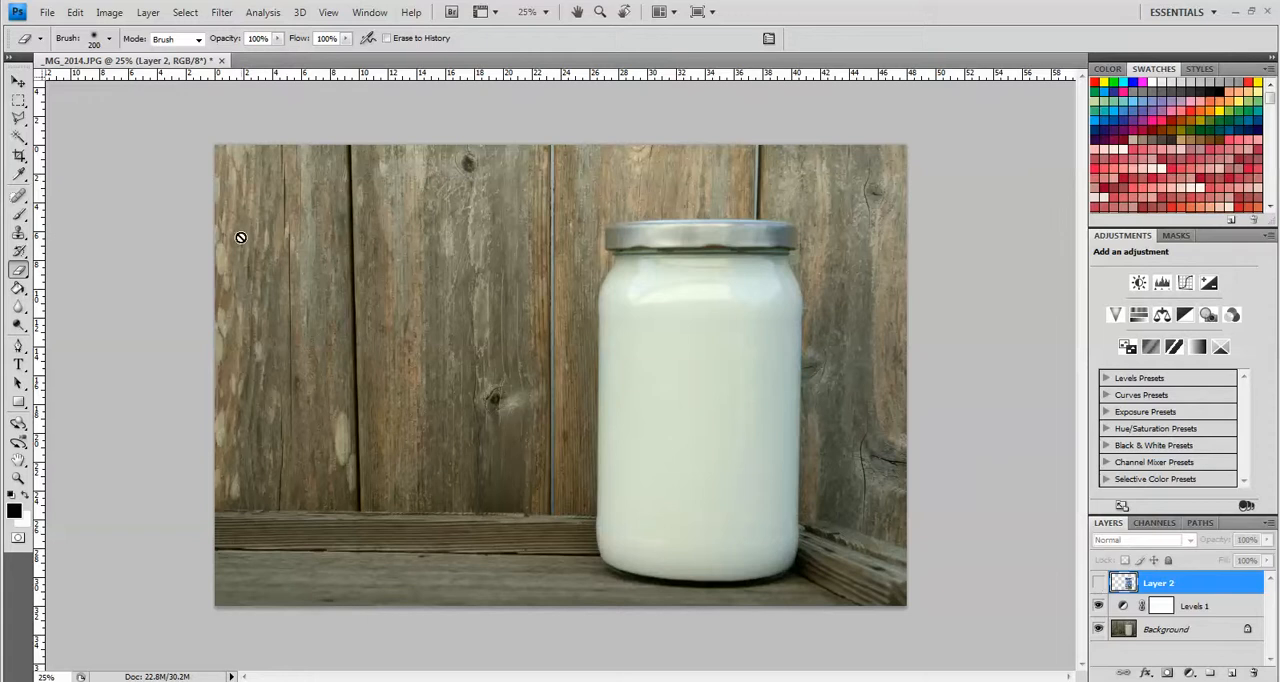
Pick the Lasso tool for tracing the jar's outline.
{"action": "left_click", "coordinate": [18, 118]}
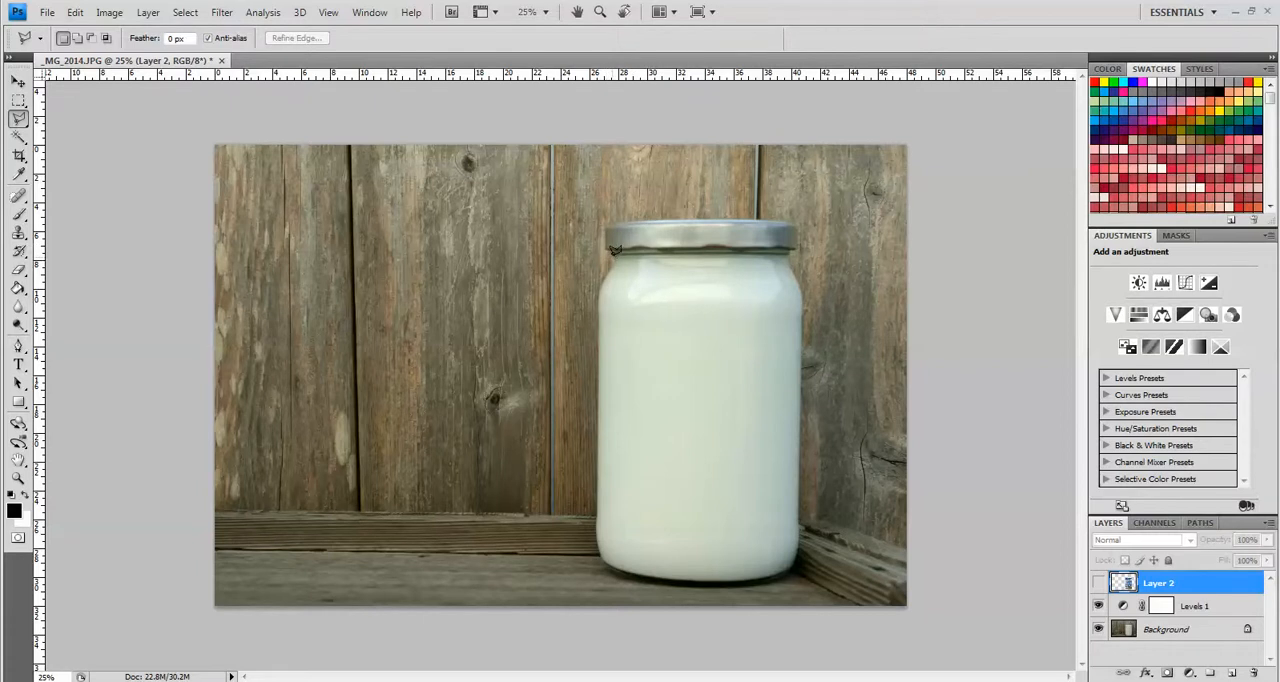
{"action": "mouse_move", "coordinate": [760, 240]}
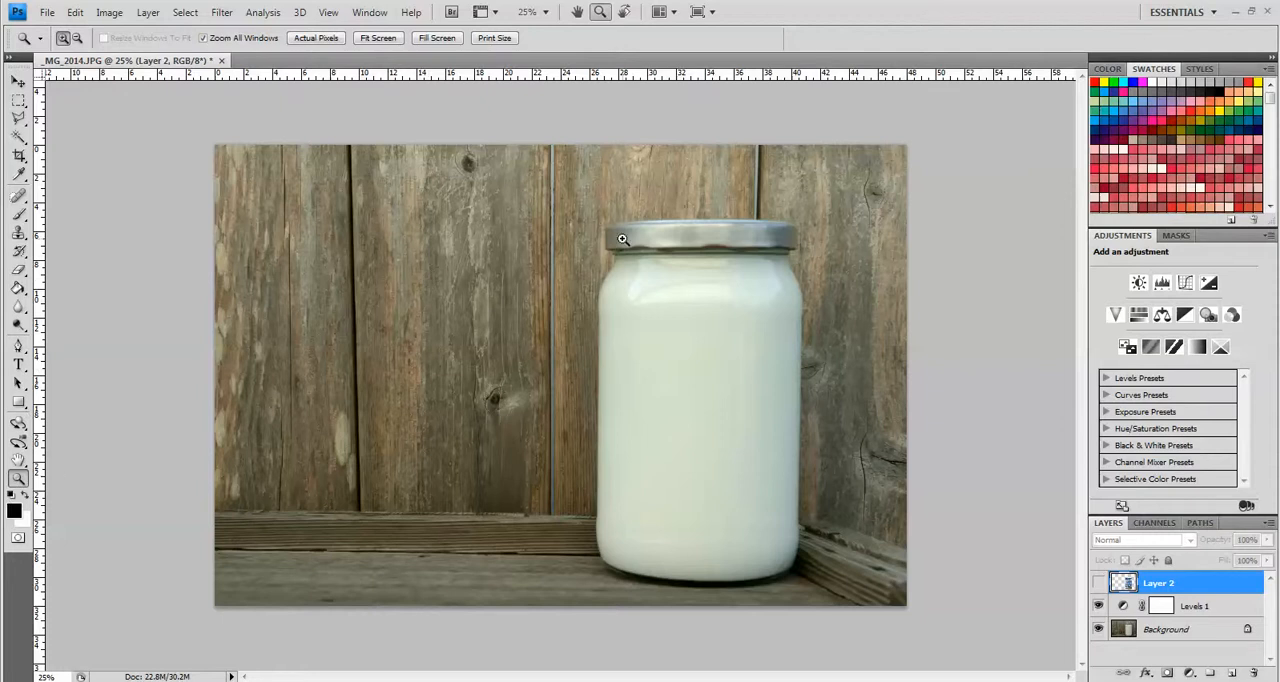
Zoom in on the jar and trace its edge with Magnetic Lasso points around the curved base.
{"action": "left_click_drag", "start_coordinate": [684, 244], "coordinate": [848, 372]}
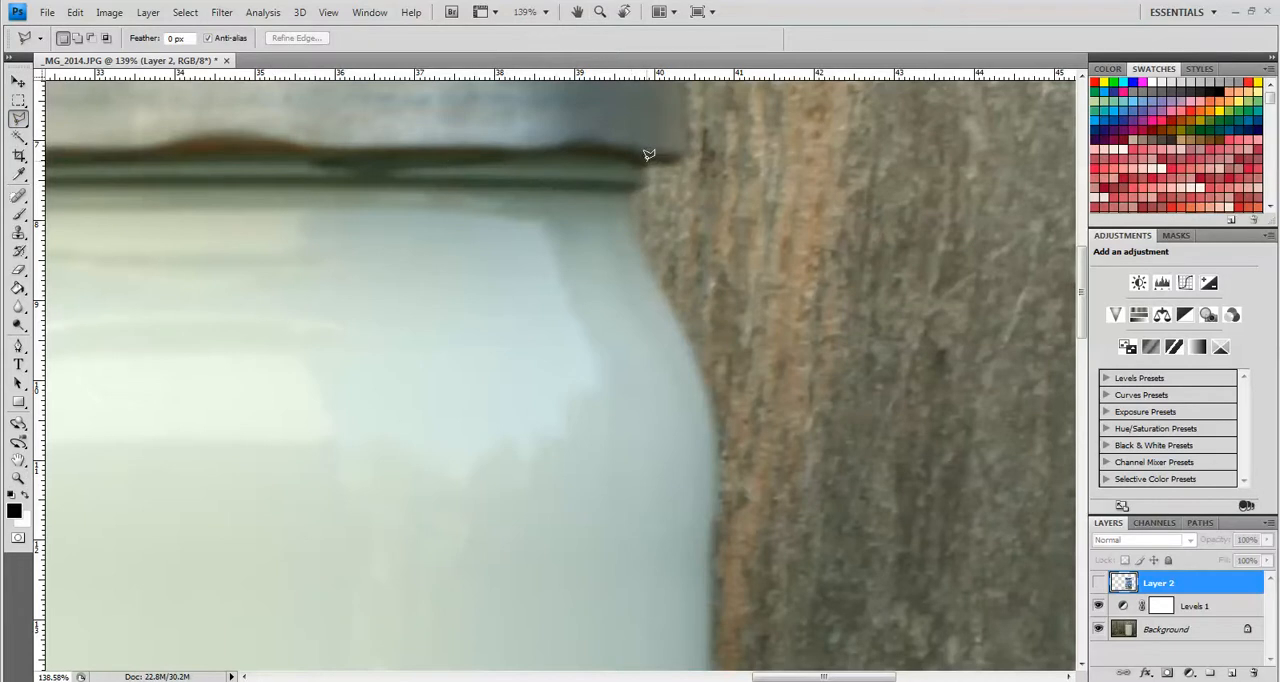
{"action": "mouse_move", "coordinate": [648, 170]}
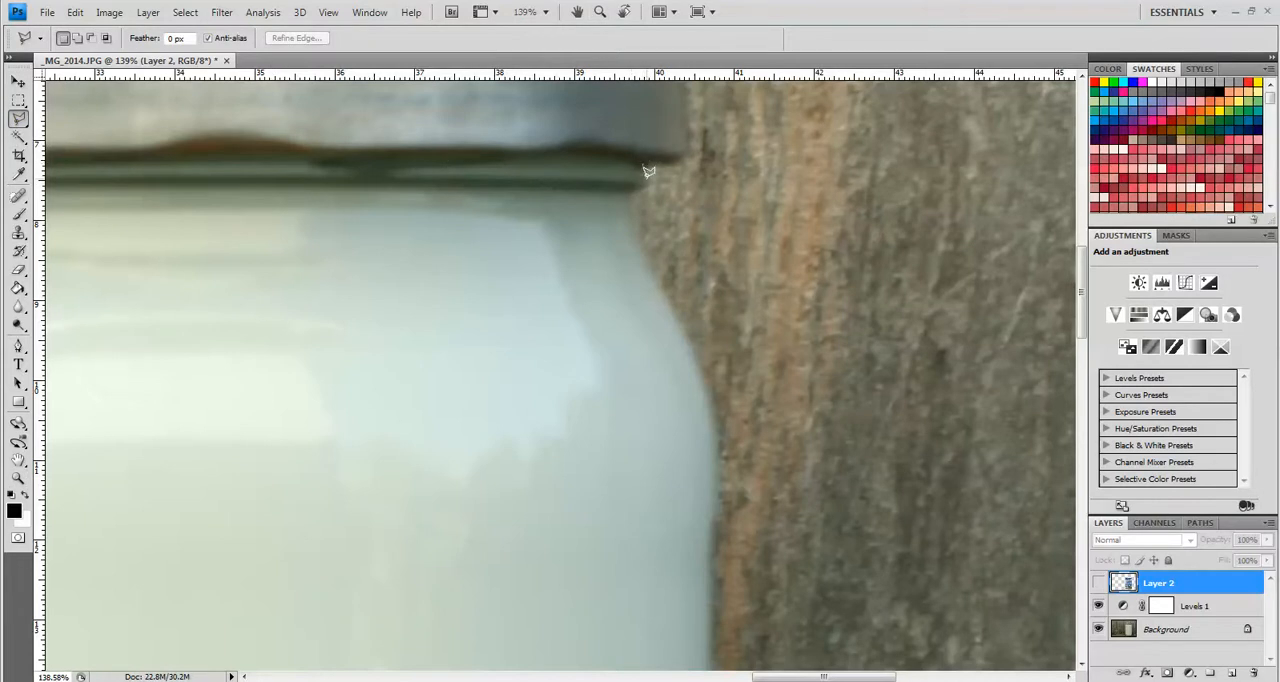
{"action": "mouse_move", "coordinate": [632, 208]}
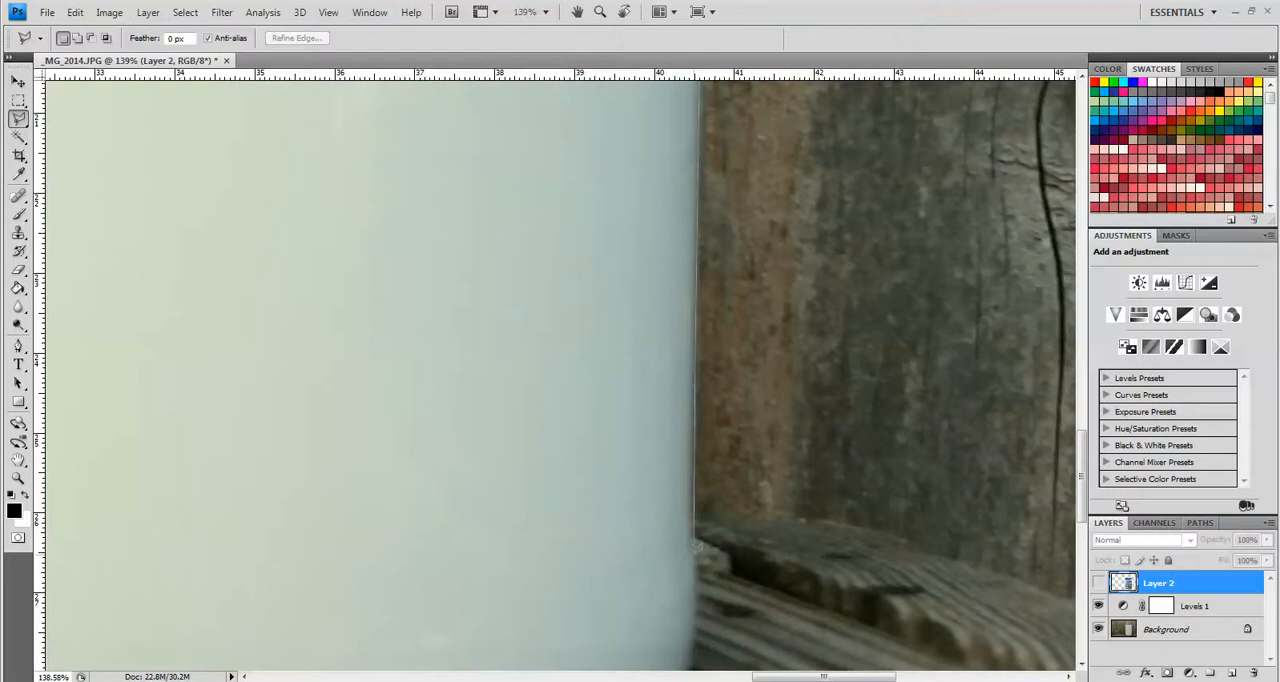
{"action": "mouse_move", "coordinate": [700, 584]}
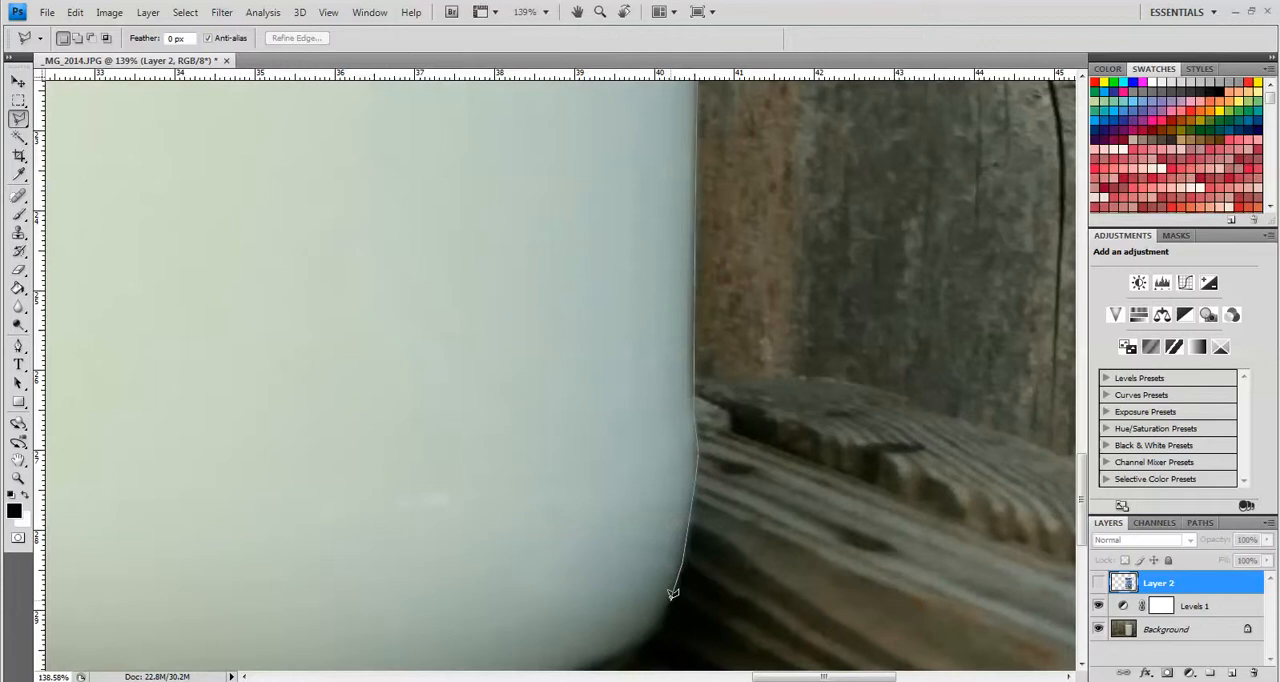
{"action": "mouse_move", "coordinate": [644, 636]}
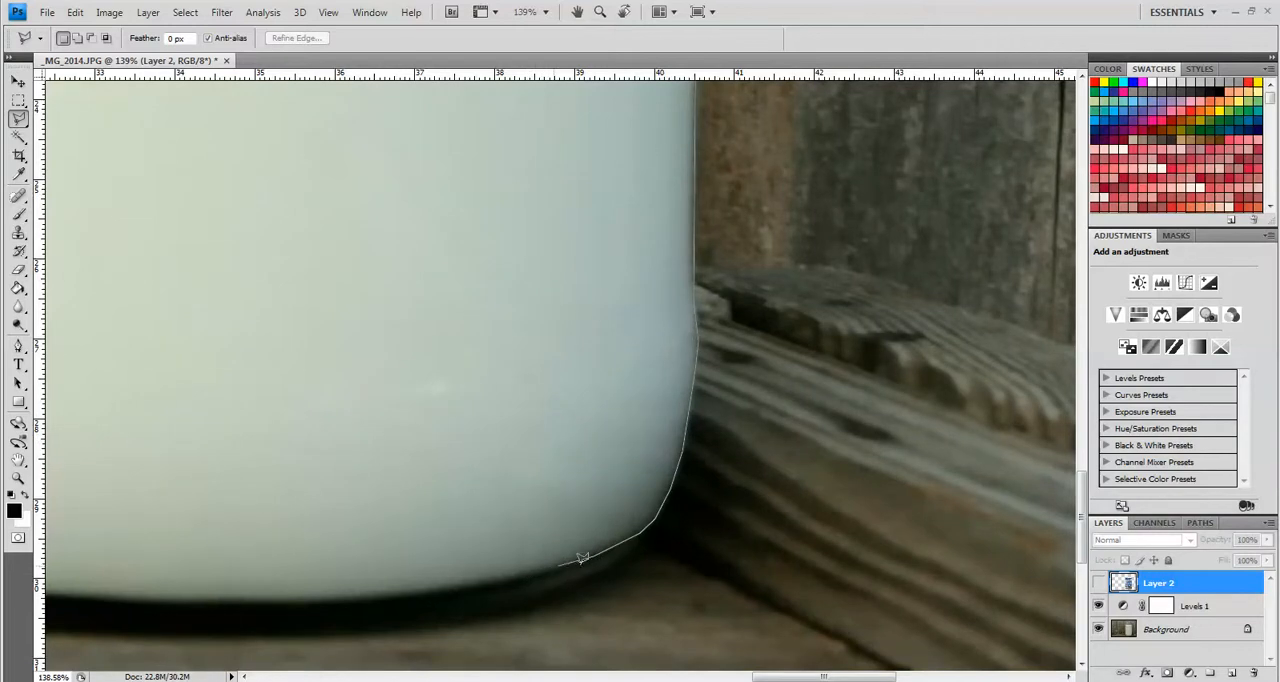
{"action": "mouse_move", "coordinate": [578, 590]}
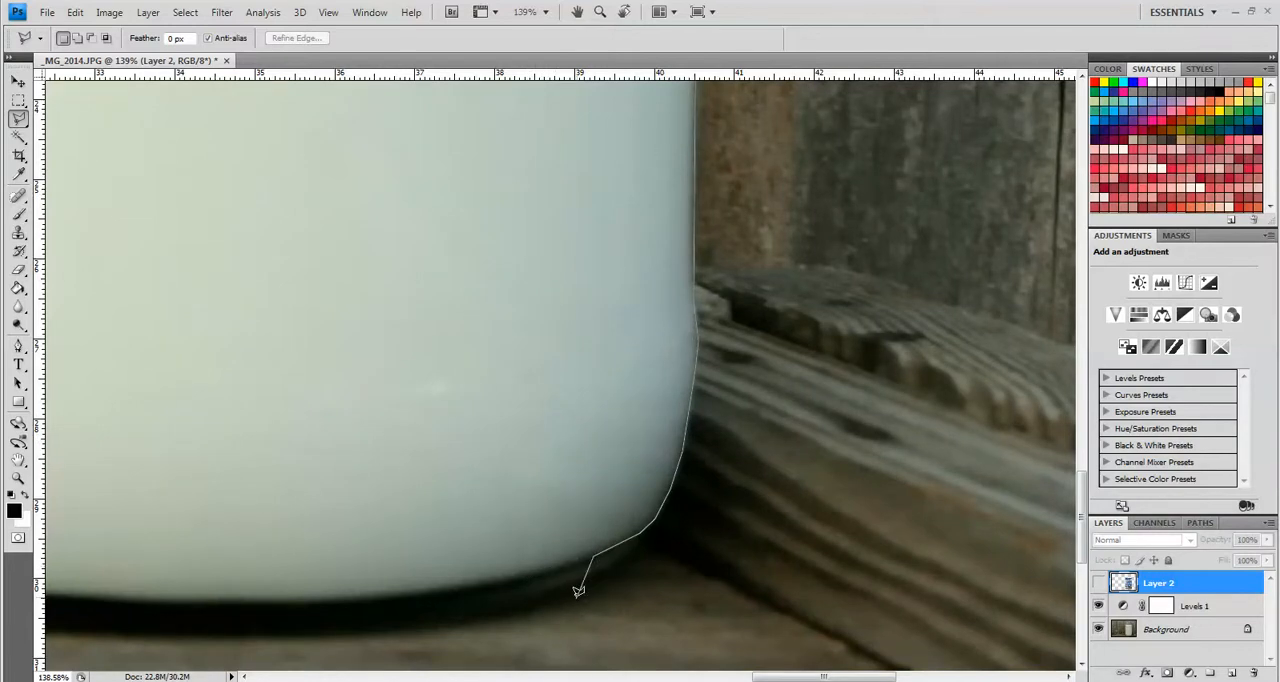
{"action": "mouse_move", "coordinate": [564, 588]}
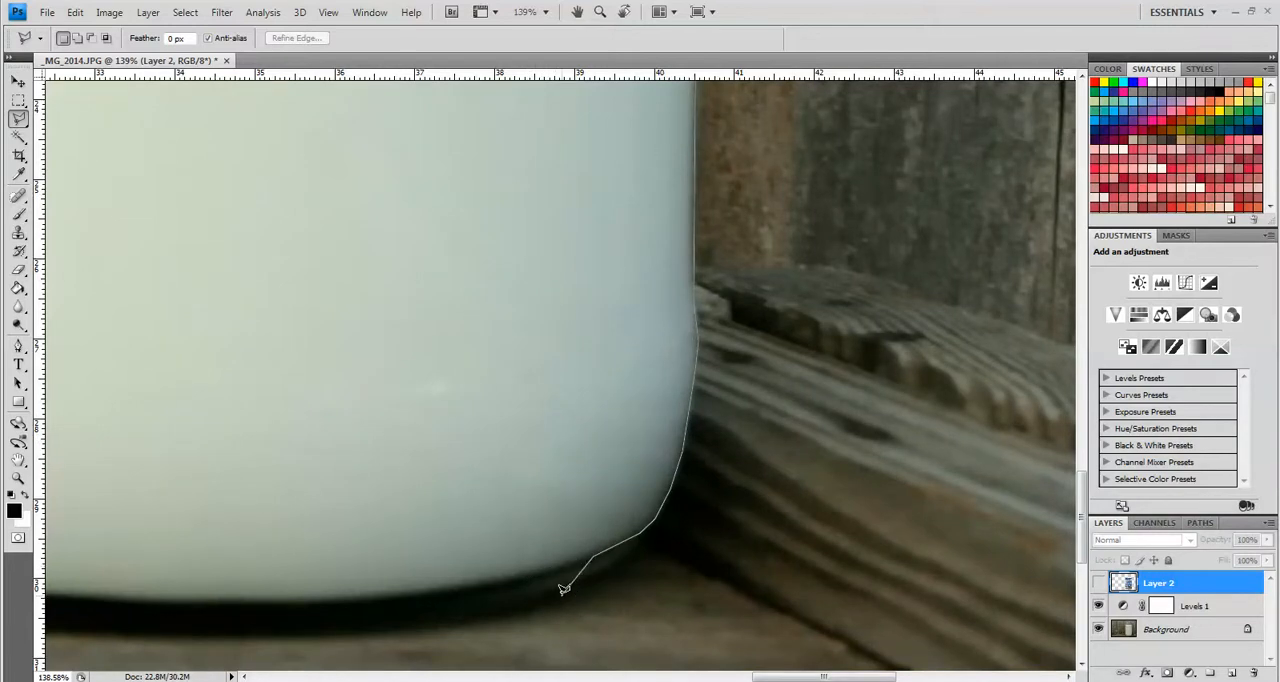
{"action": "left_click", "coordinate": [500, 584]}
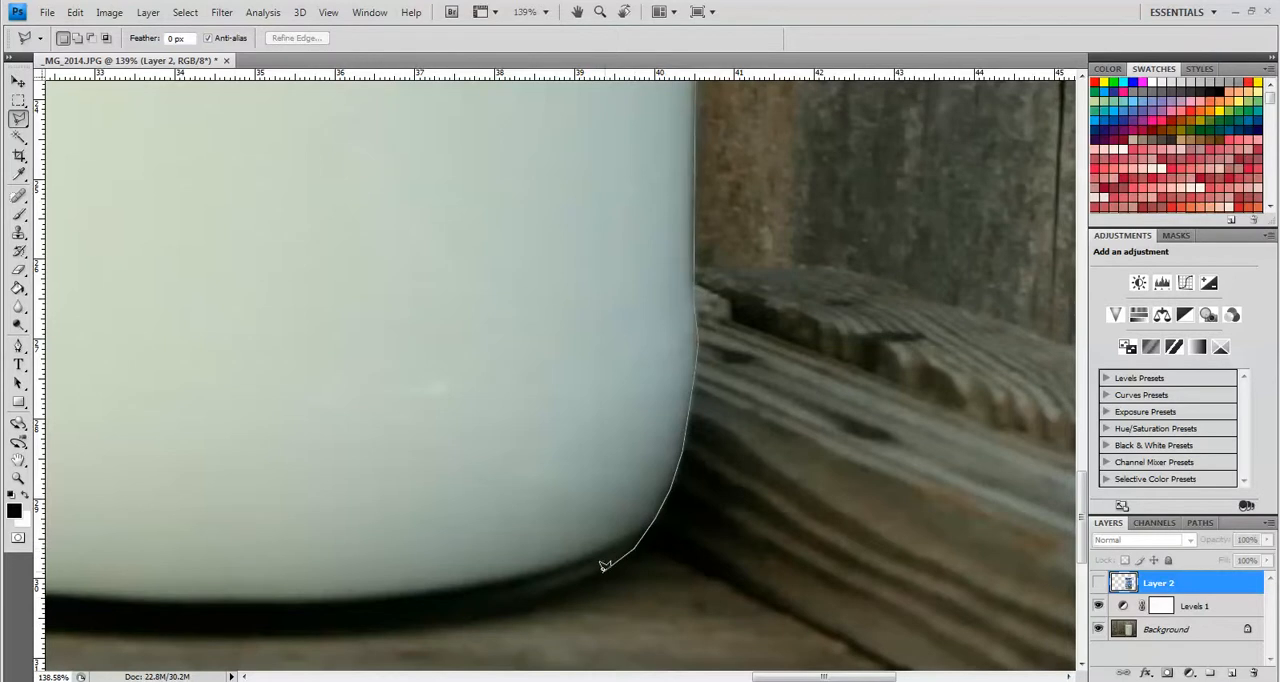
{"action": "left_click", "coordinate": [490, 600]}
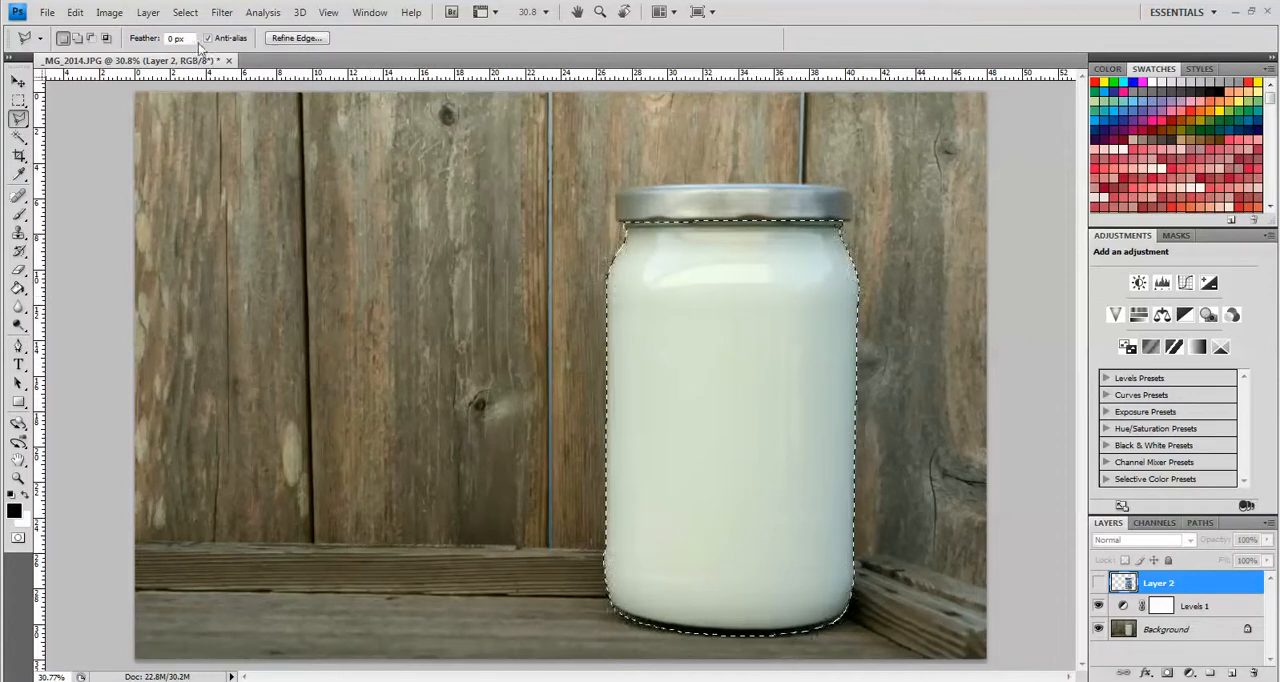
Save the jar selection as a new channel named 'Ja'.
{"action": "left_click", "coordinate": [184, 12]}
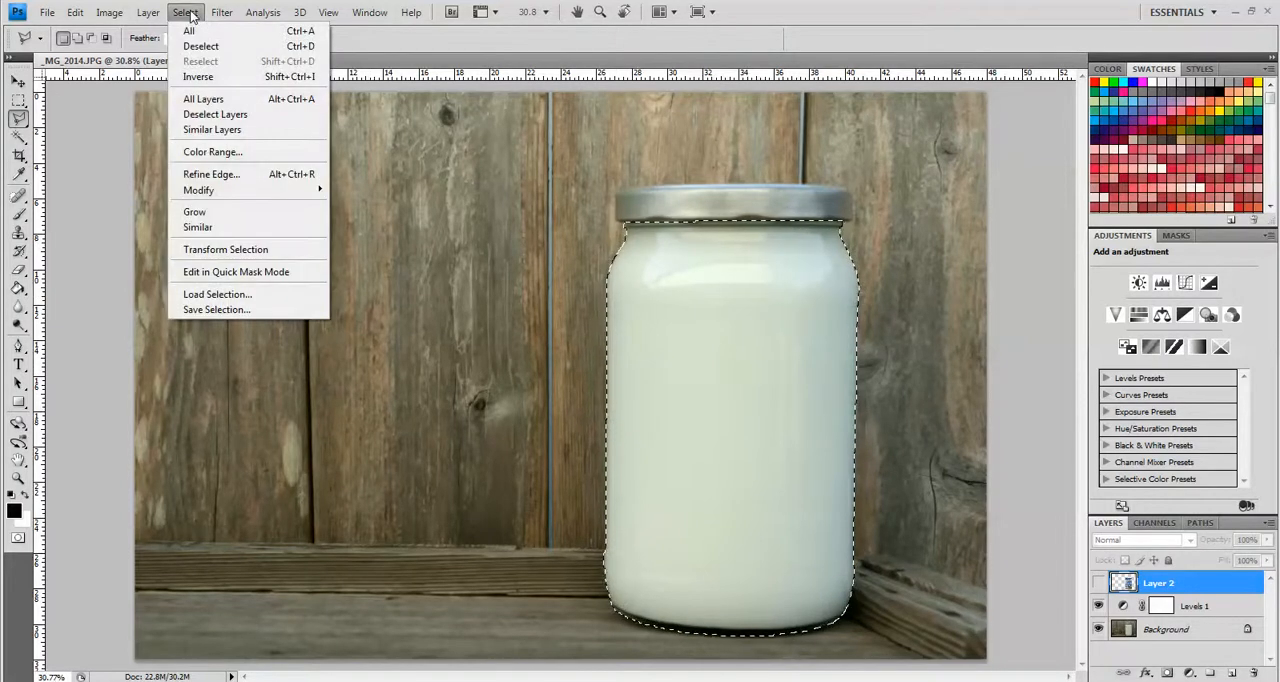
{"action": "mouse_move", "coordinate": [216, 308]}
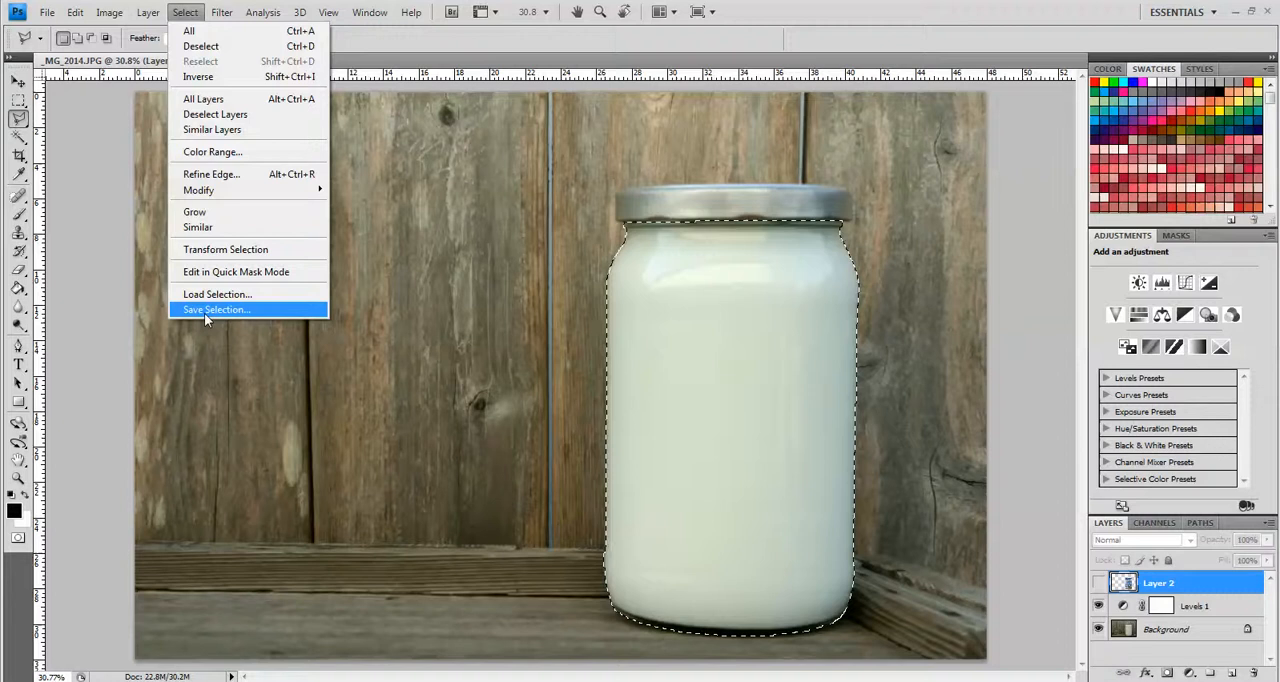
{"action": "left_click", "coordinate": [216, 308]}
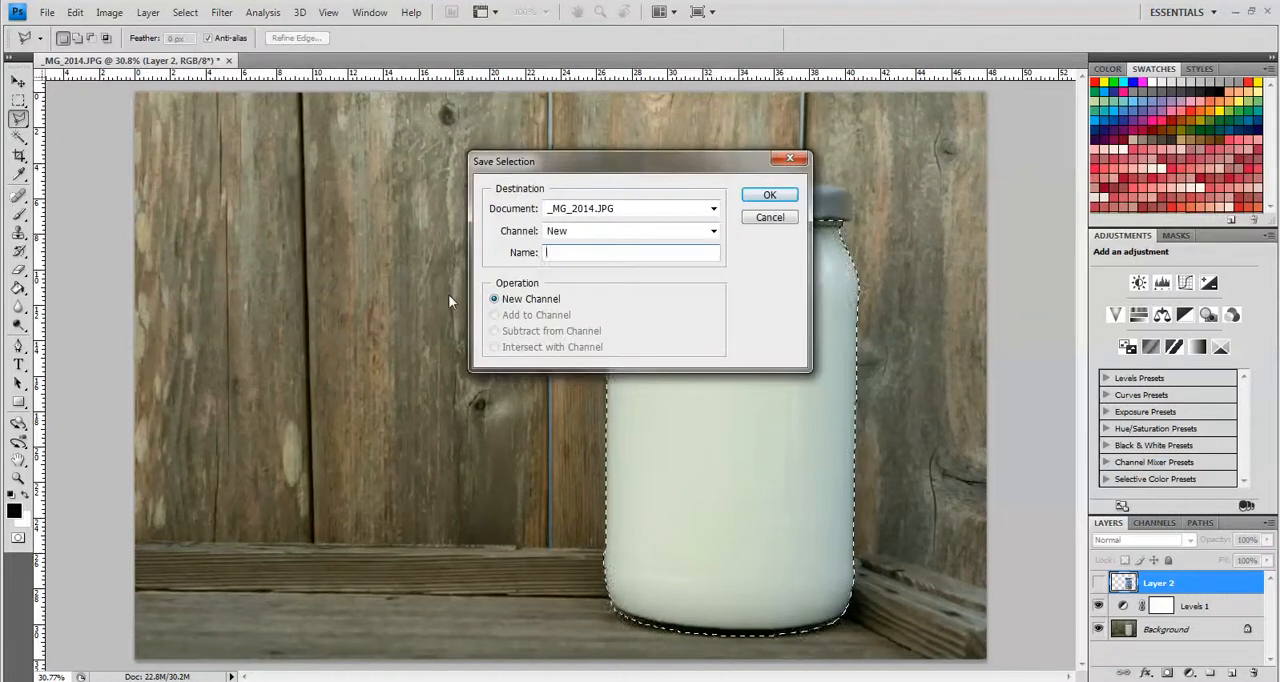
{"action": "type", "text": "Ja"}
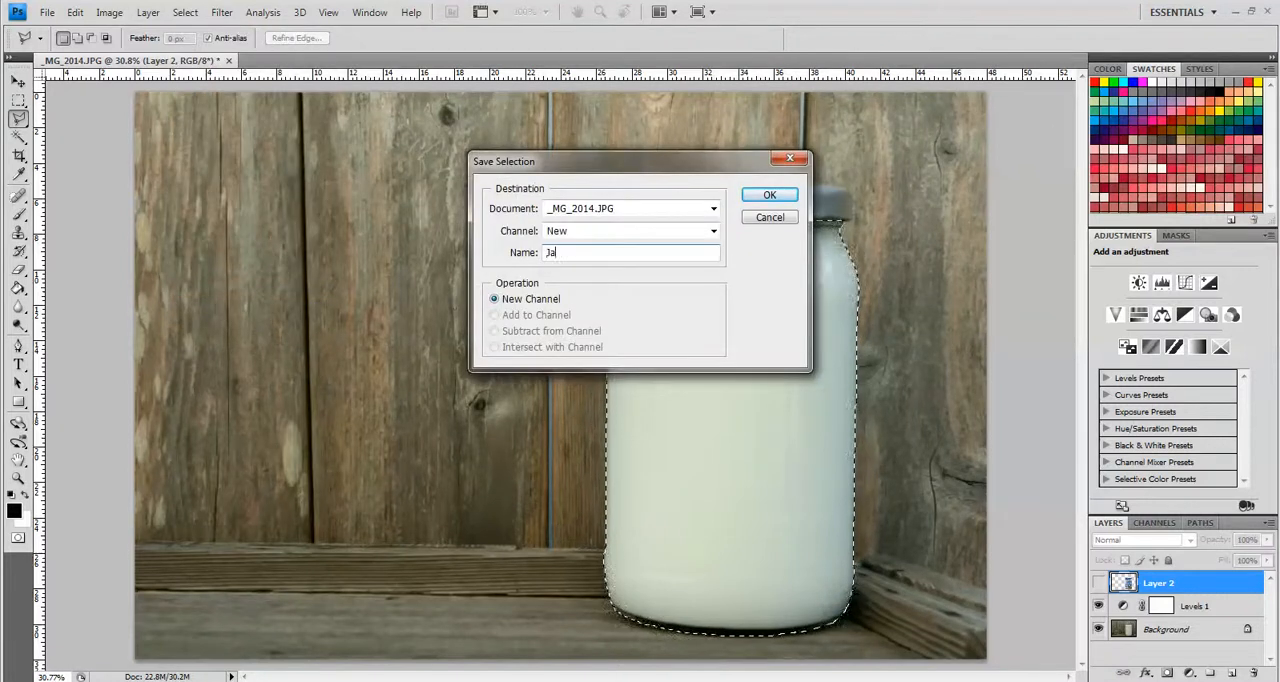
{"action": "left_click", "coordinate": [768, 194]}
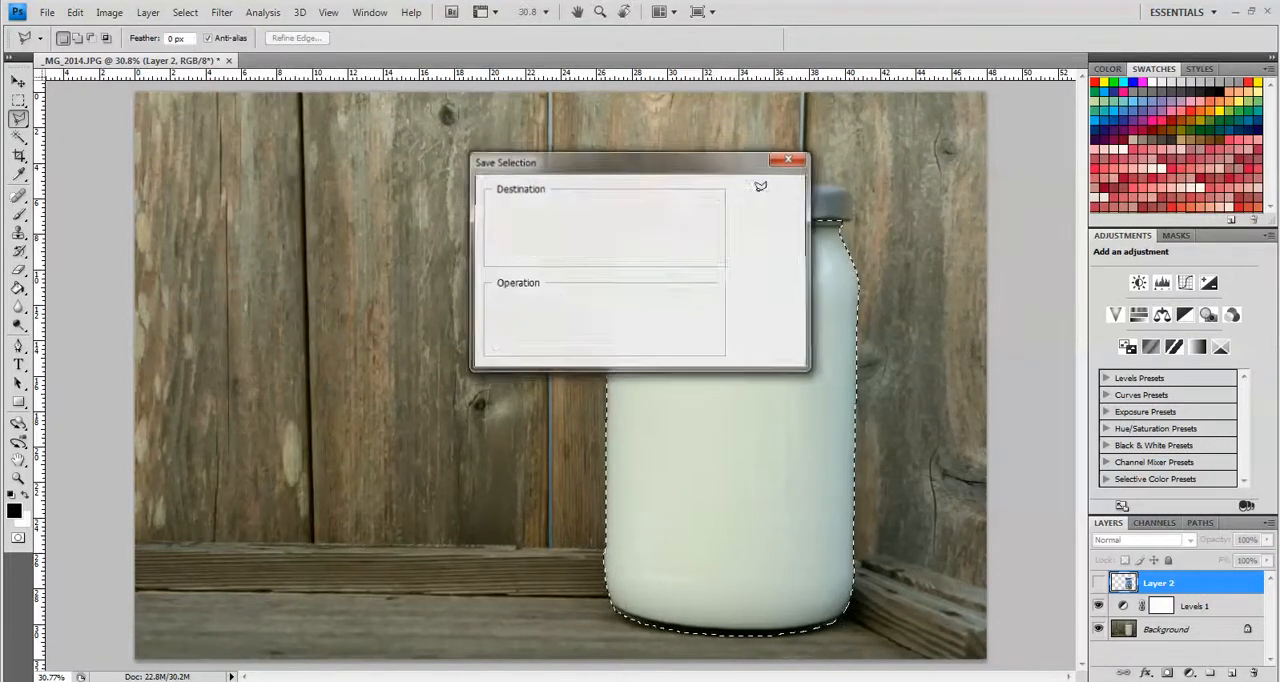
{"action": "left_click", "coordinate": [788, 160]}
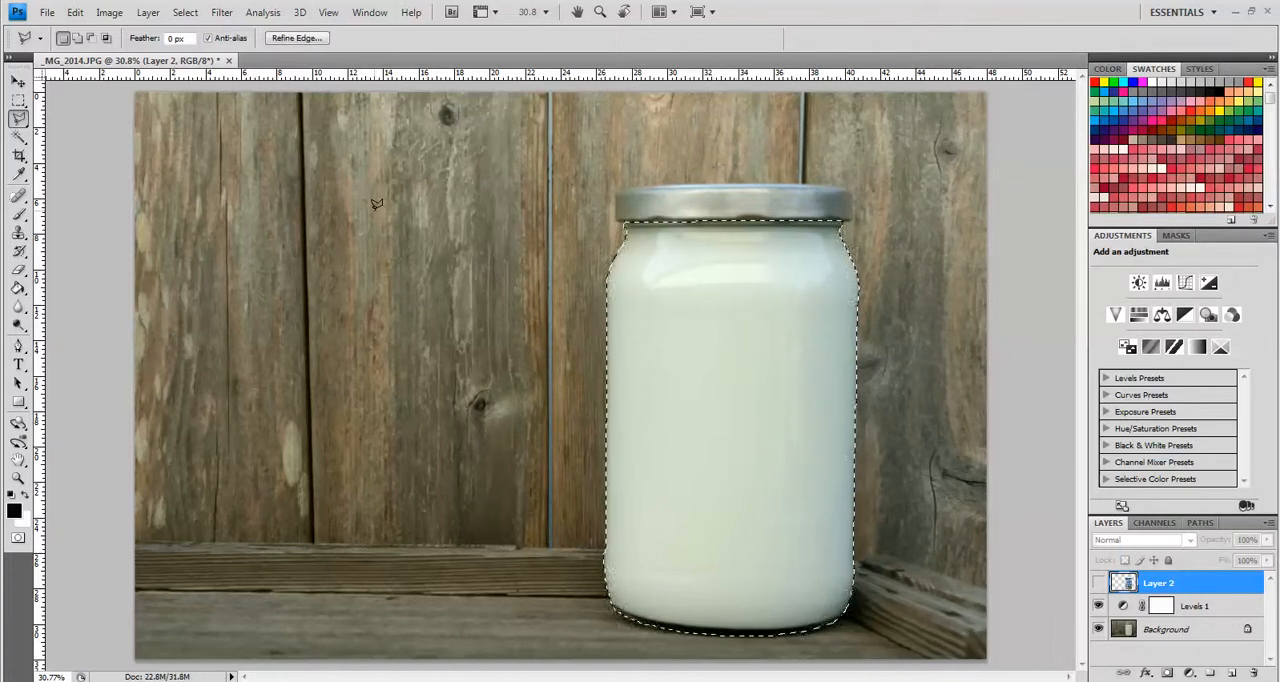
Clear the current selection with Ctrl+D and return to the Select menu.
{"action": "key", "text": "ctrl+d"}
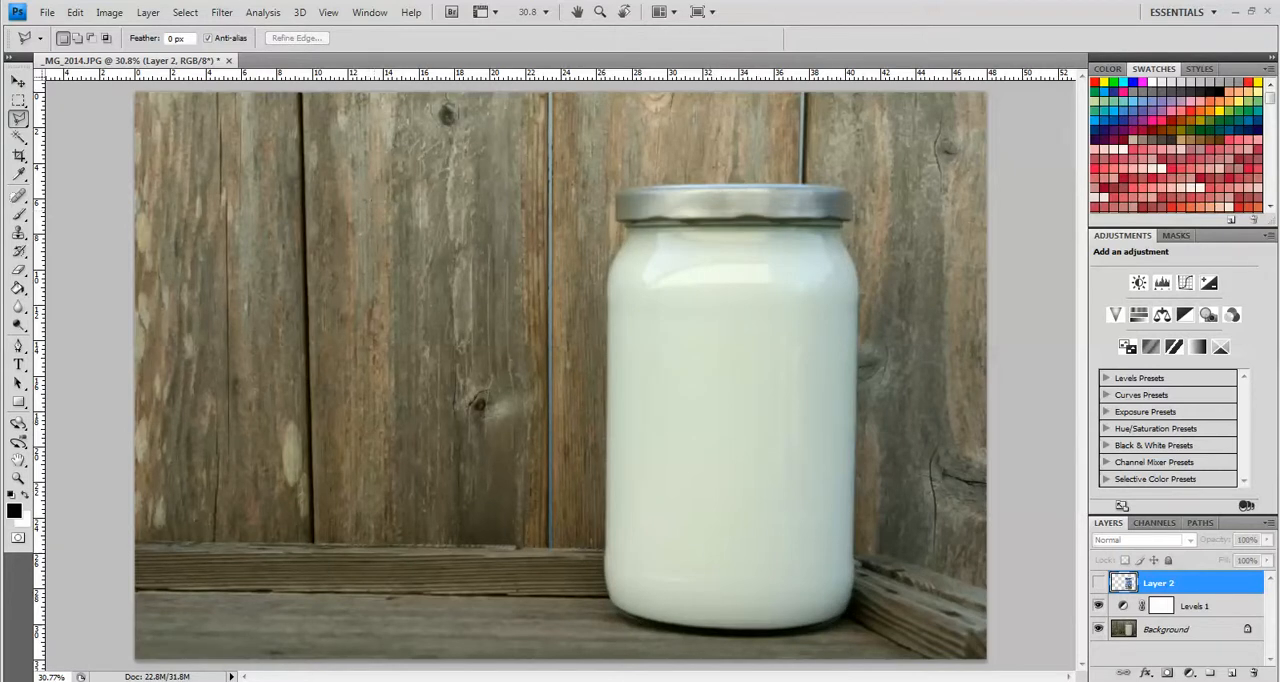
{"action": "left_click", "coordinate": [184, 12]}
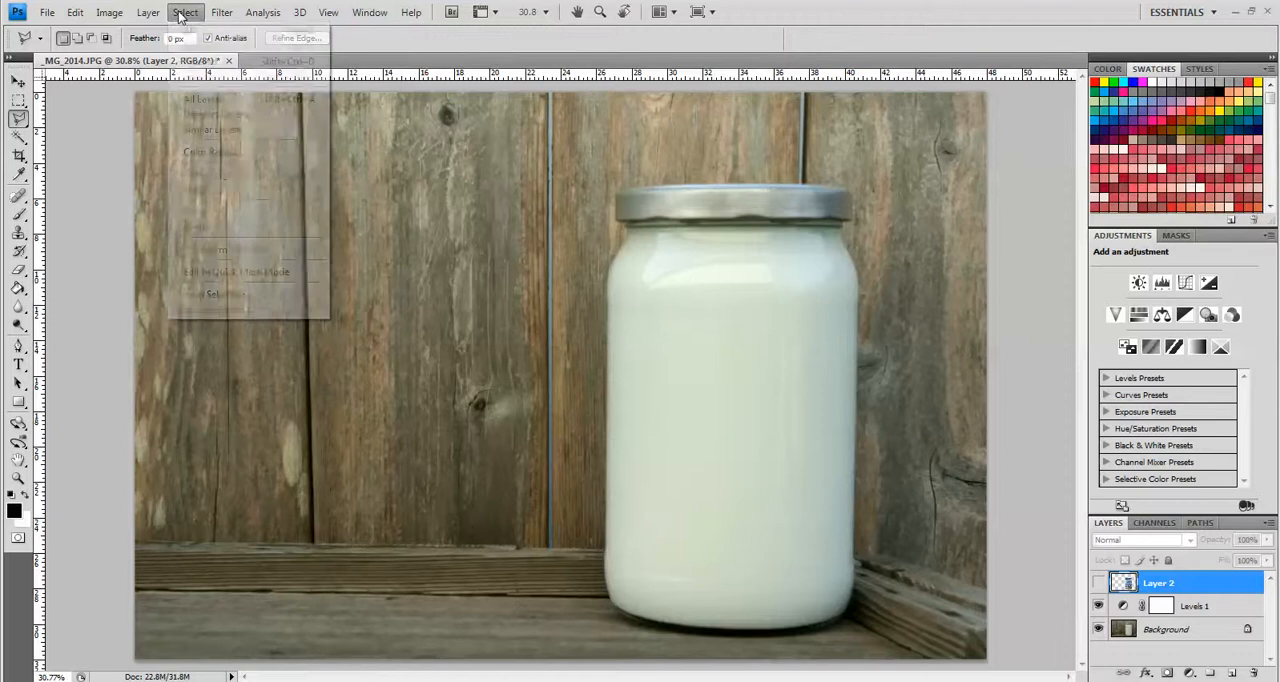
{"action": "mouse_move", "coordinate": [216, 294]}
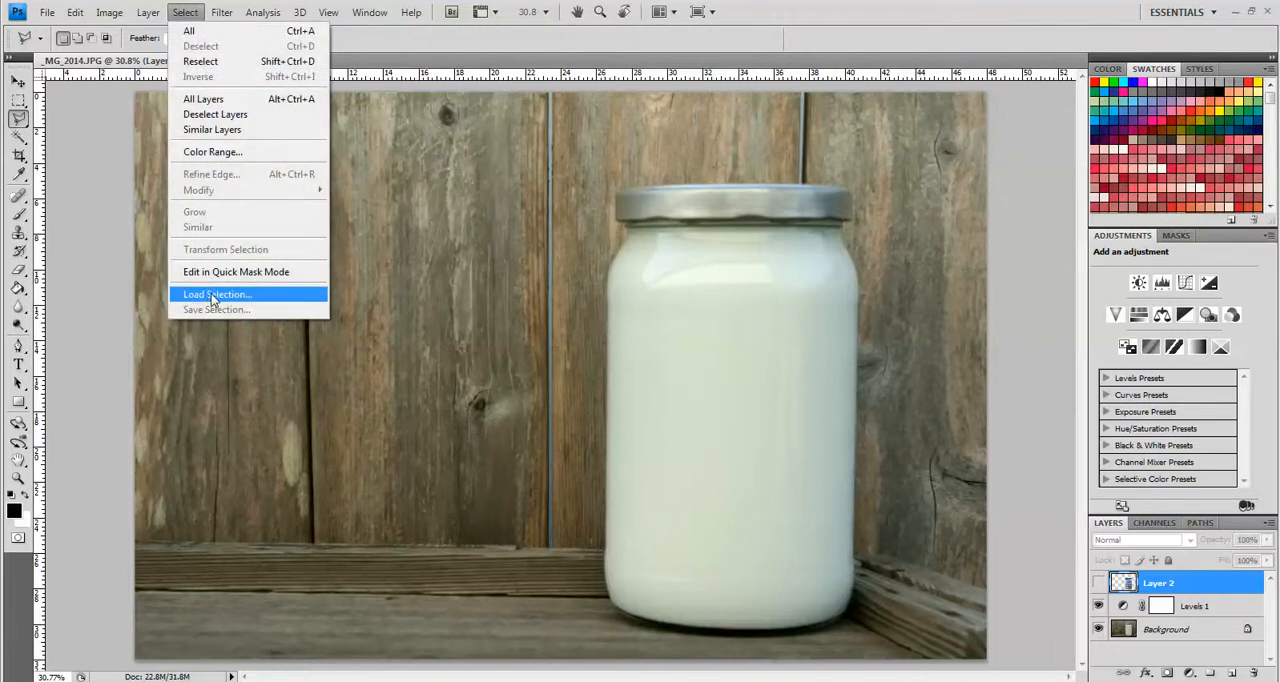
Load the saved Jar channel as a new selection.
{"action": "left_click", "coordinate": [216, 294]}
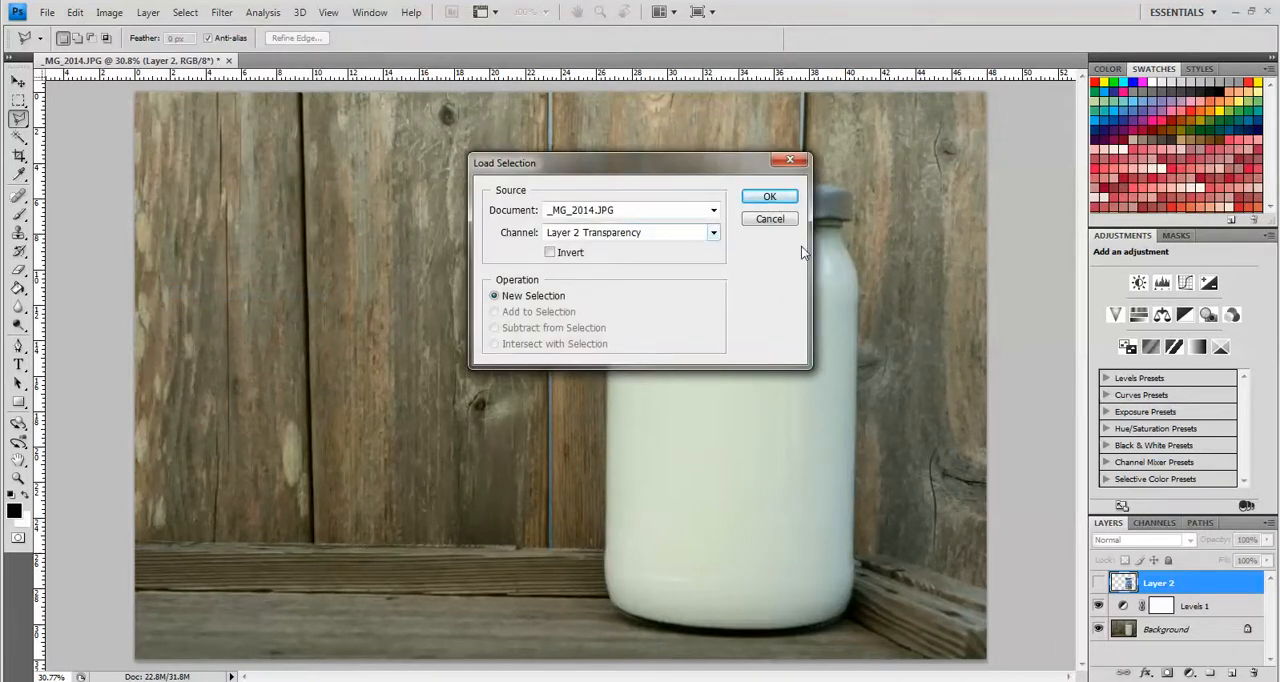
{"action": "left_click", "coordinate": [712, 232]}
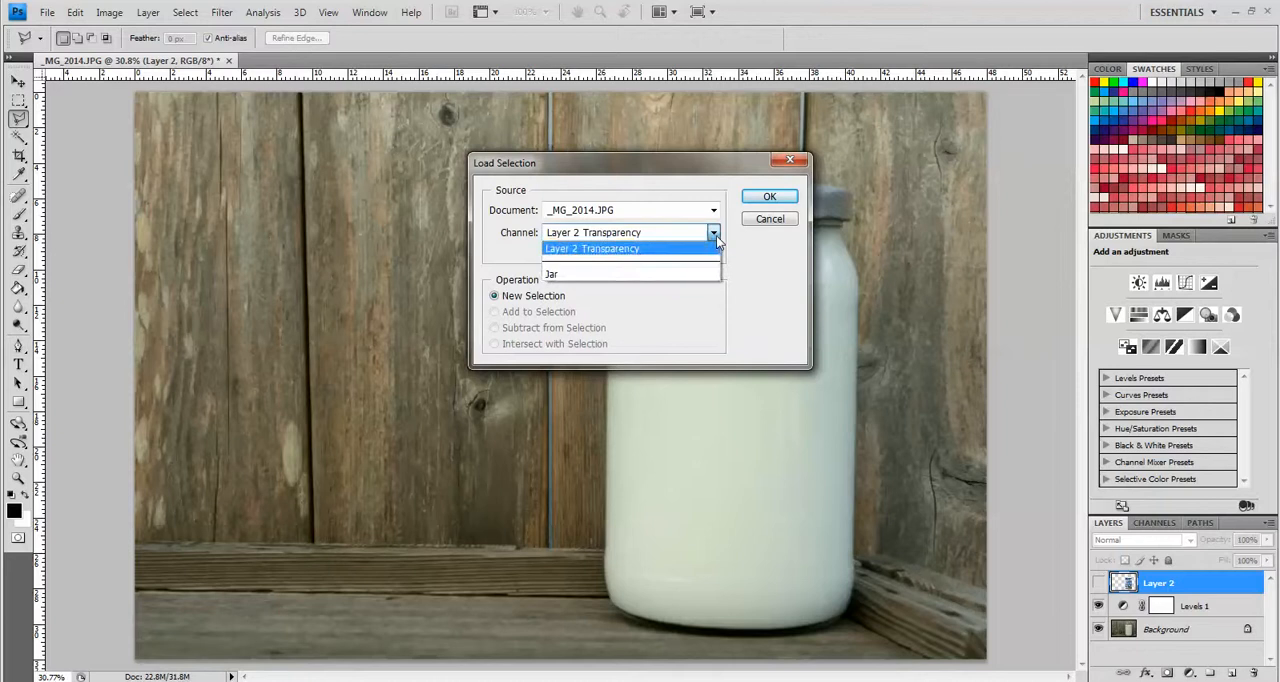
{"action": "mouse_move", "coordinate": [614, 274]}
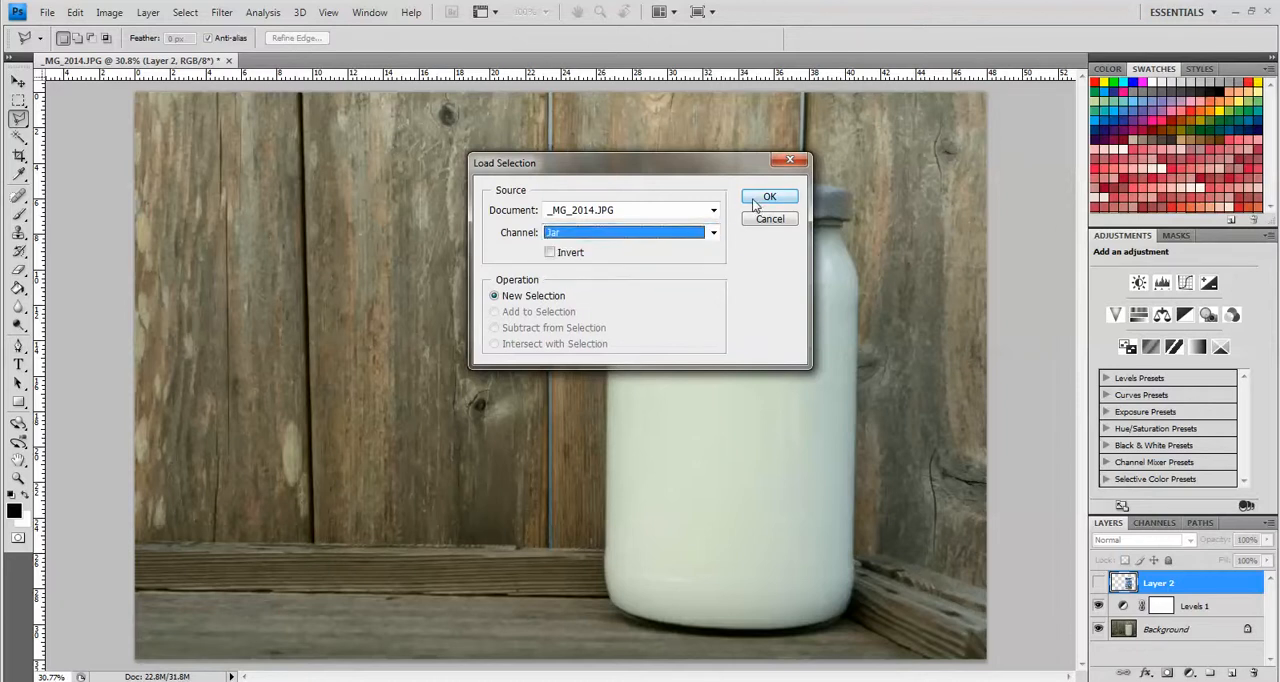
{"action": "left_click", "coordinate": [768, 196]}
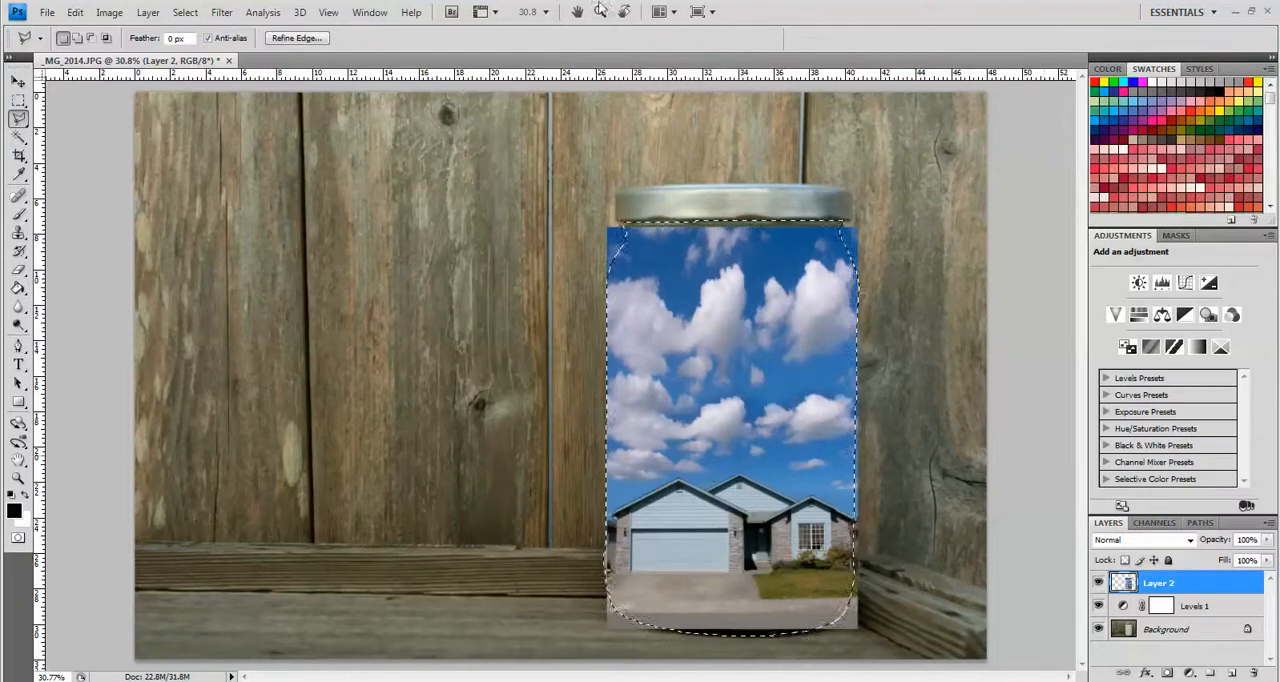
Invert the selection and delete the house-and-sky photo outside the jar outline.
{"action": "left_click", "coordinate": [184, 12]}
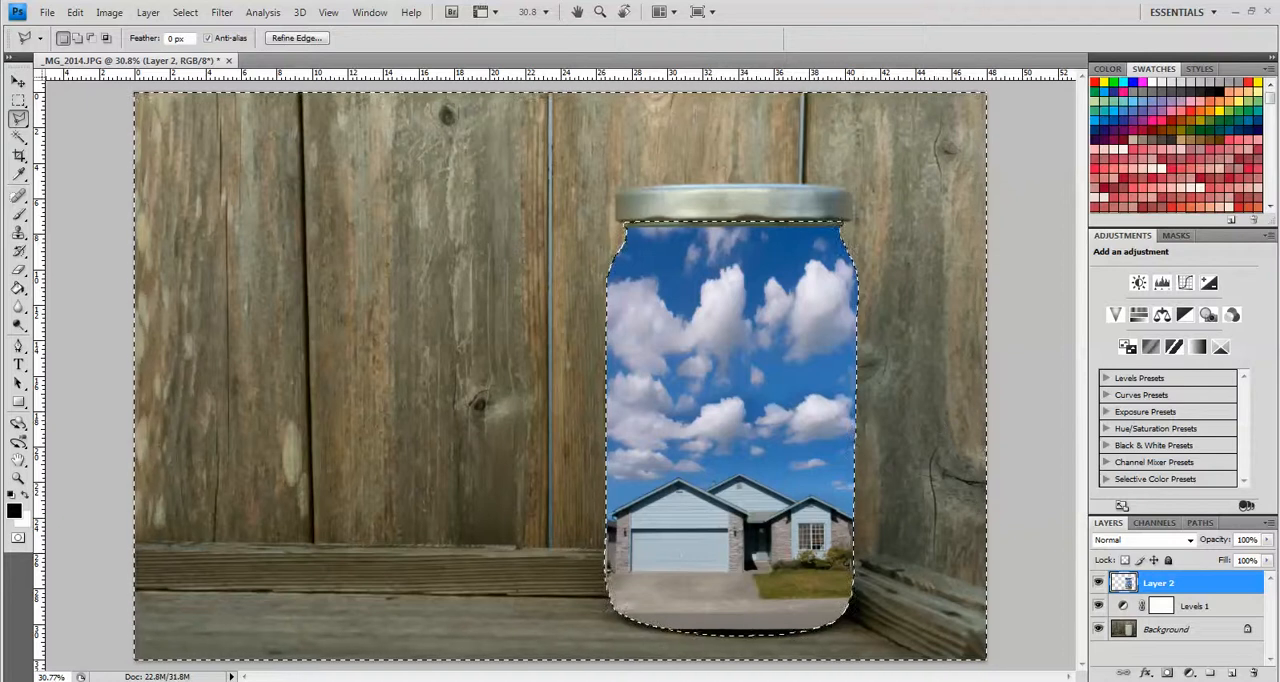
{"action": "left_click", "coordinate": [184, 12]}
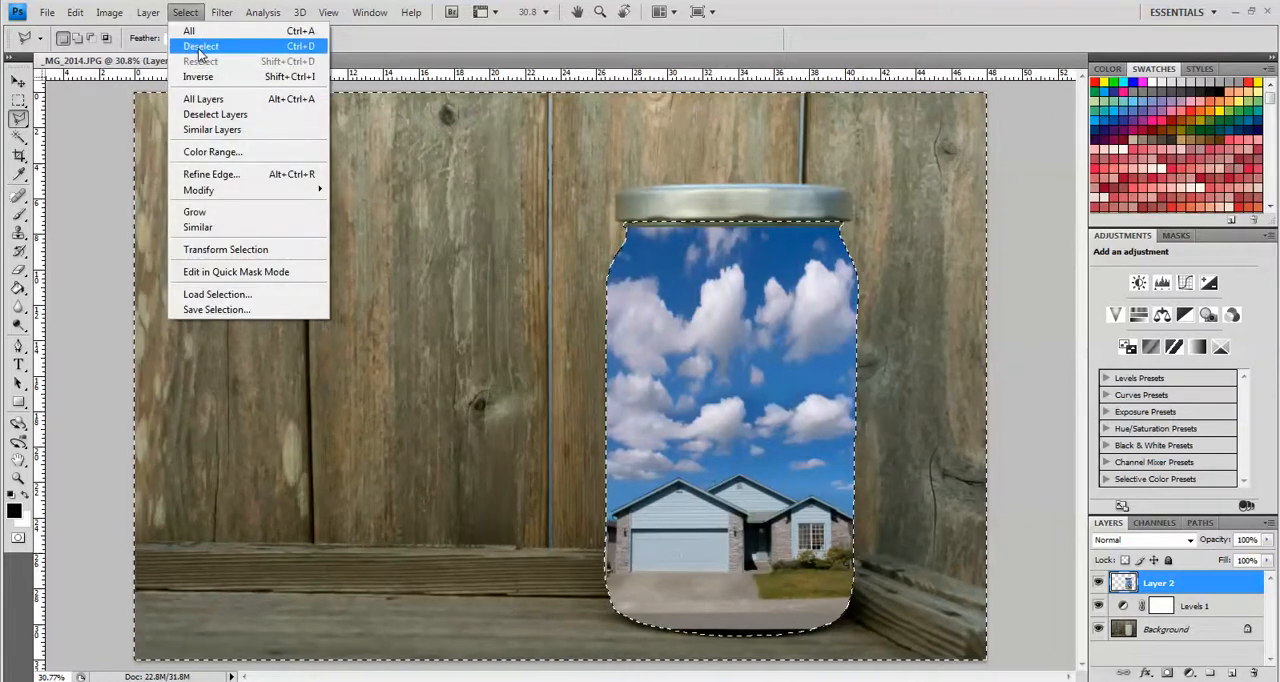
Deselect to remove the outline around the jar.
{"action": "left_click", "coordinate": [200, 46]}
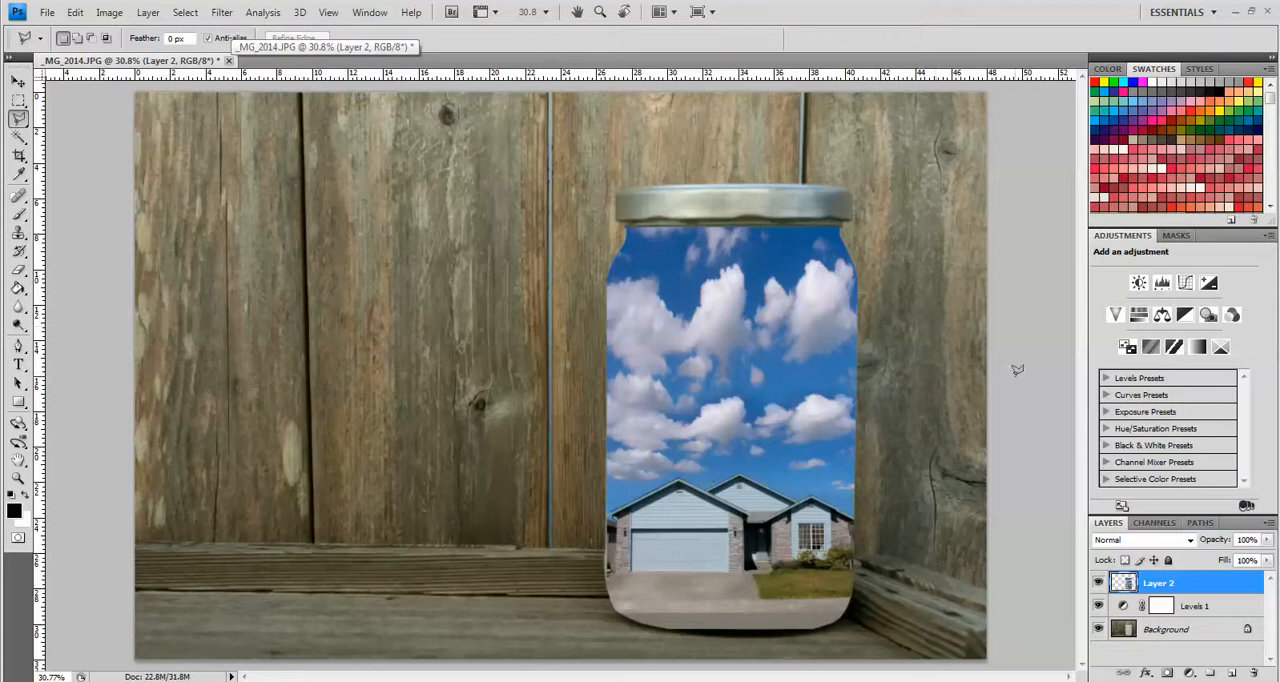
{"action": "mouse_move", "coordinate": [670, 292]}
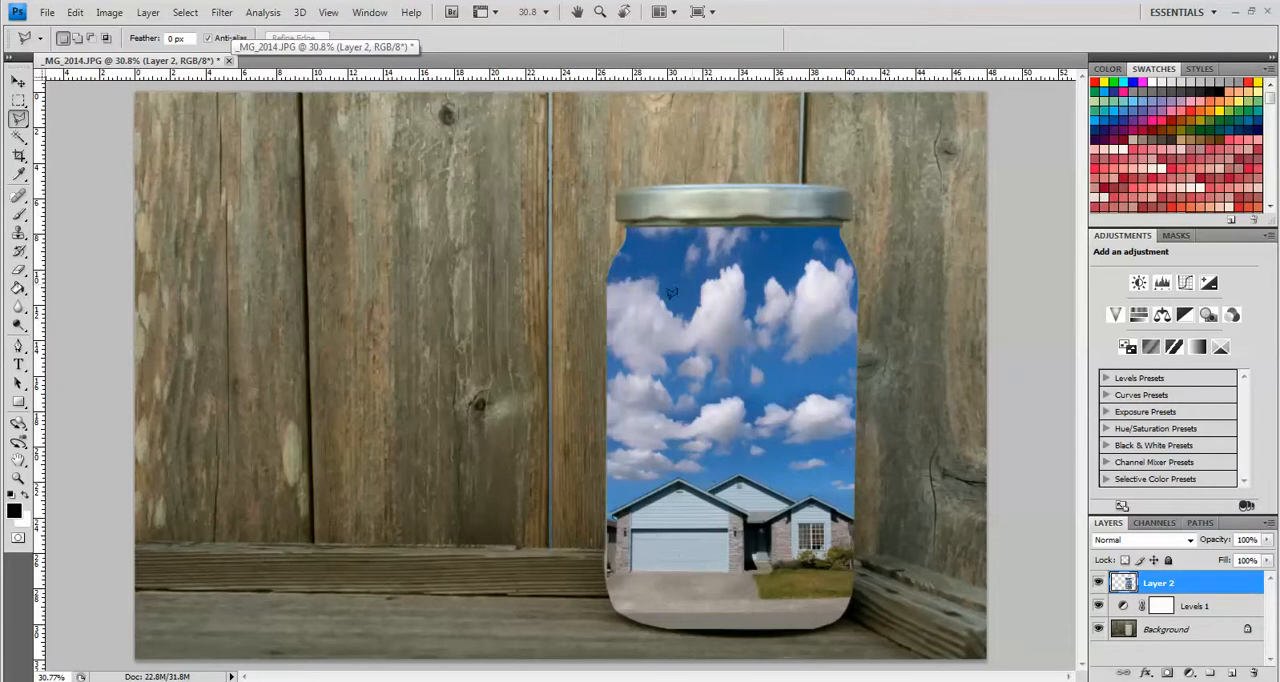
{"action": "mouse_move", "coordinate": [938, 528]}
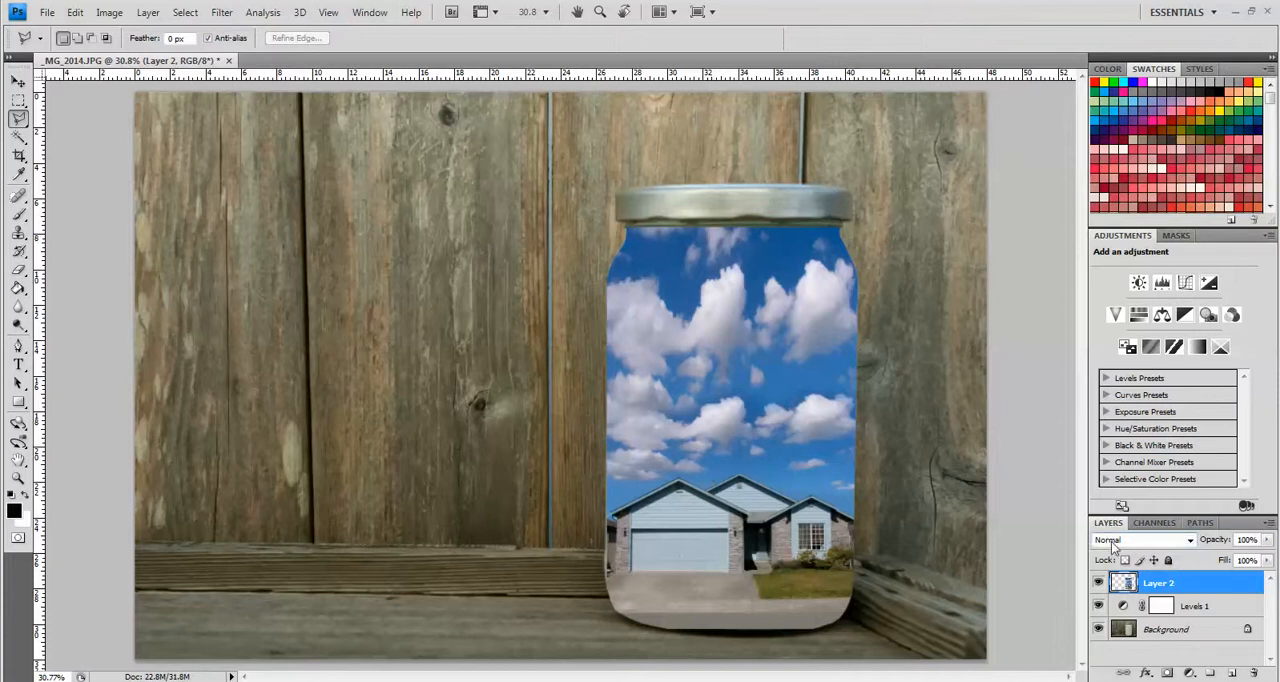
Try Darken and Multiply on the house photo layer, leaving it on Color Burn.
{"action": "left_click", "coordinate": [1140, 540]}
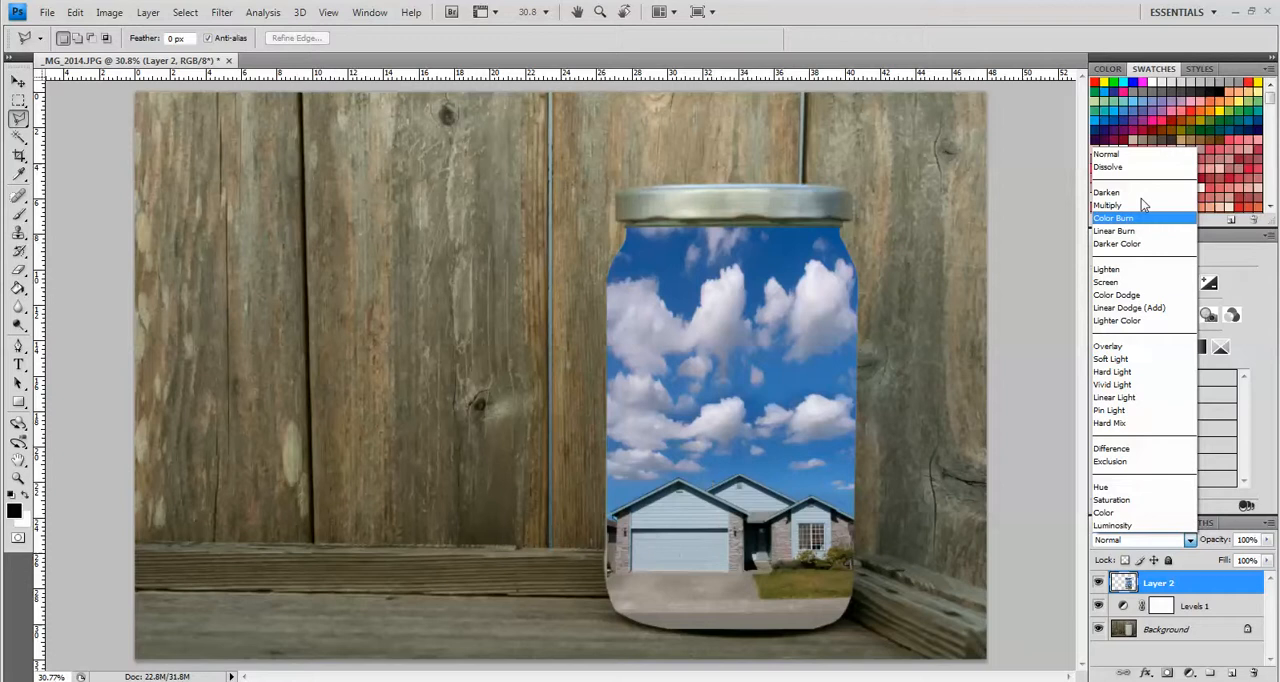
{"action": "left_click", "coordinate": [1108, 168]}
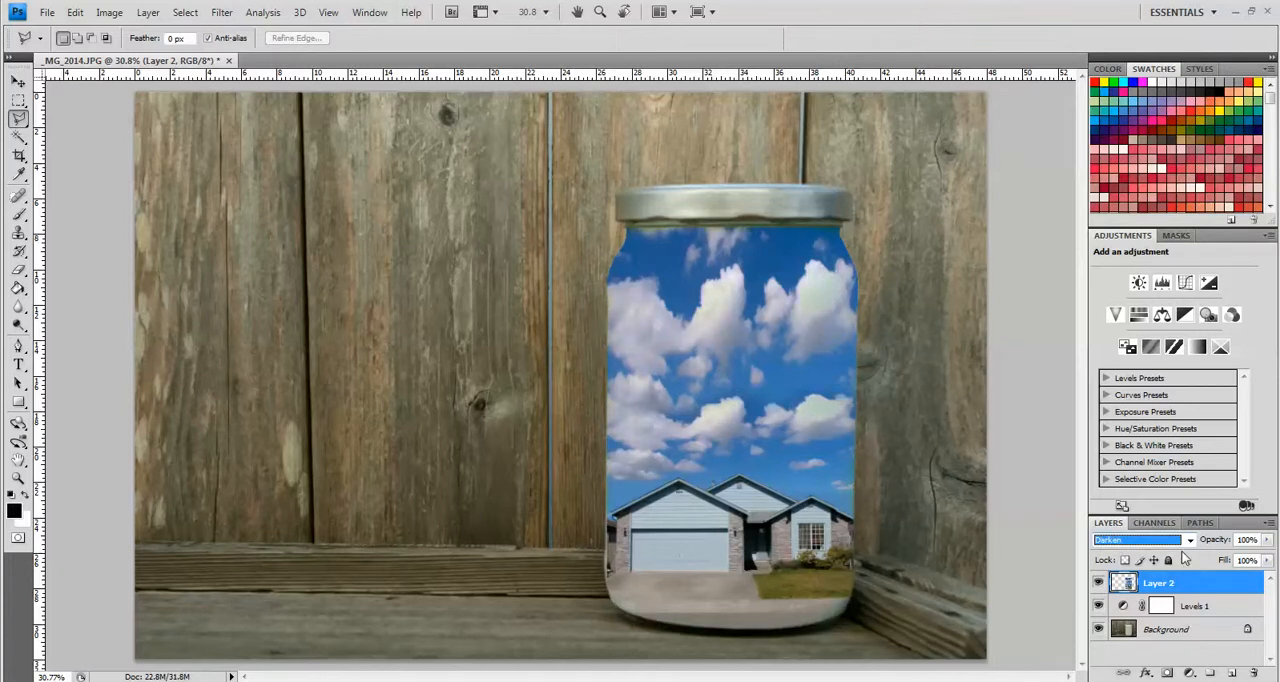
{"action": "left_click", "coordinate": [1140, 540]}
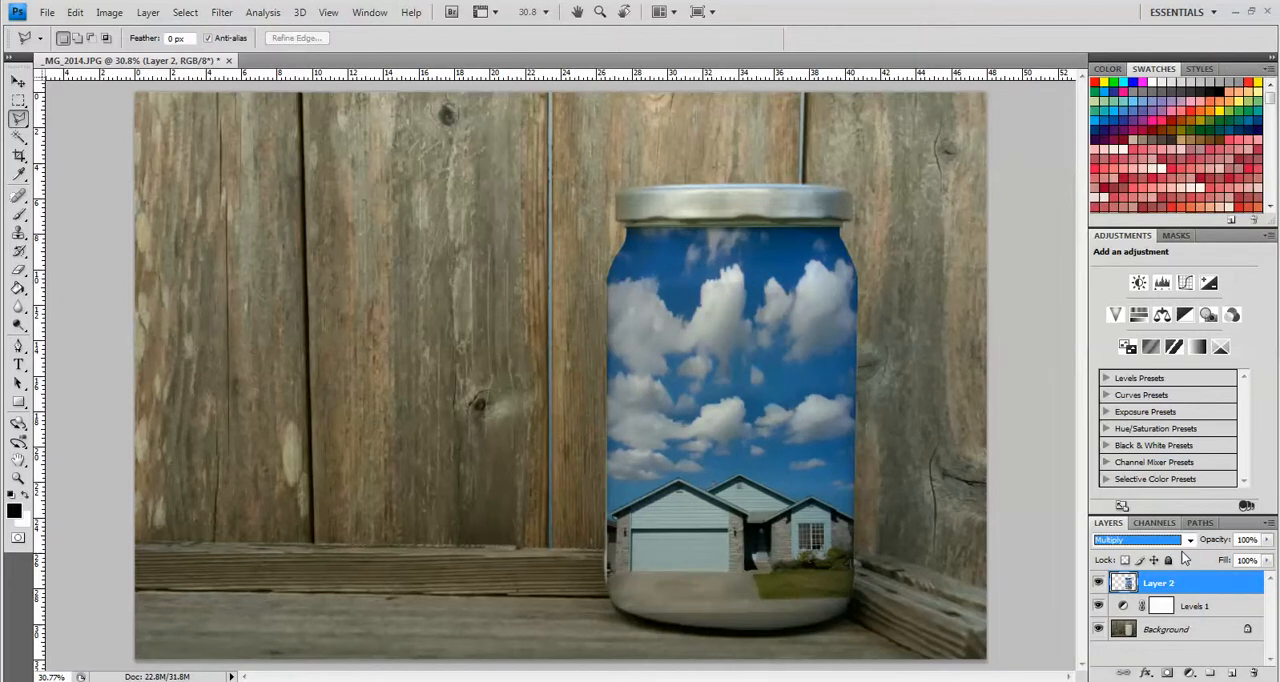
{"action": "left_click", "coordinate": [1136, 540]}
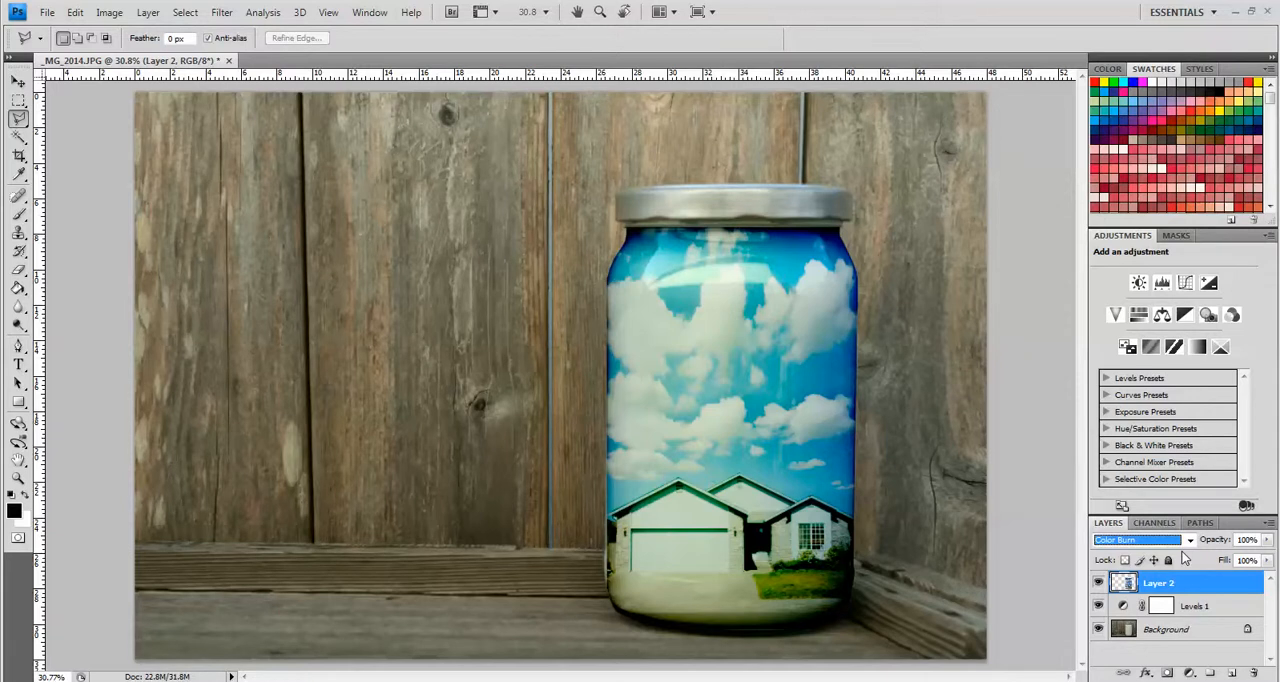
Cycle Lighten, Linear Dodge, Soft Light, Difference and other light modes, settling on Overlay.
{"action": "left_click", "coordinate": [1136, 540]}
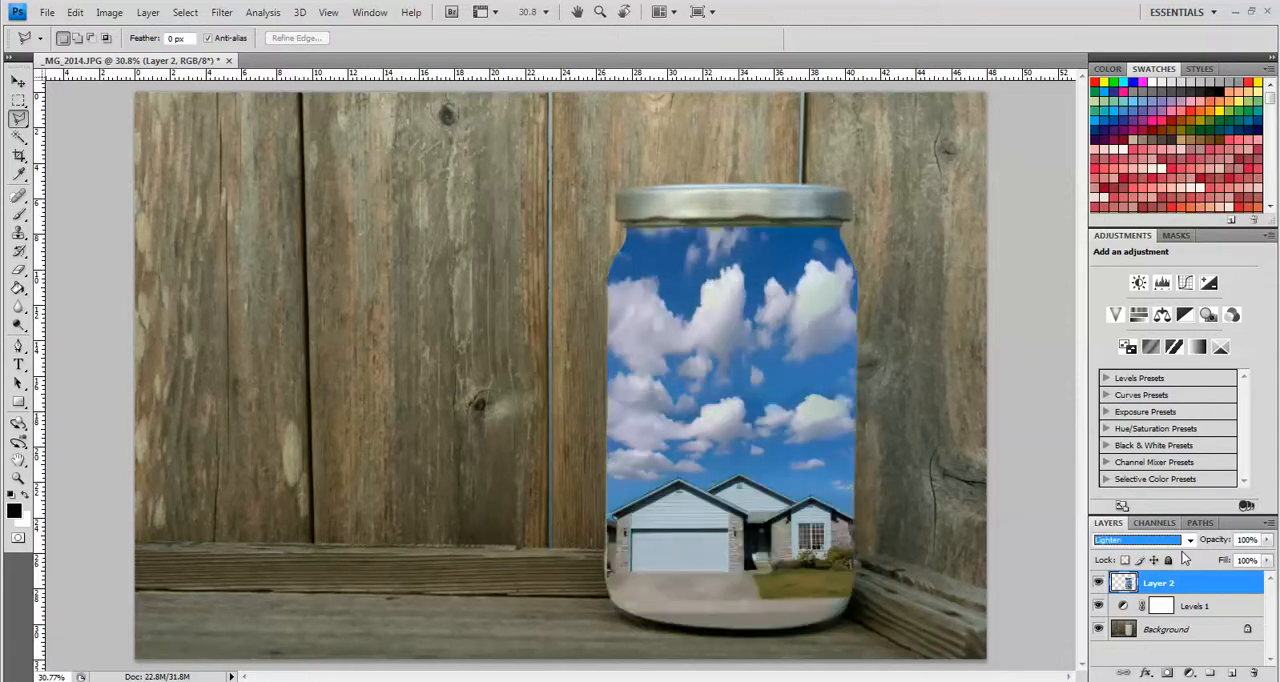
{"action": "left_click", "coordinate": [1140, 540]}
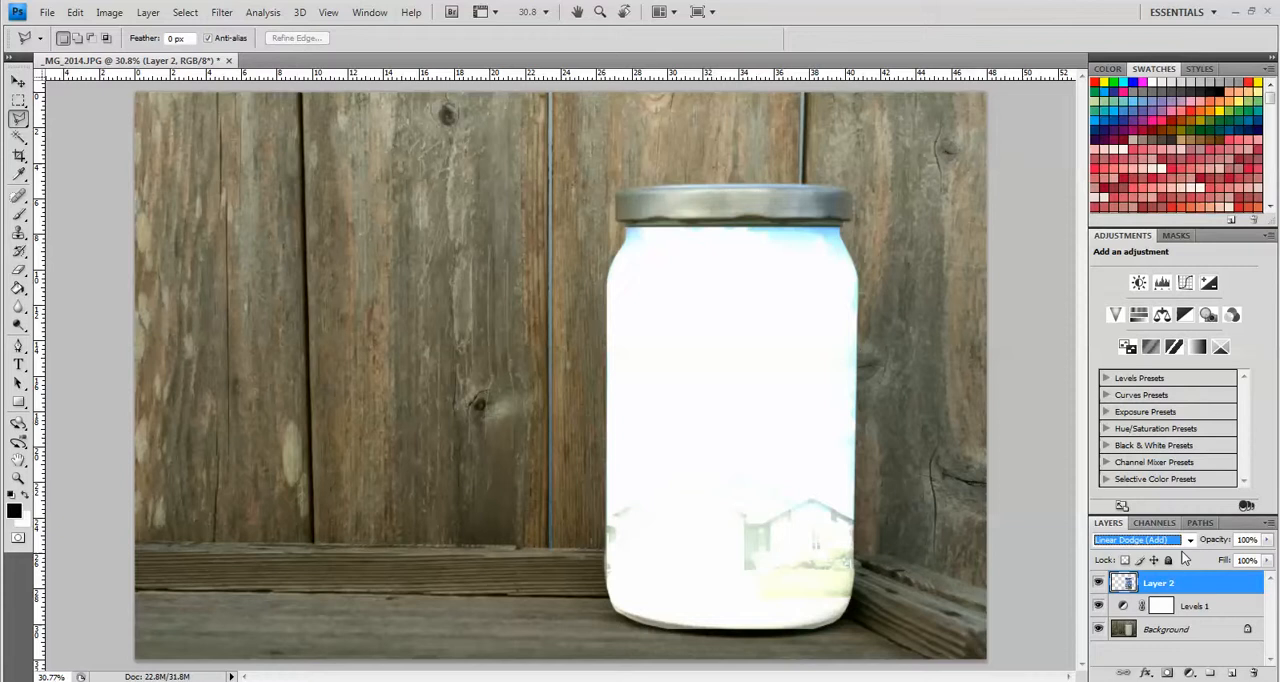
{"action": "left_click", "coordinate": [1136, 540]}
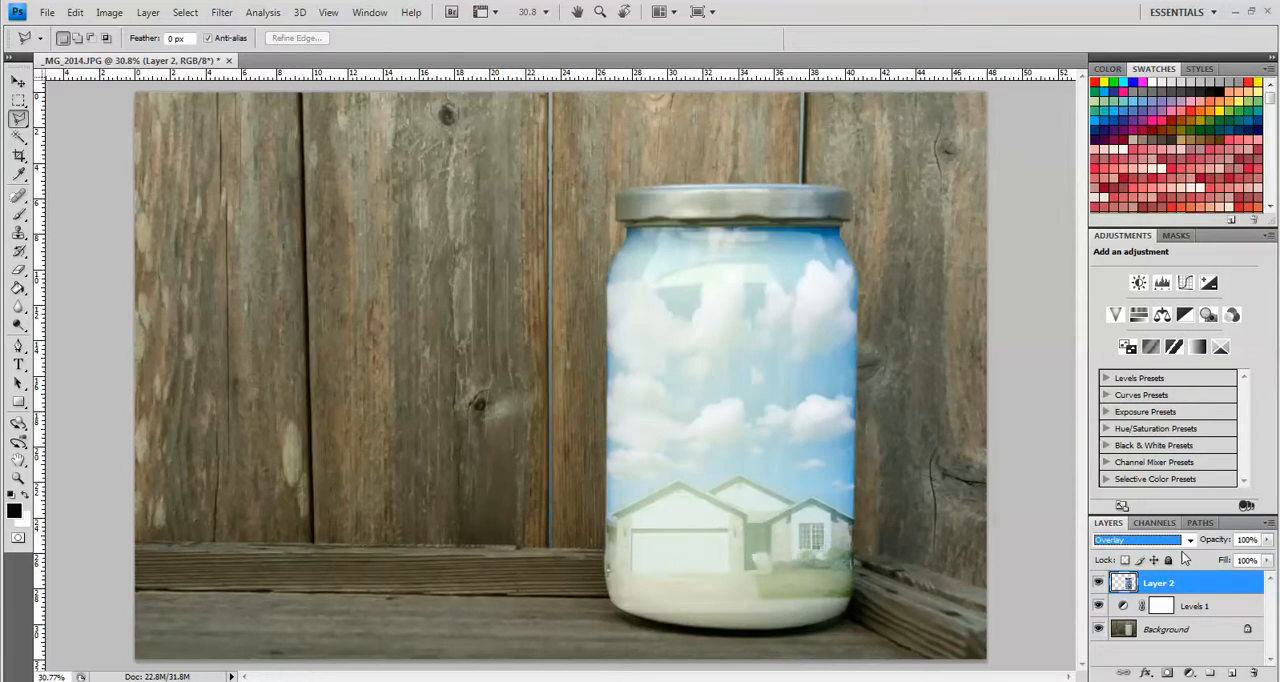
{"action": "left_click", "coordinate": [1138, 540]}
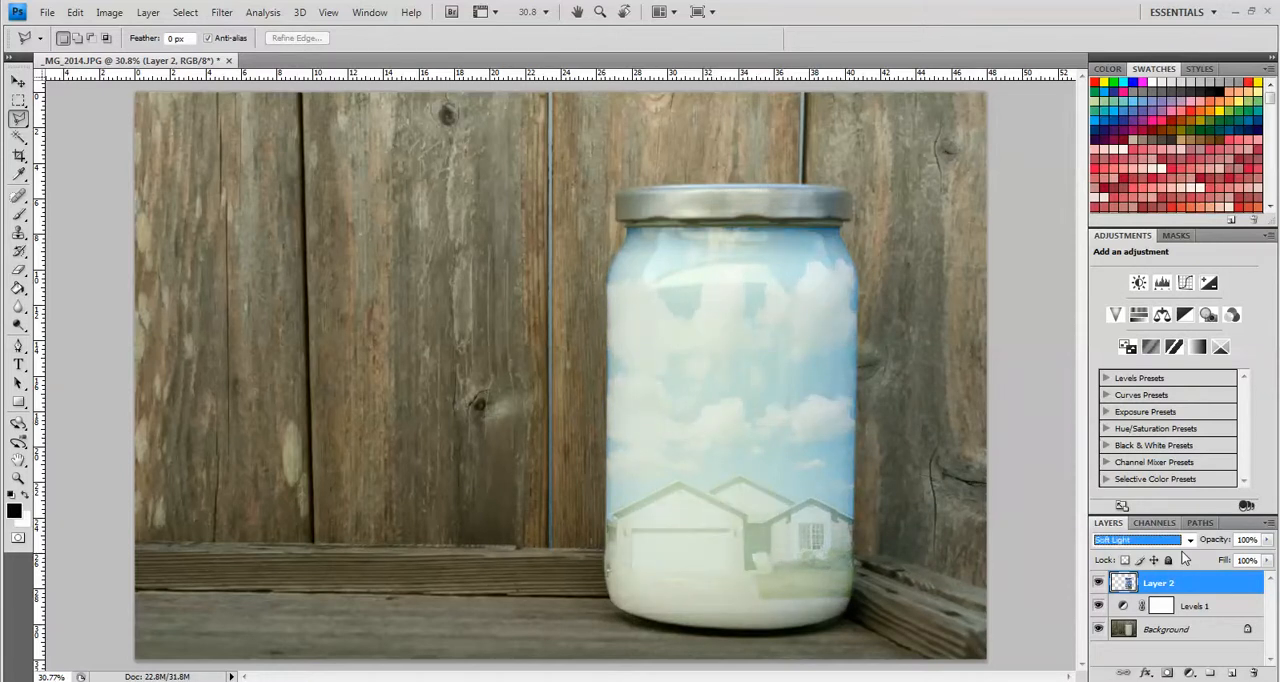
{"action": "left_click", "coordinate": [1136, 540]}
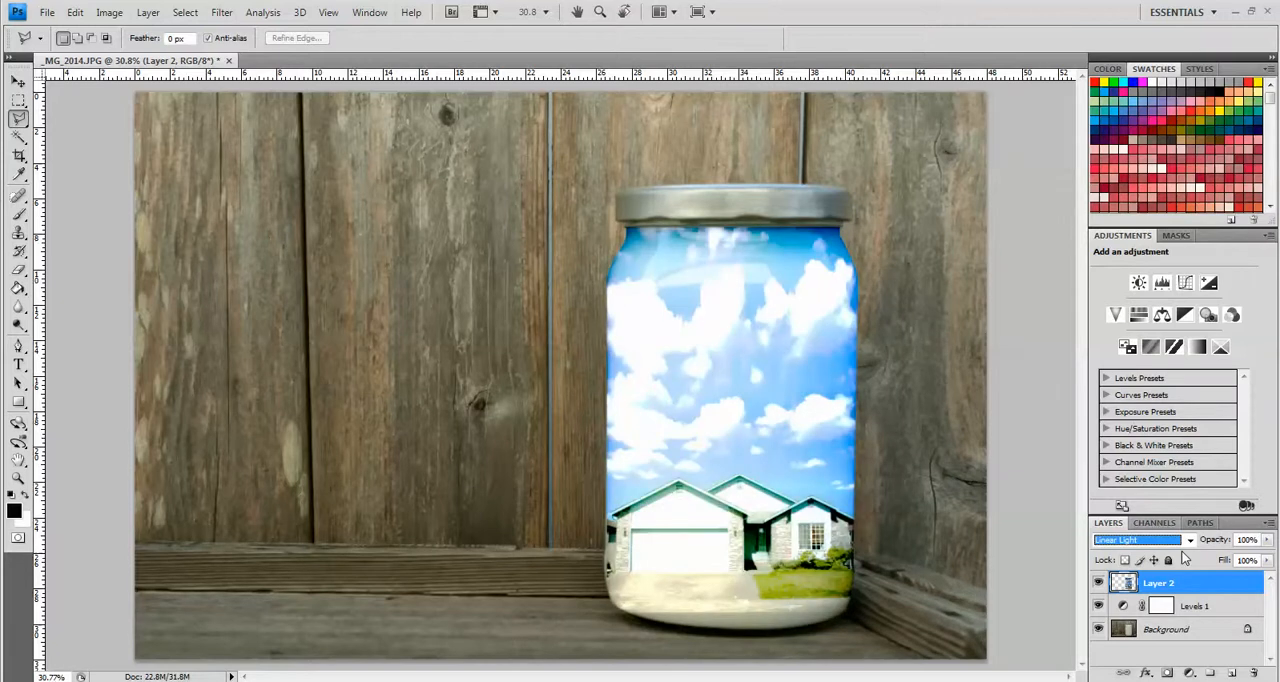
{"action": "left_click", "coordinate": [1136, 540]}
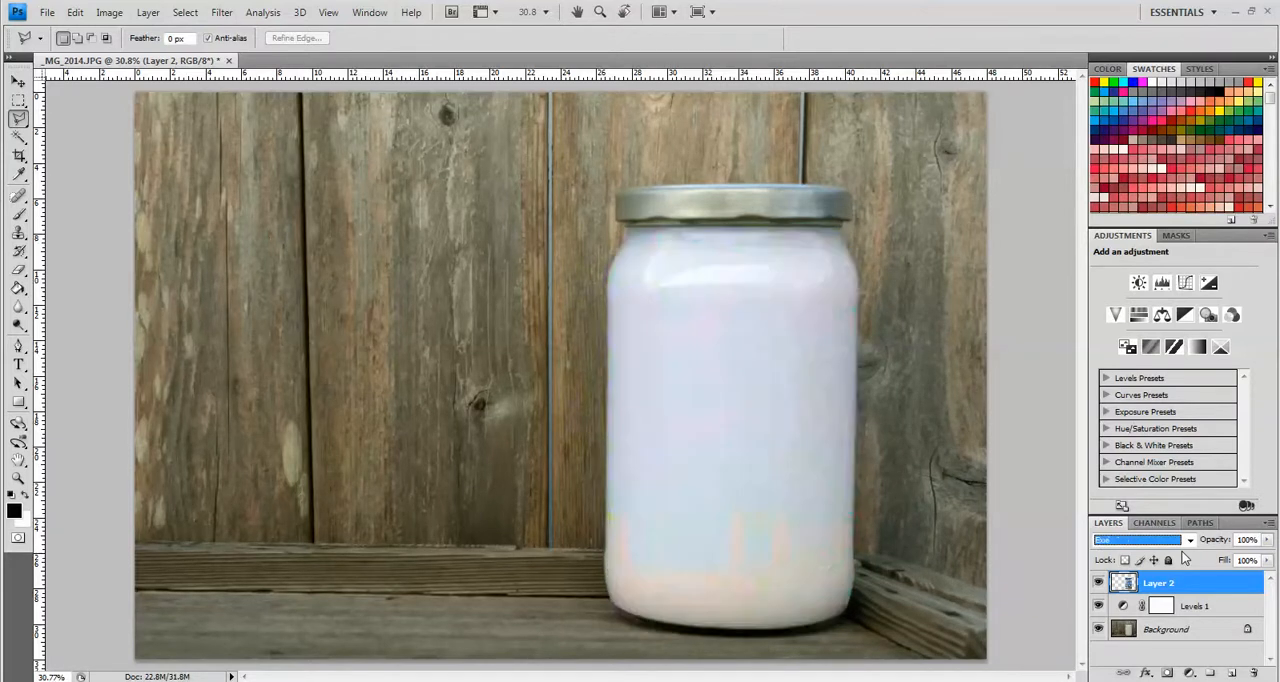
{"action": "left_click", "coordinate": [1136, 540]}
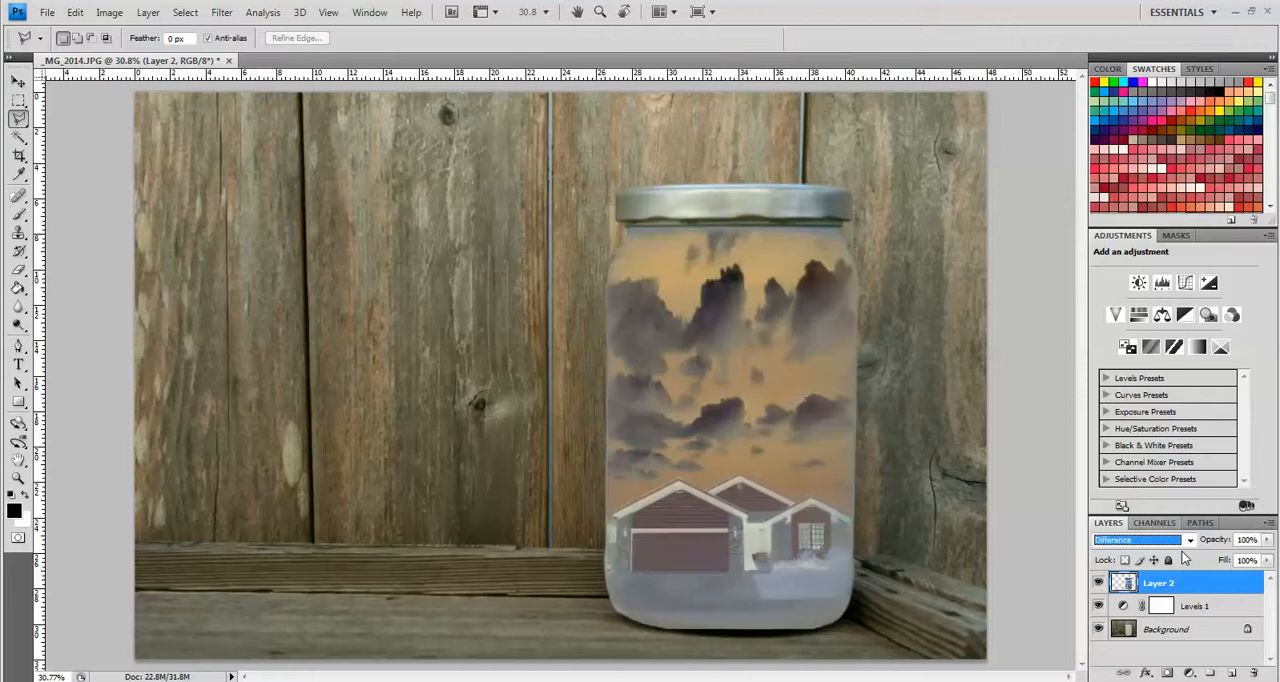
{"action": "left_click", "coordinate": [1136, 540]}
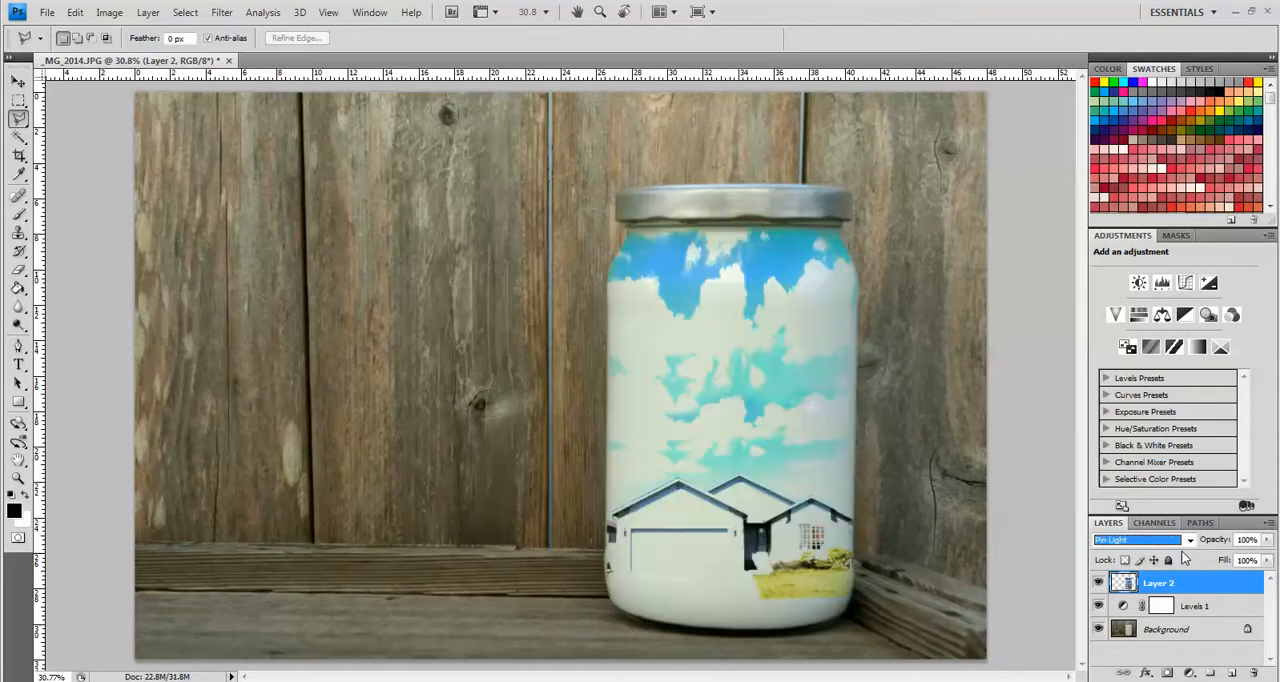
{"action": "left_click", "coordinate": [1138, 540]}
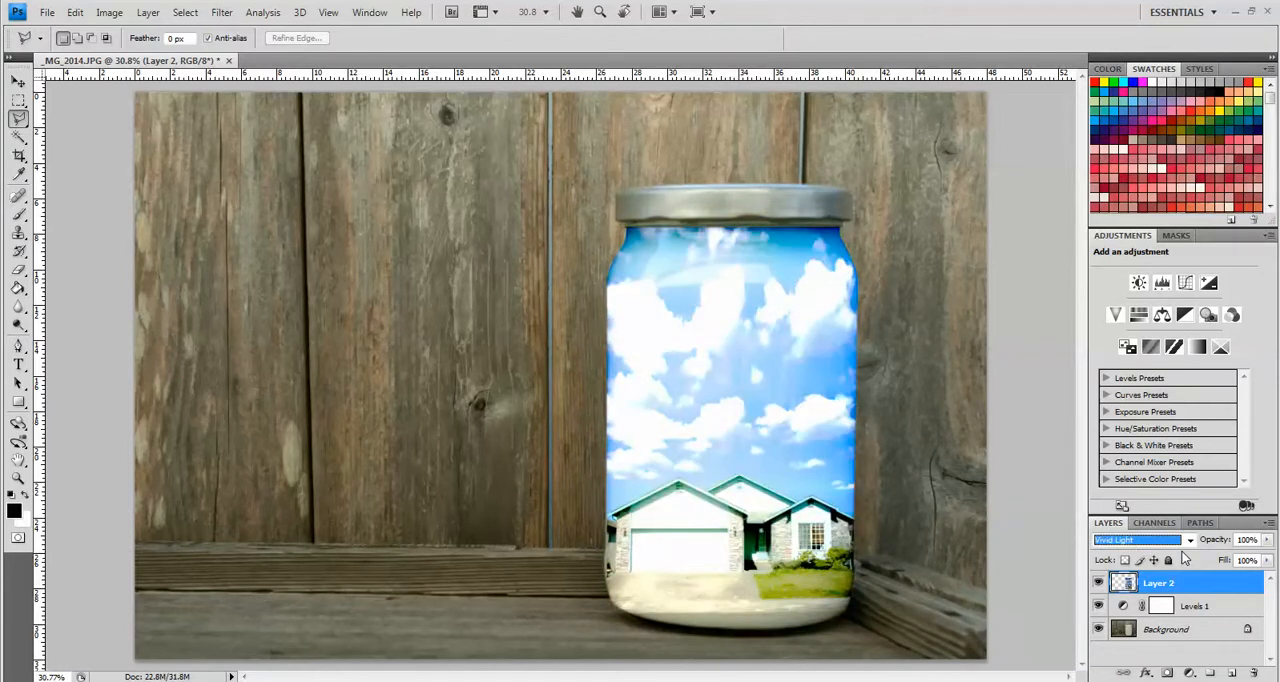
{"action": "left_click", "coordinate": [1136, 540]}
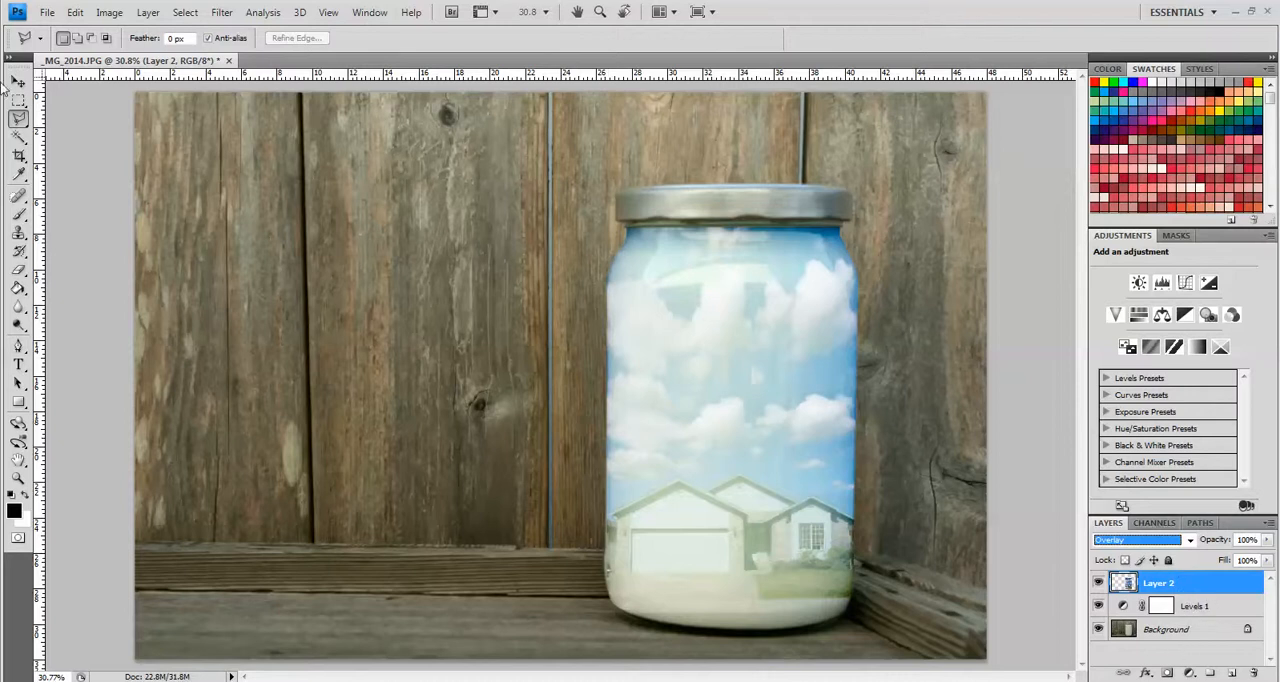
{"action": "mouse_move", "coordinate": [130, 130]}
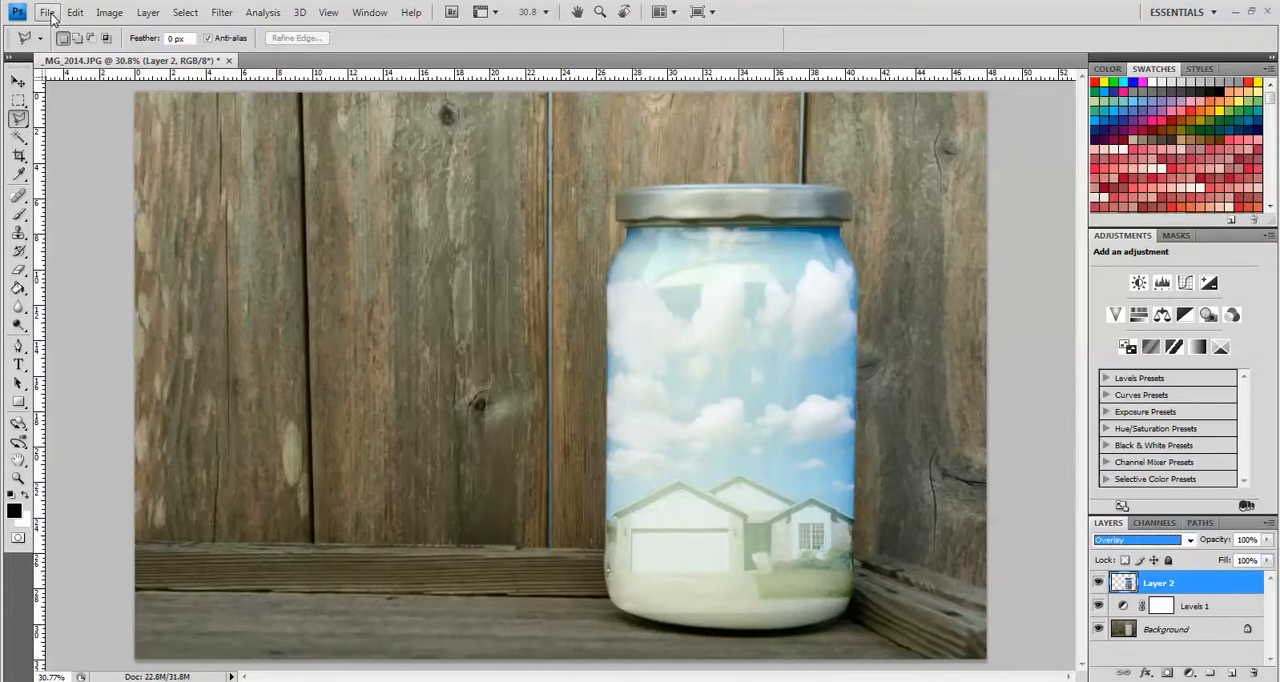
{"action": "mouse_move", "coordinate": [76, 12]}
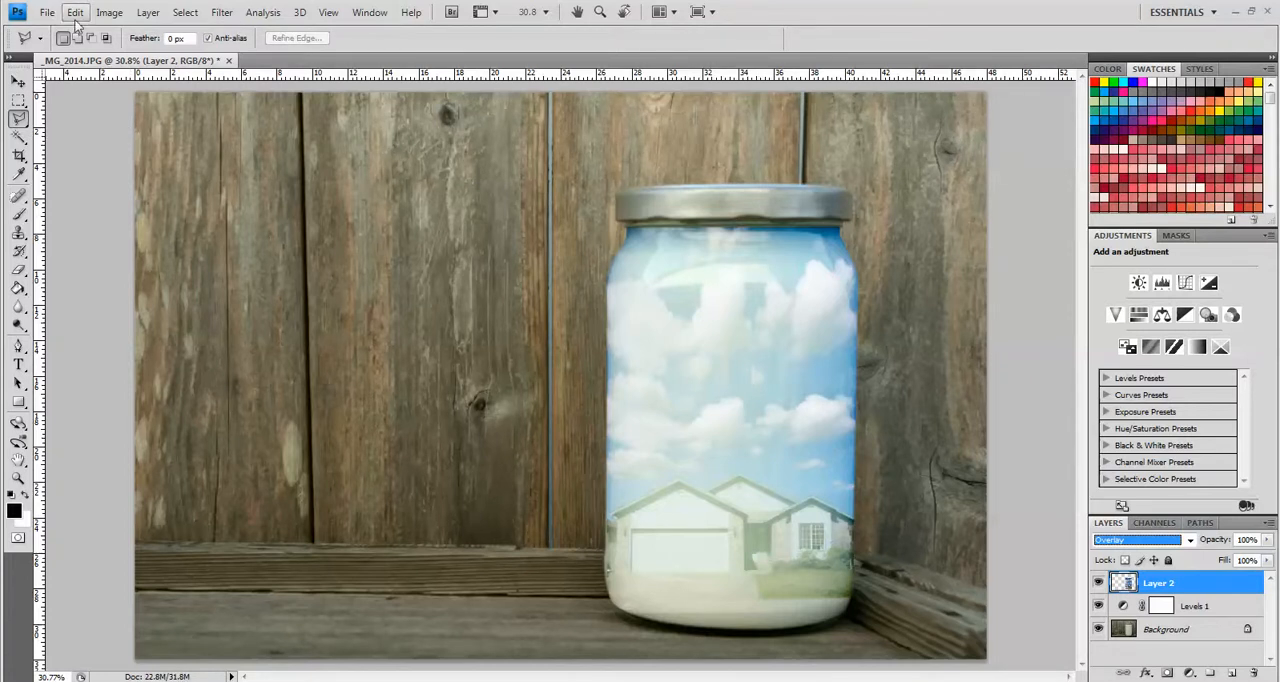